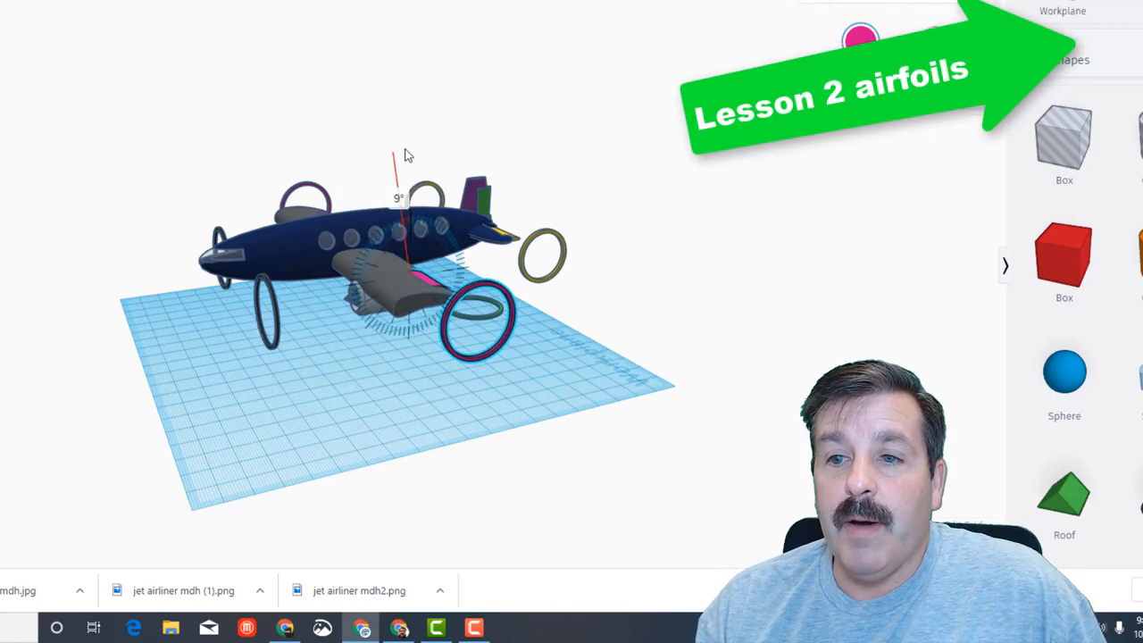
Select all 34 shapes with Ctrl+A and raise them to 250 above the workplane.
left_click_drag(397, 160, 437, 178)
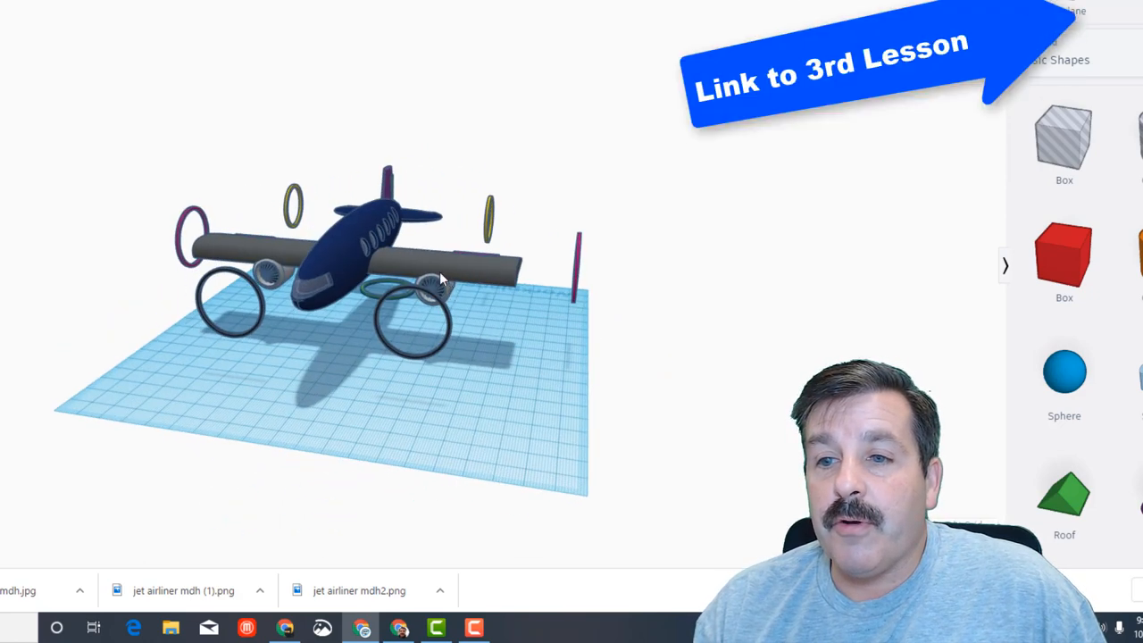
left_click(428, 268)
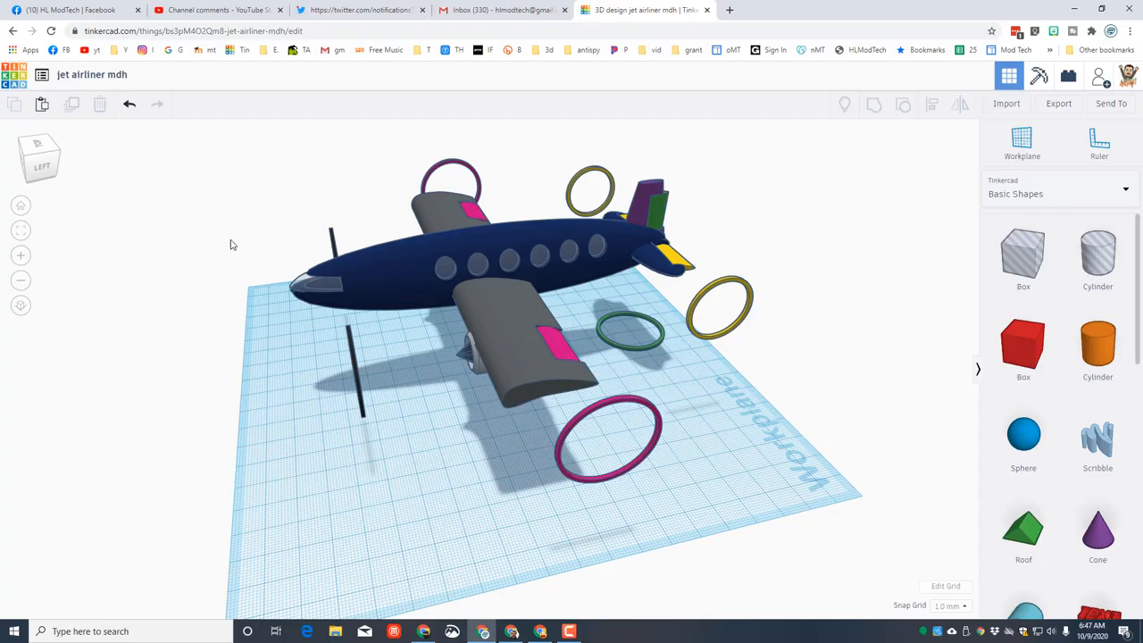
key("ctrl+a")
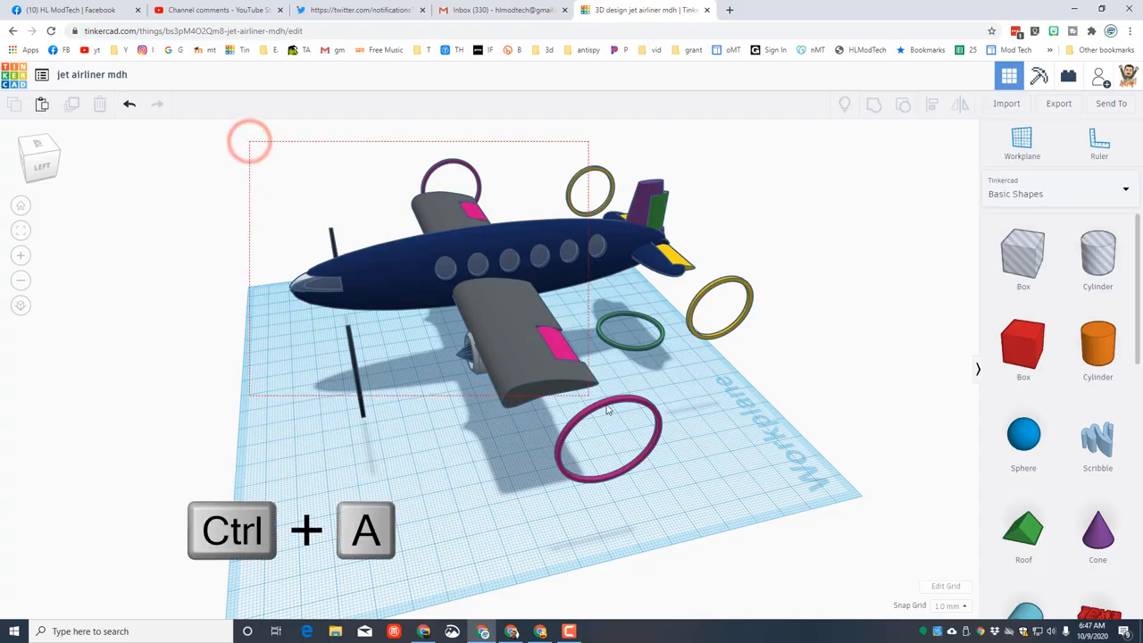
key("ctrl+a")
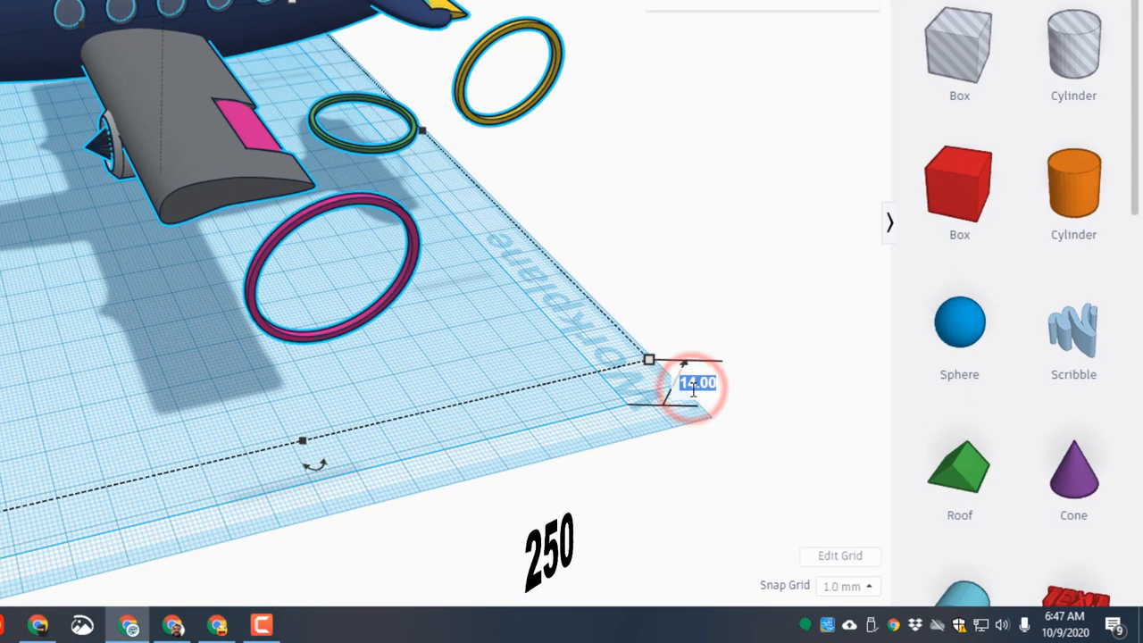
type("250")
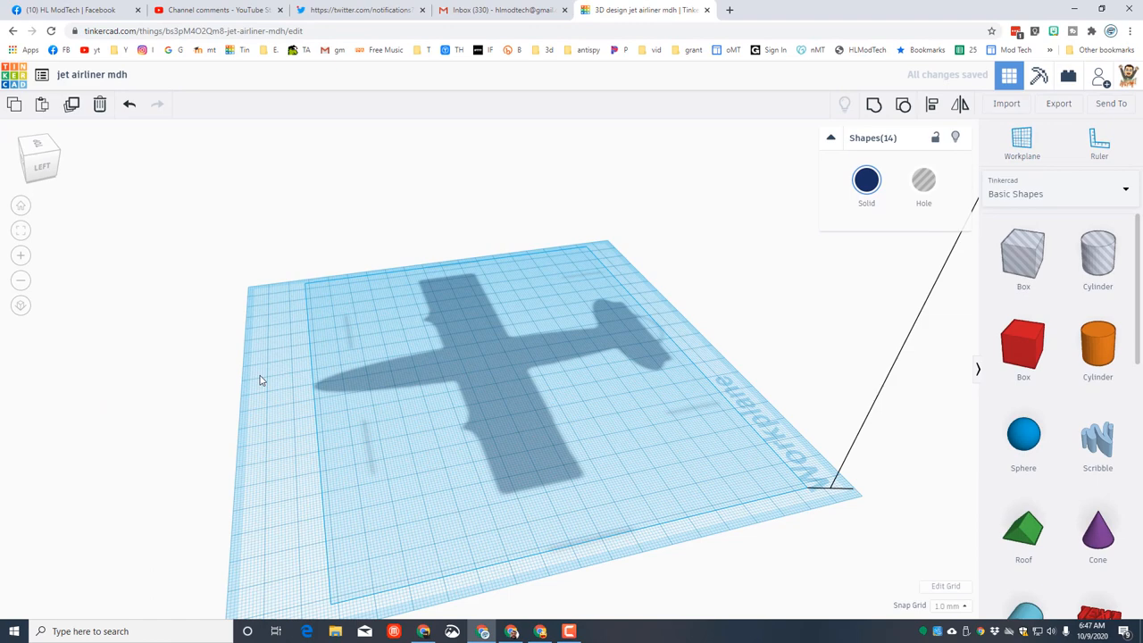
mouse_move(36, 341)
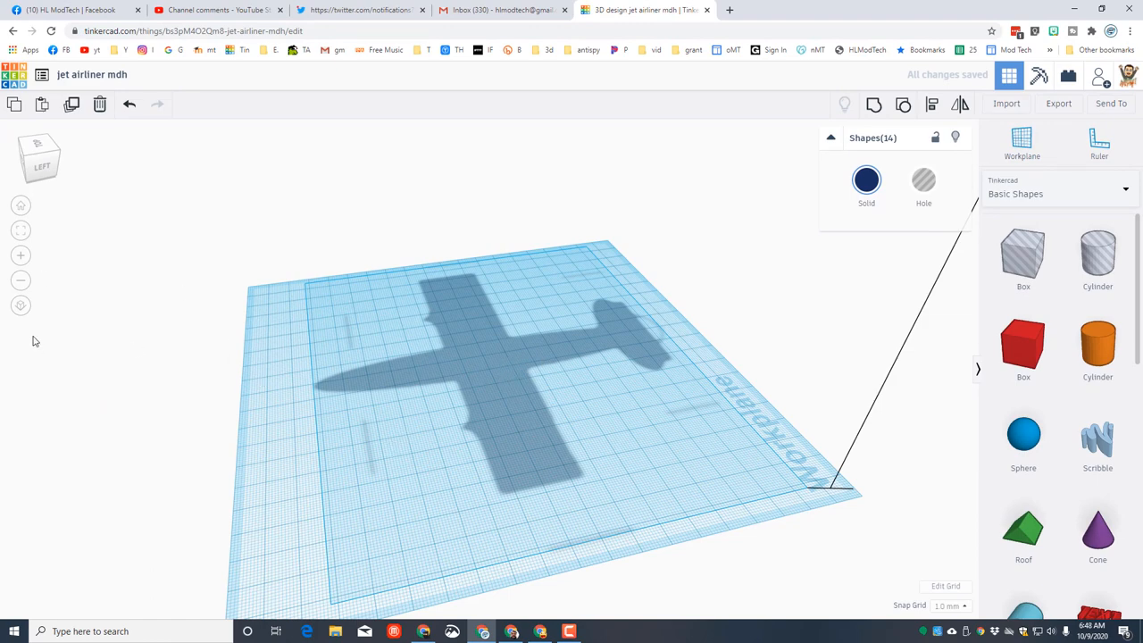
mouse_move(21, 230)
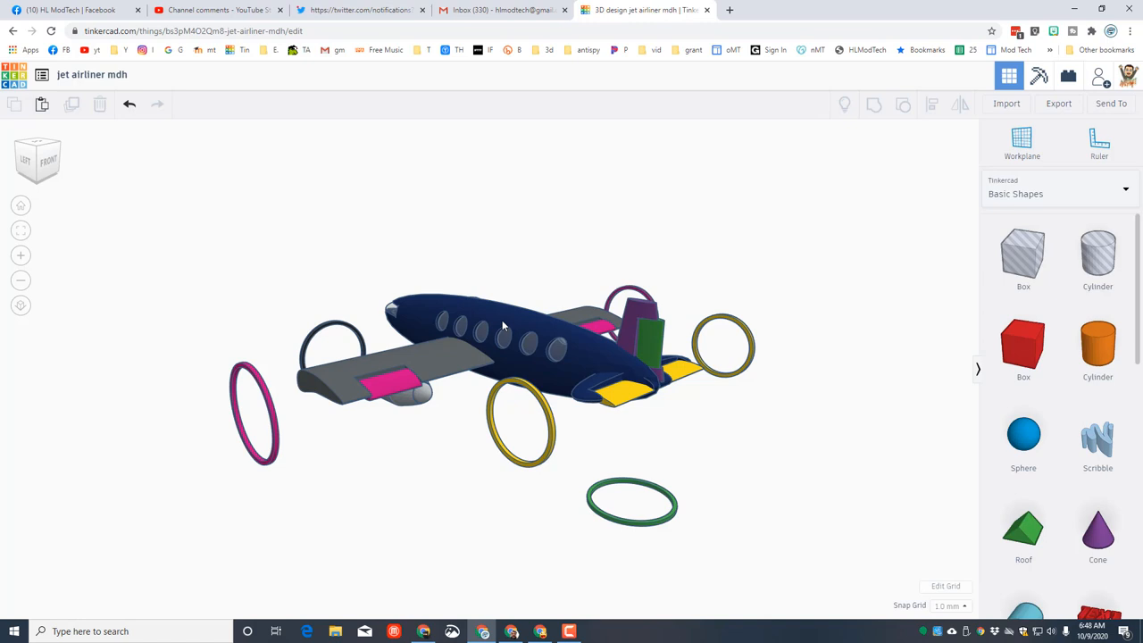
mouse_move(535, 348)
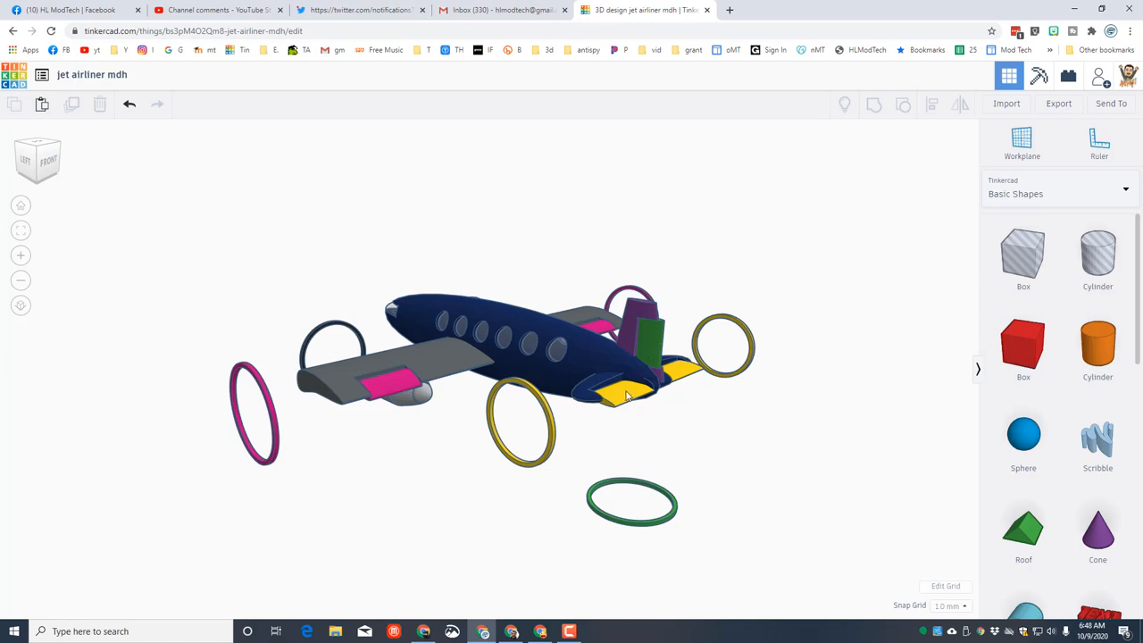
mouse_move(361, 500)
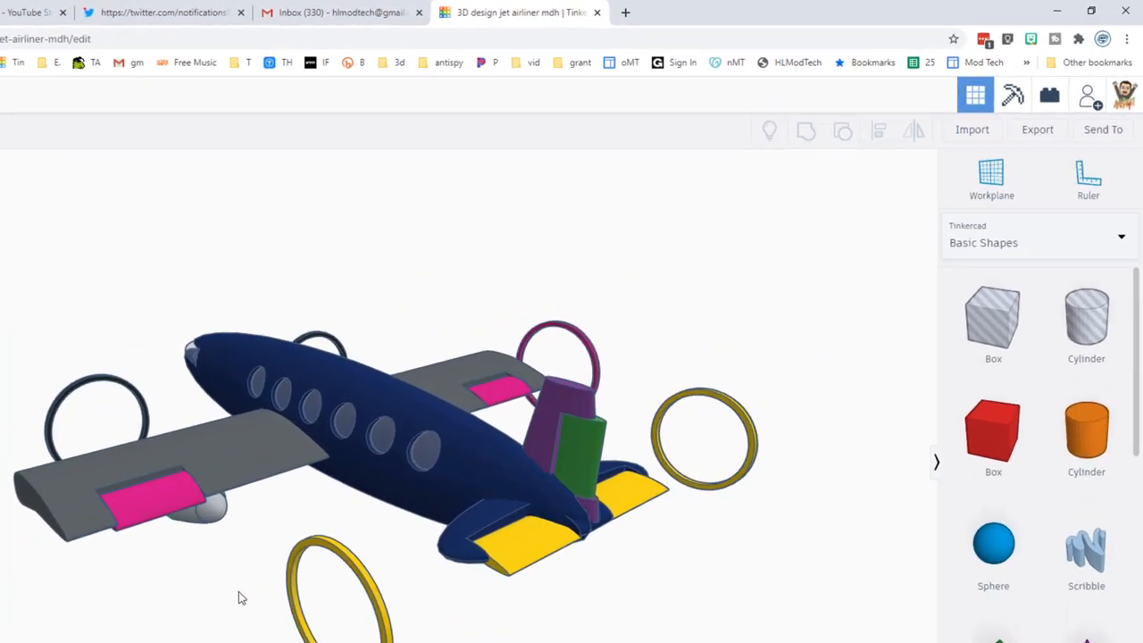
Bring up the Send To options for the jet design.
left_click(1103, 128)
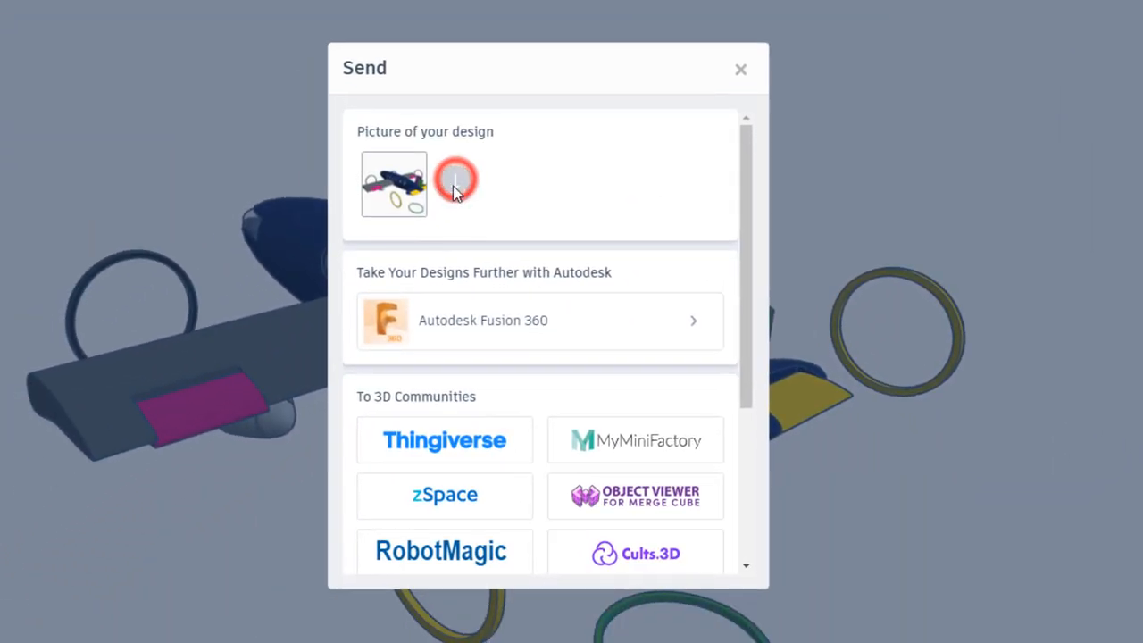
Save the design picture as 'jet airliner mdh2.png' without overwriting the existing file.
left_click(457, 182)
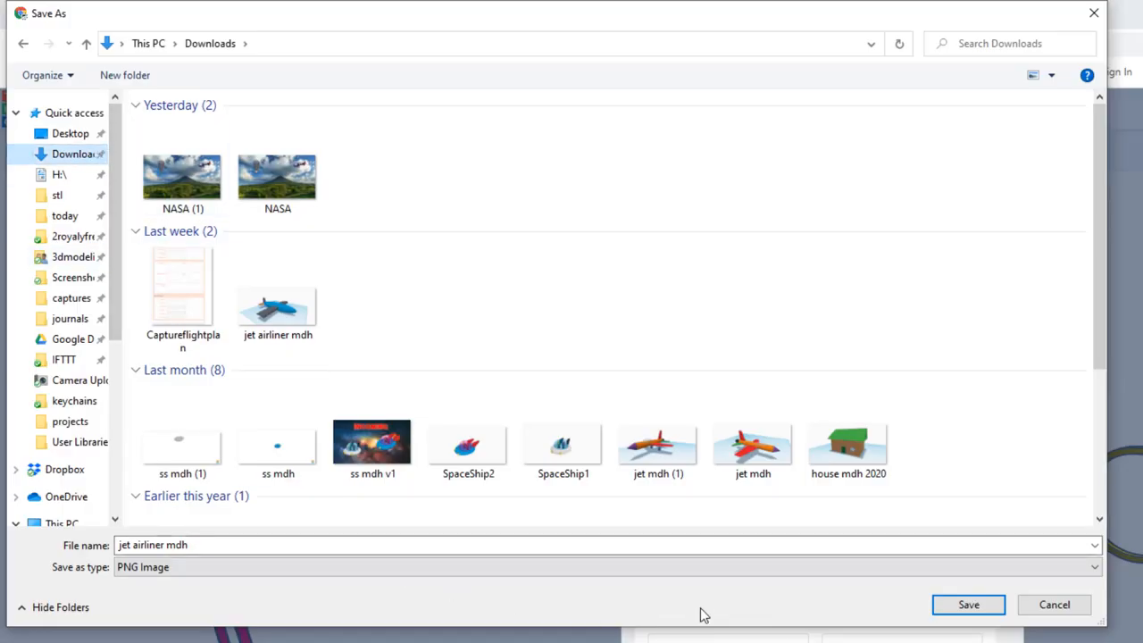
left_click(968, 604)
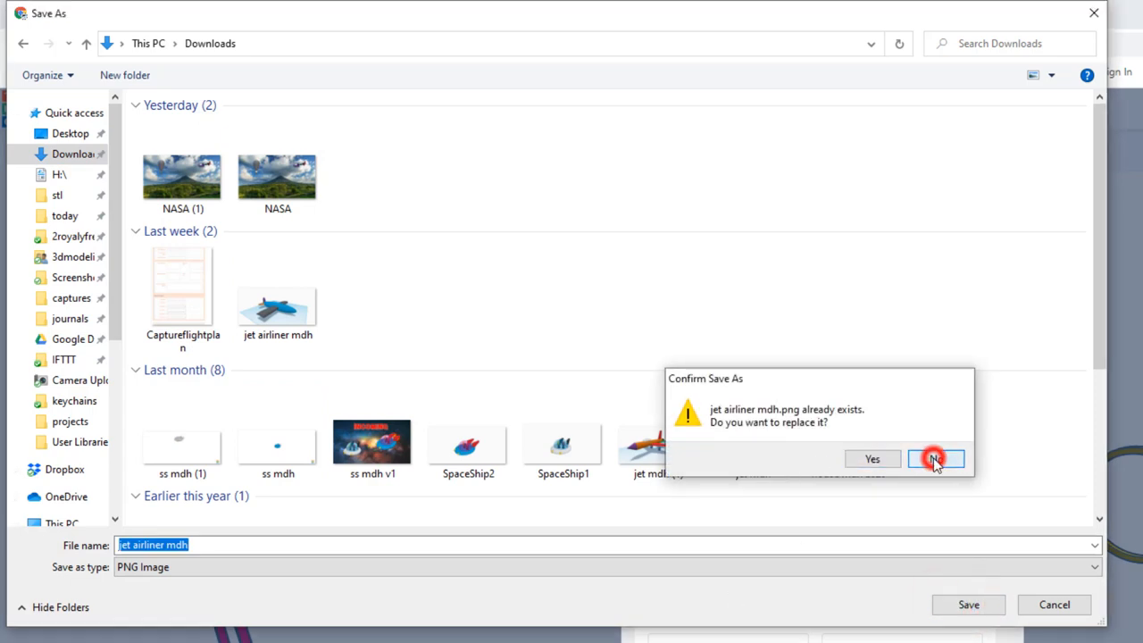
left_click(935, 457)
type("2")
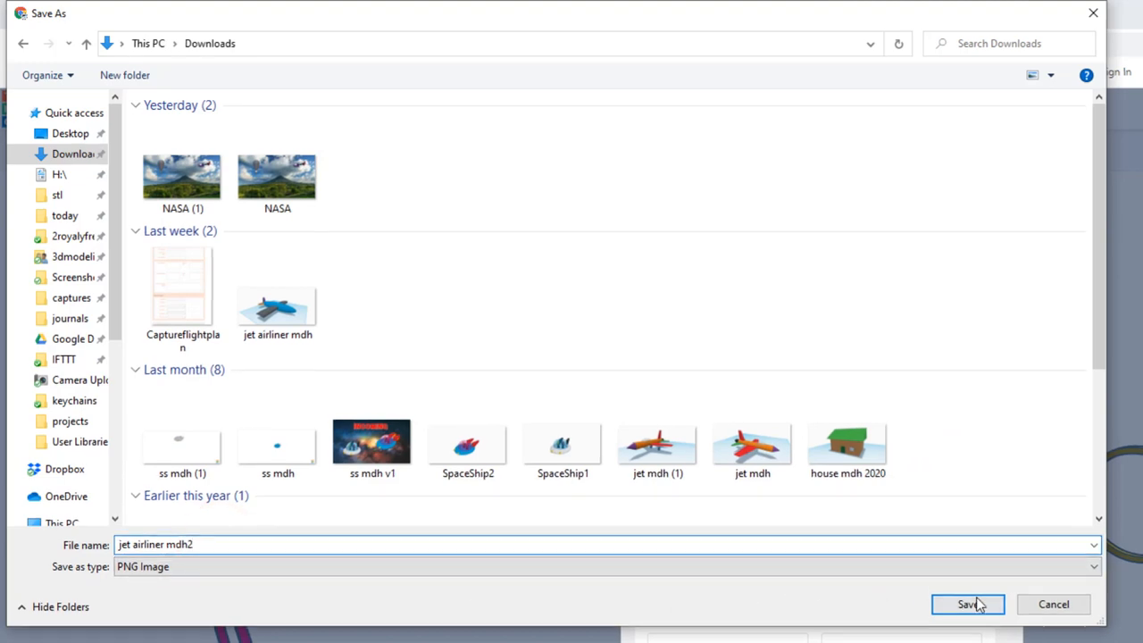
left_click(967, 603)
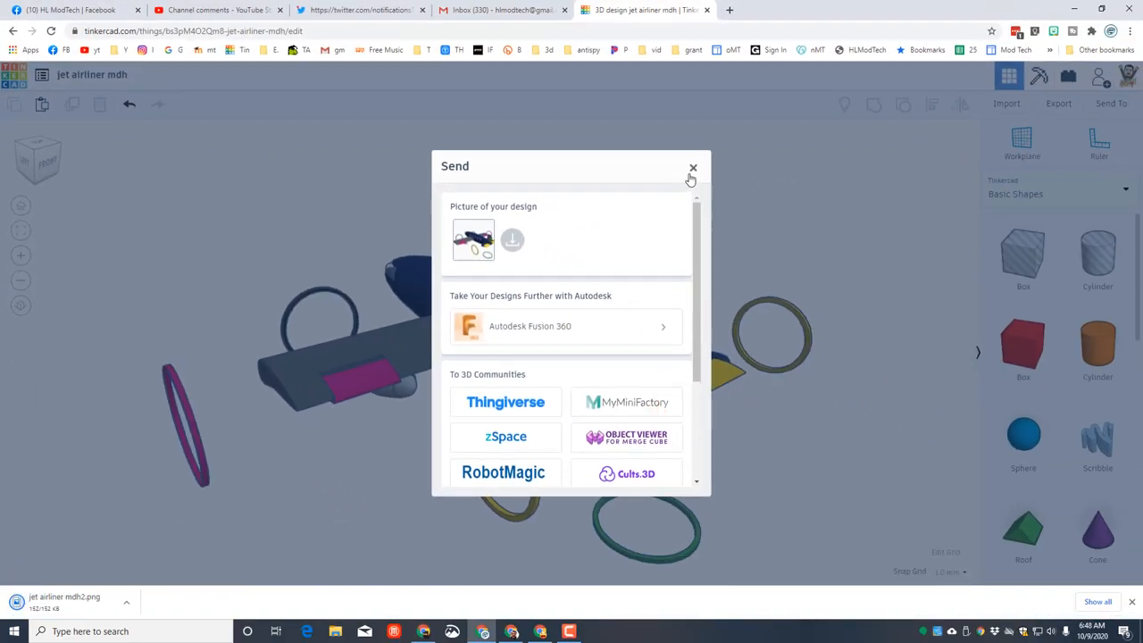
left_click(693, 168)
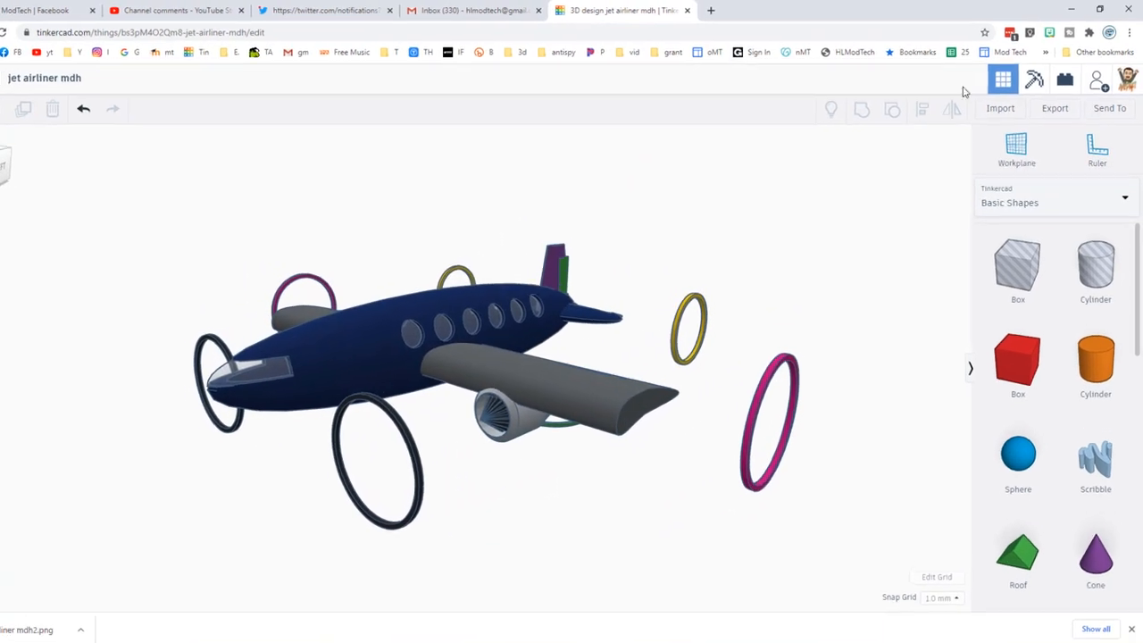
Save a second picture from the new angle as 'jet airliner mdh (1).png'.
left_click(1109, 109)
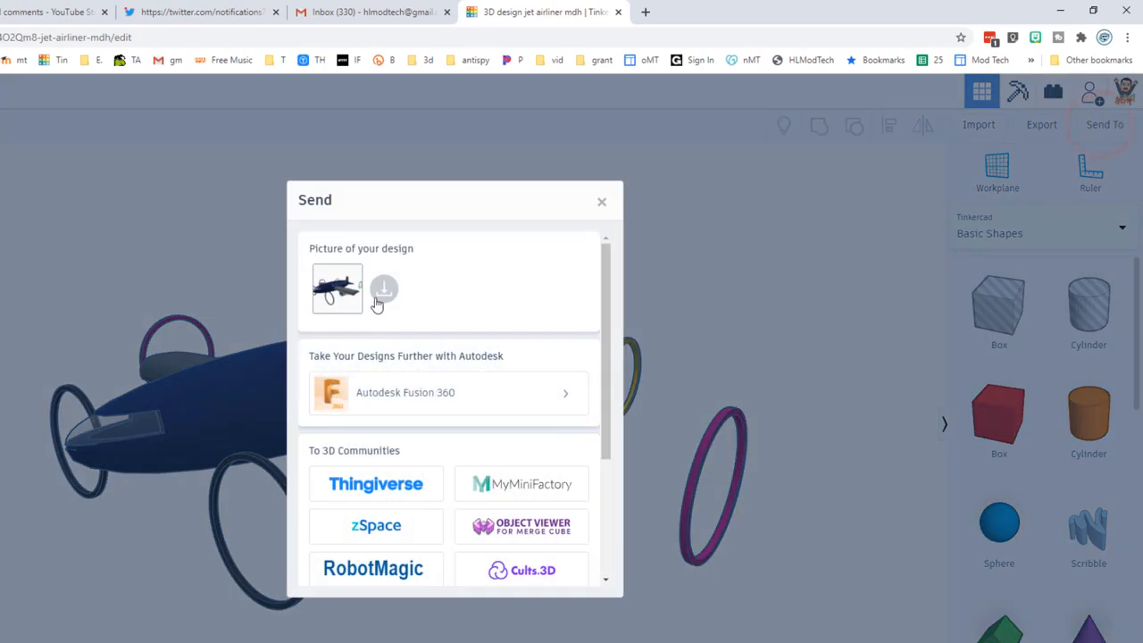
left_click(384, 289)
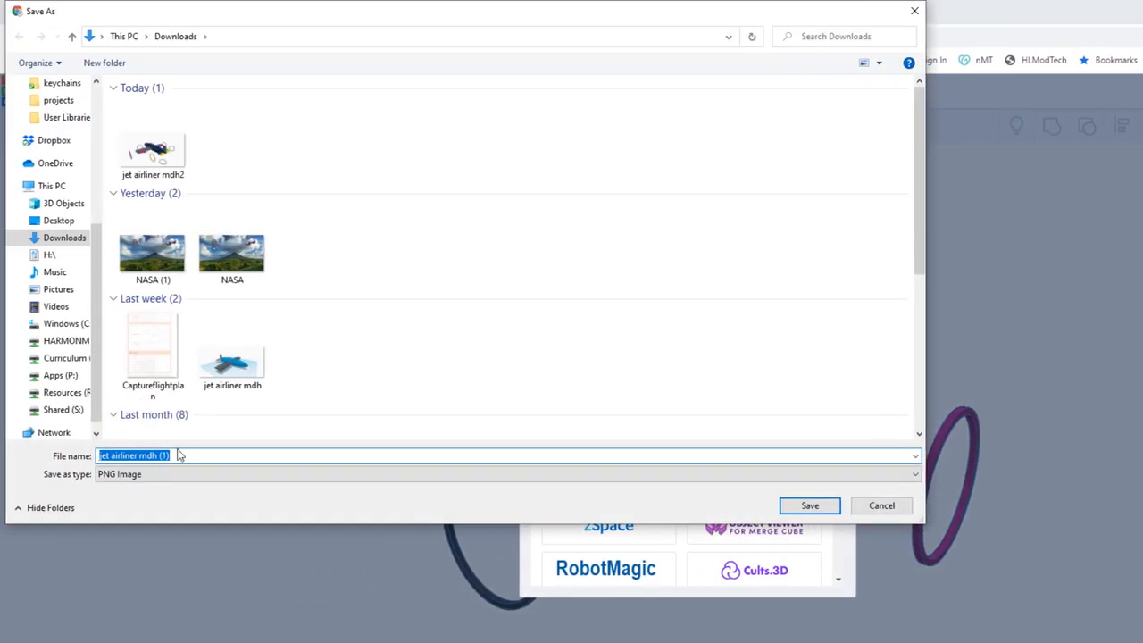
mouse_move(471, 484)
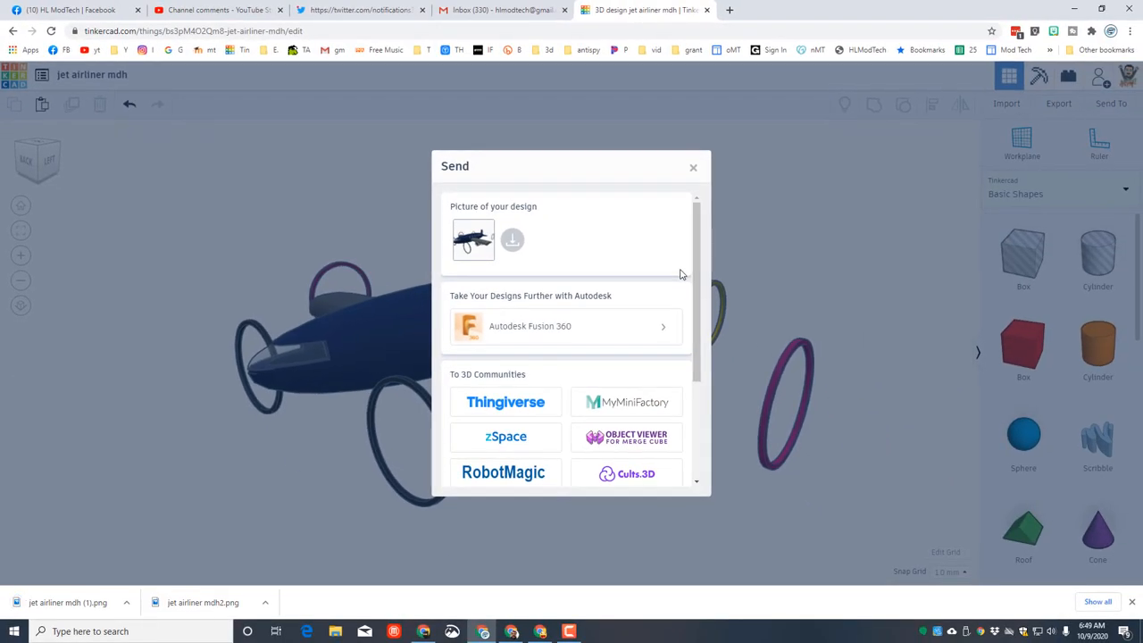
left_click(693, 170)
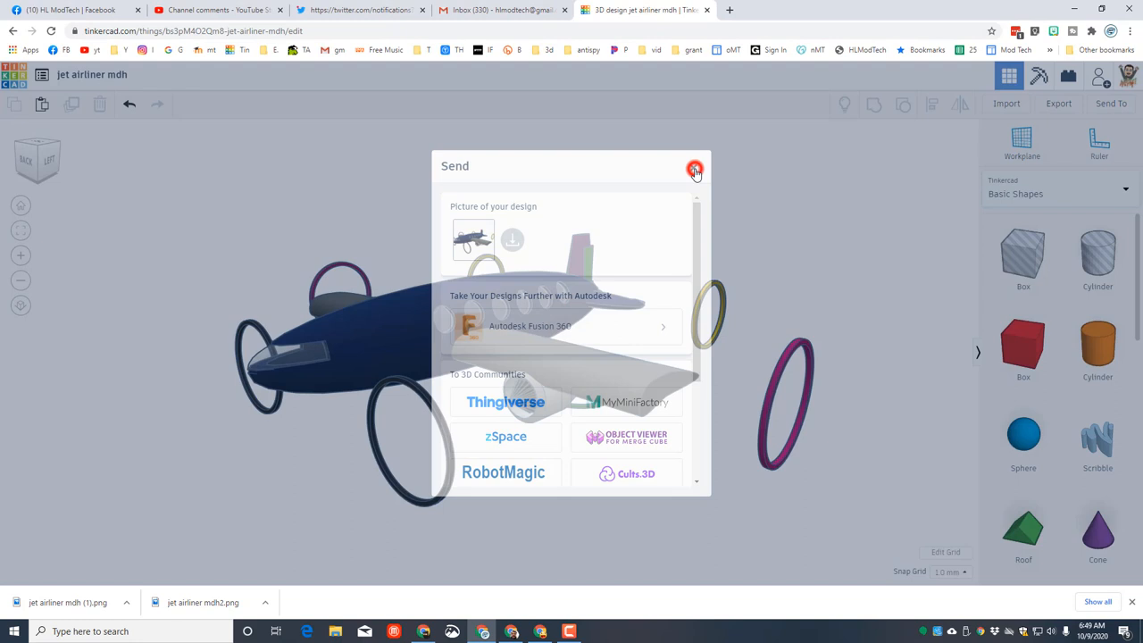
left_click(694, 168)
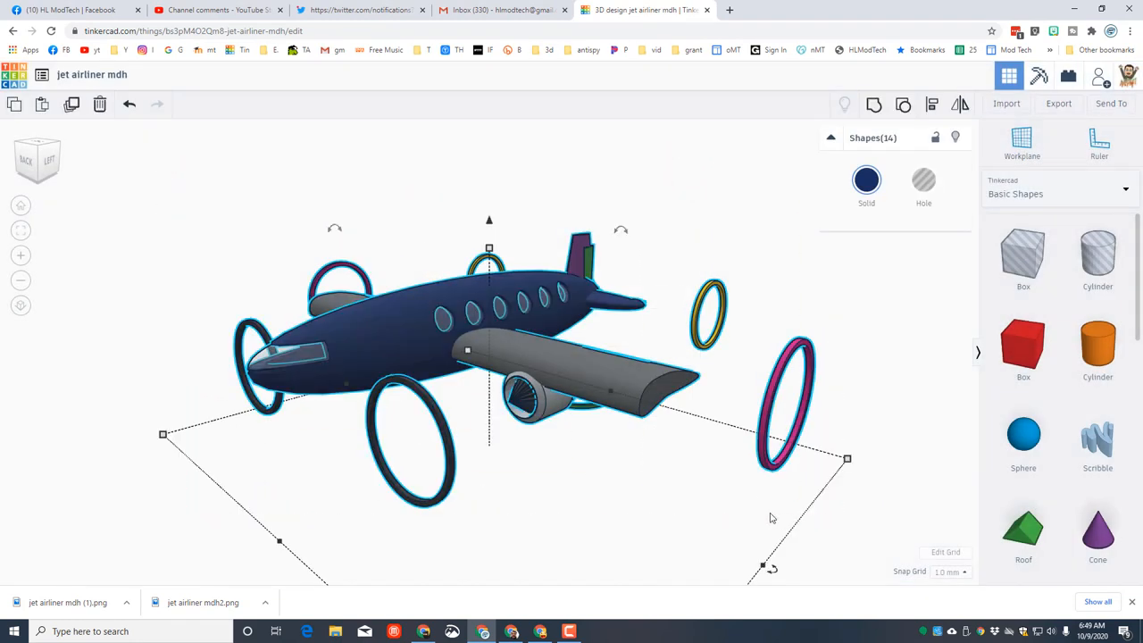
key("d")
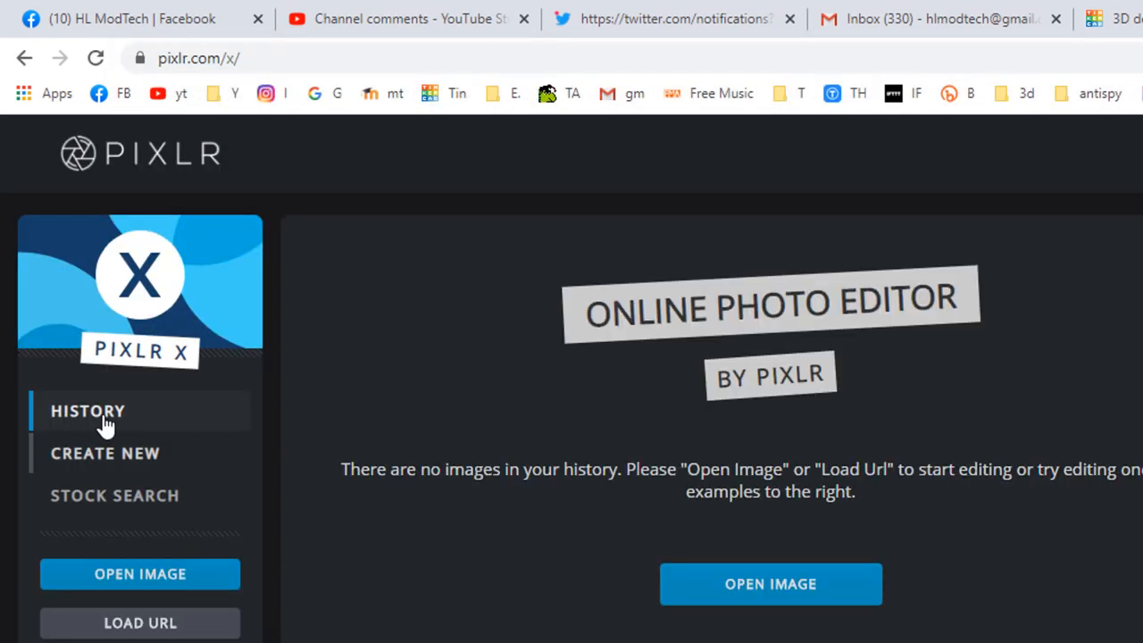
Create a new blank Full HD canvas named 'jetlabeled'.
left_click(105, 454)
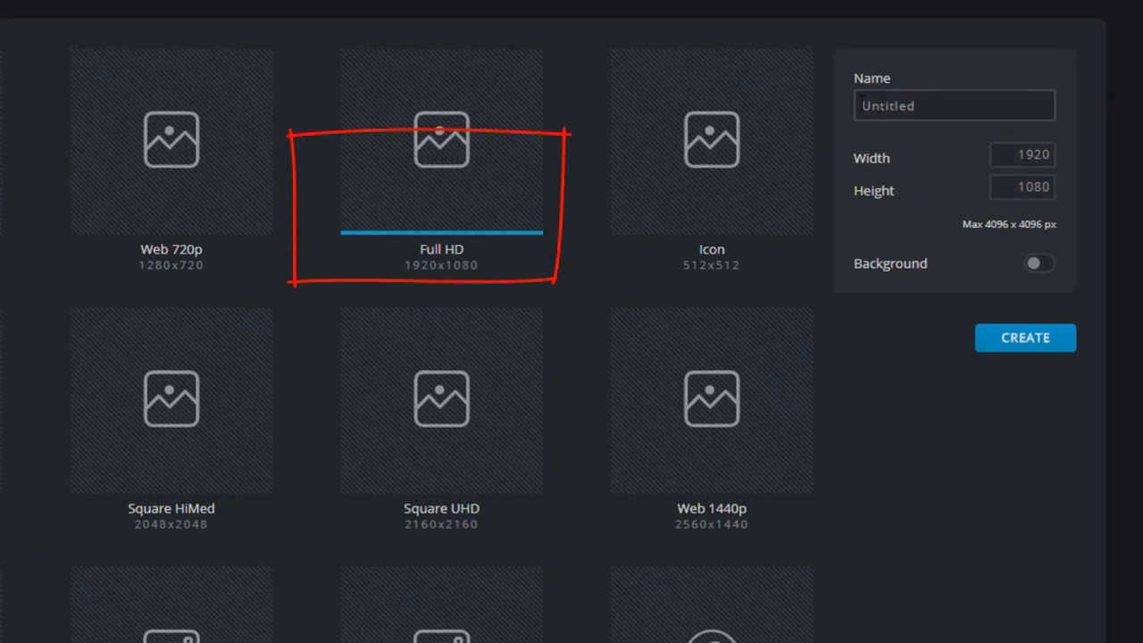
left_click(953, 106)
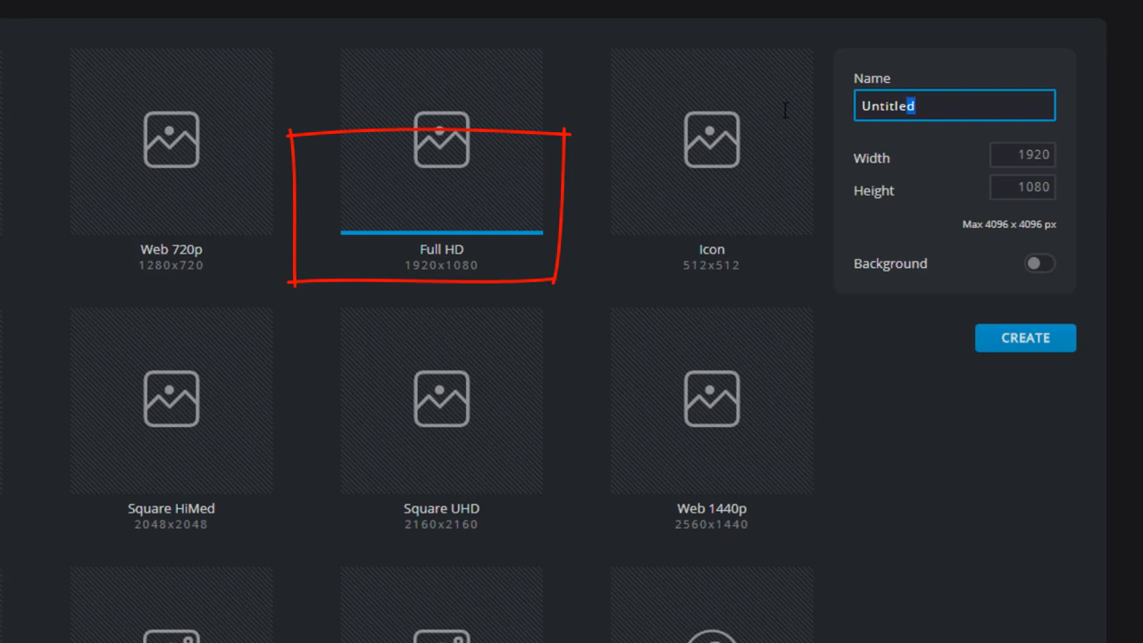
type("jet")
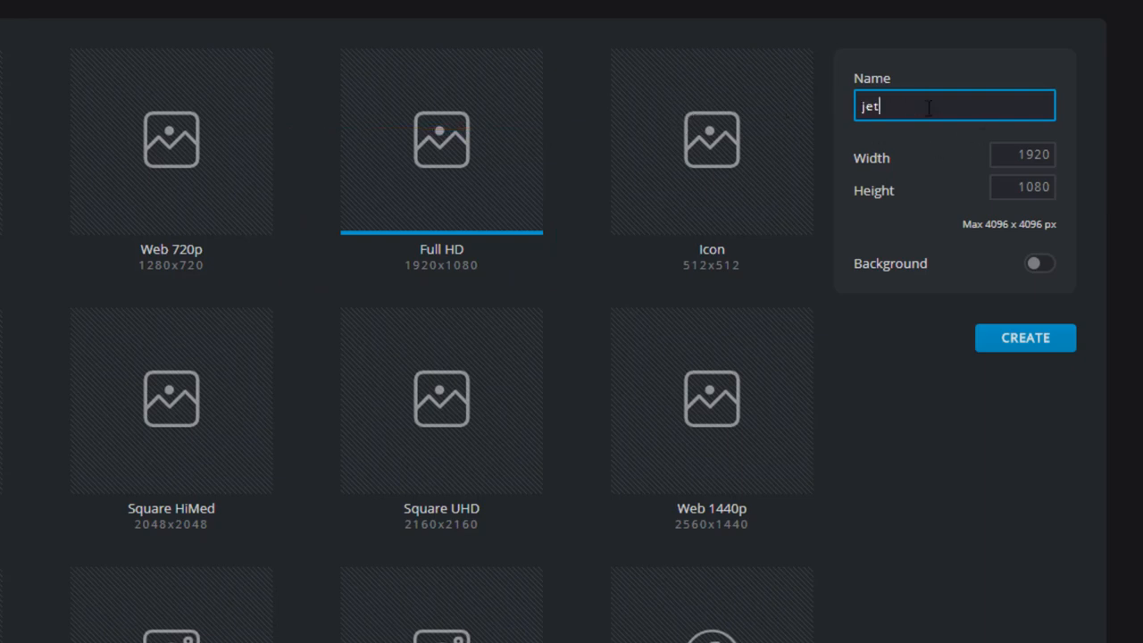
type("labeled")
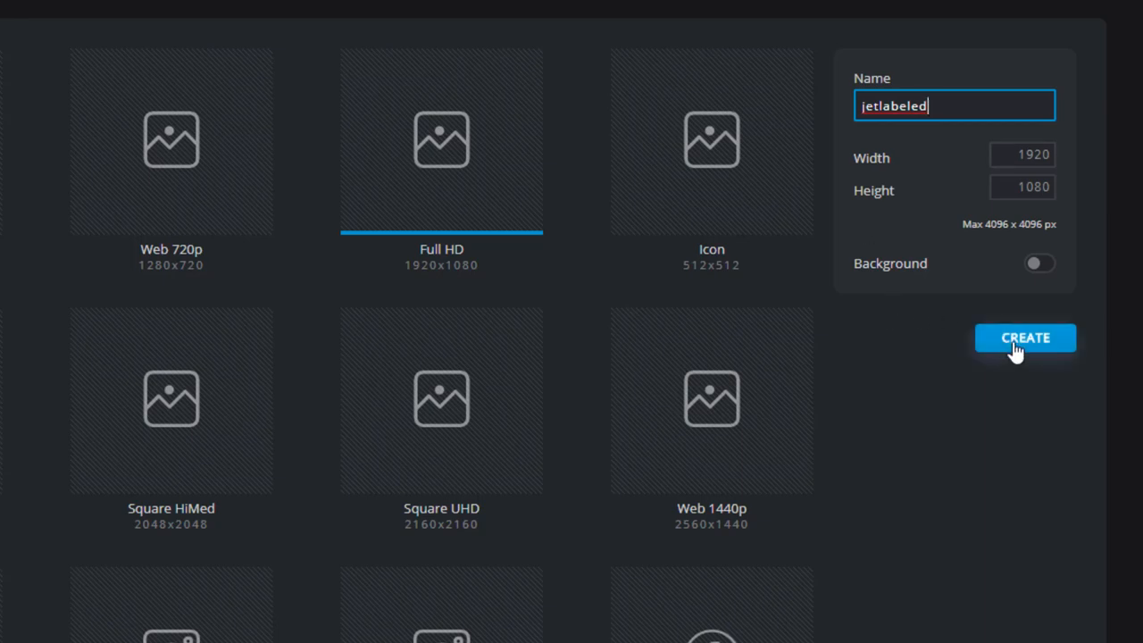
left_click(1024, 337)
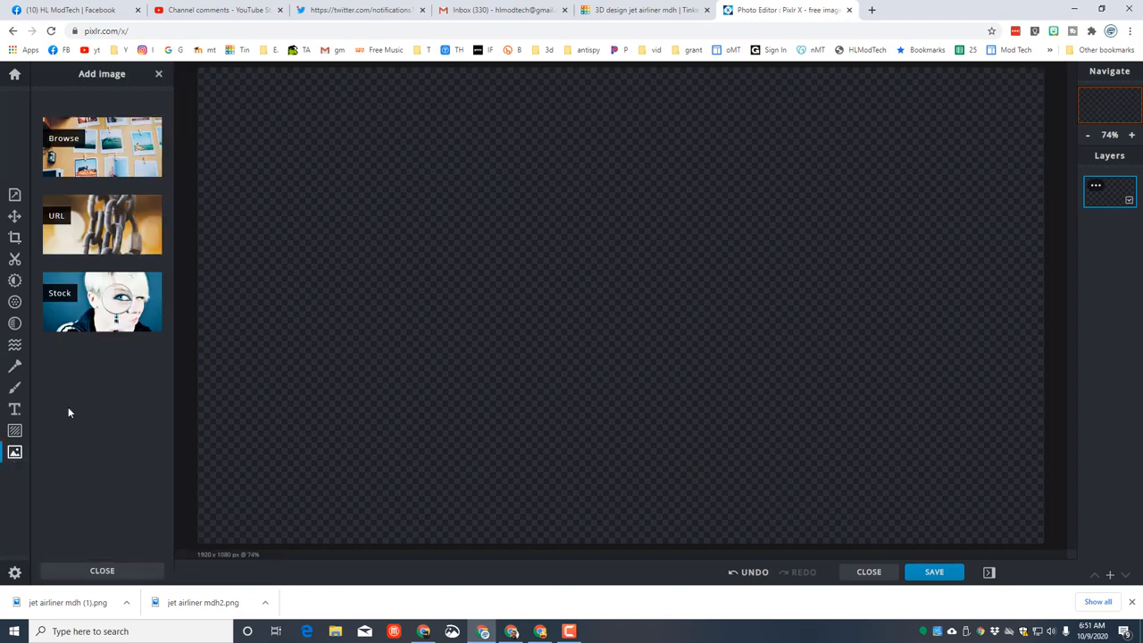
mouse_move(796, 141)
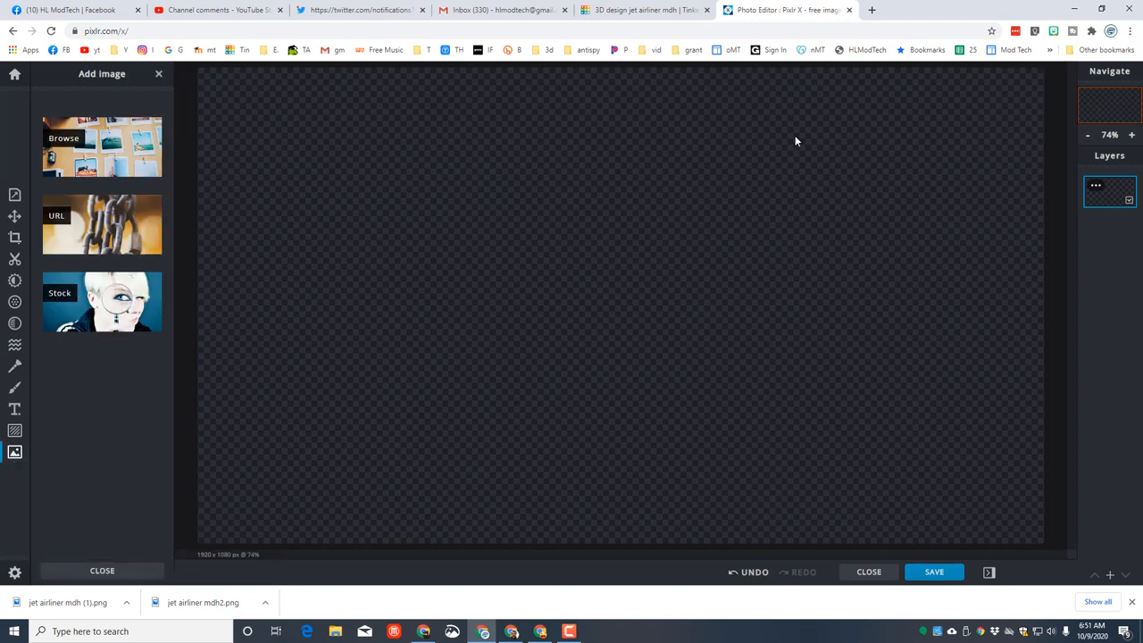
mouse_move(871, 11)
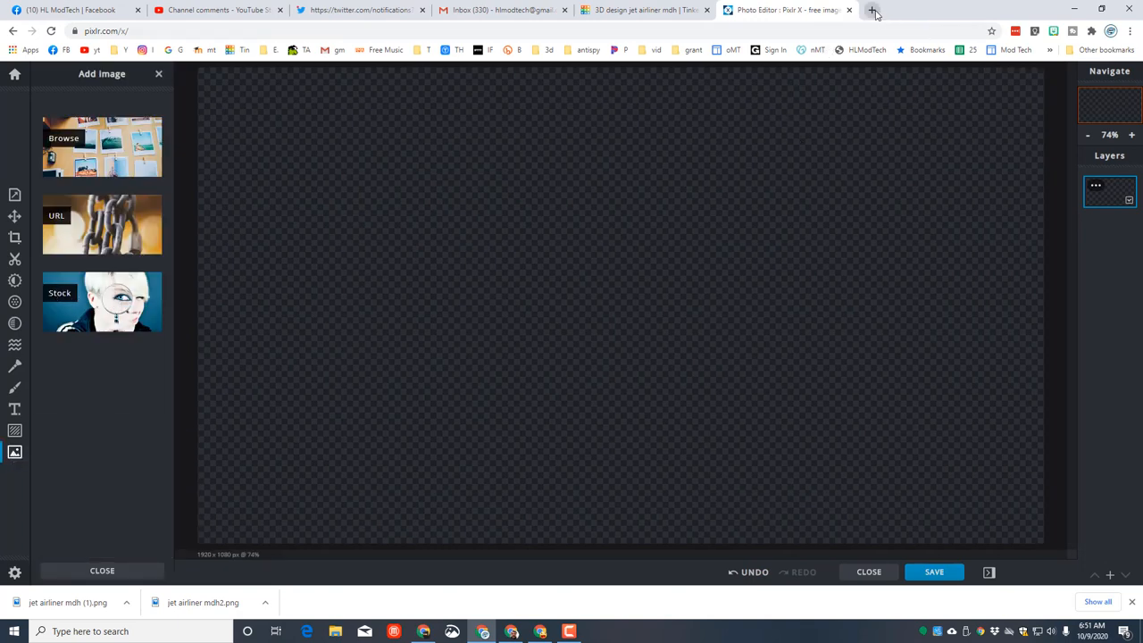
Search Google Images for 'hawaii' in a new tab, filtered to large images.
left_click(871, 11)
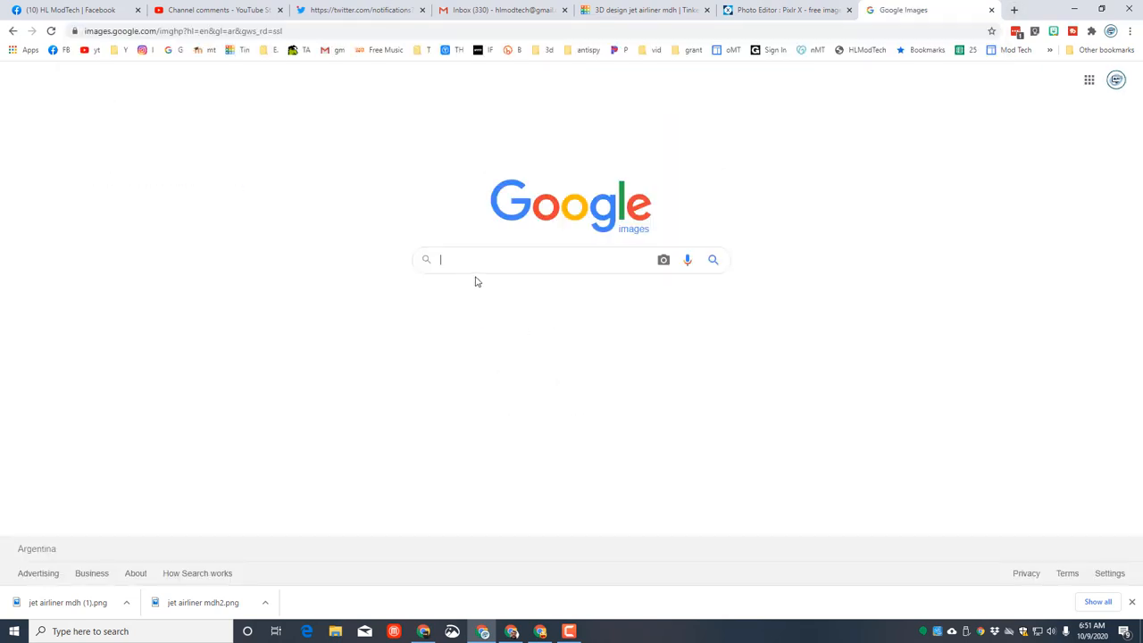
left_click(535, 259)
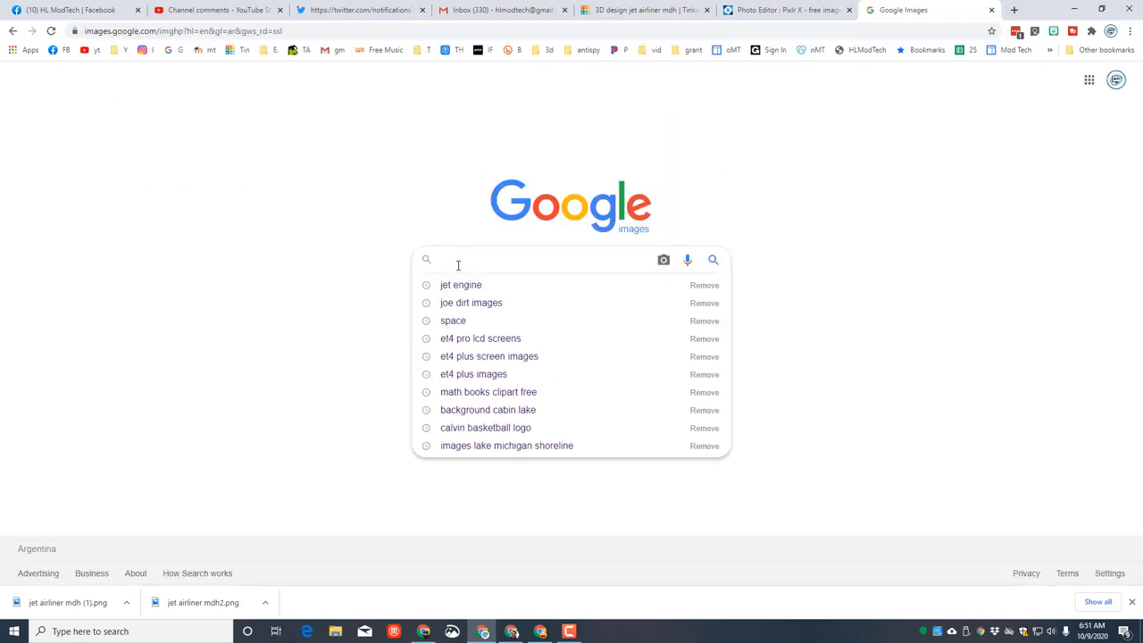
type("hawaii")
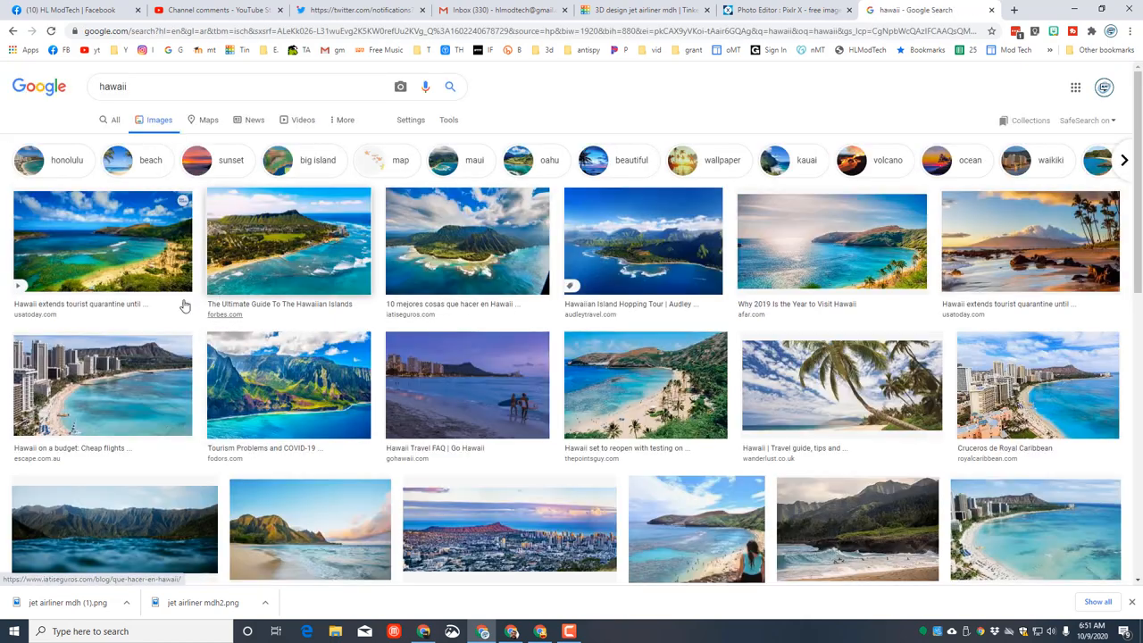
left_click(448, 106)
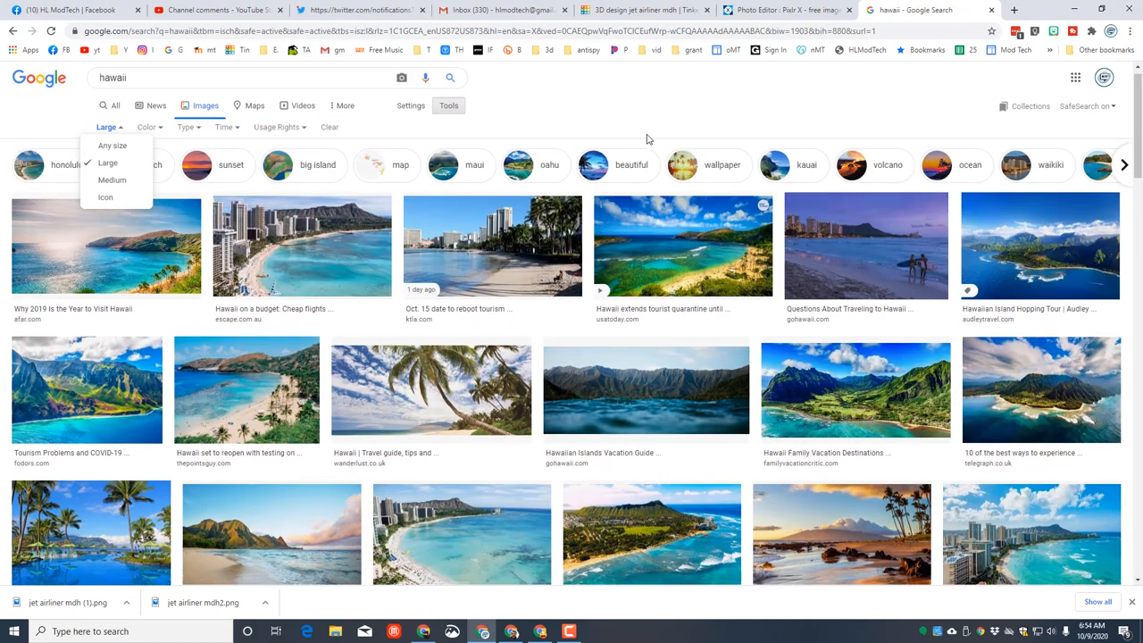
scroll("down", 3)
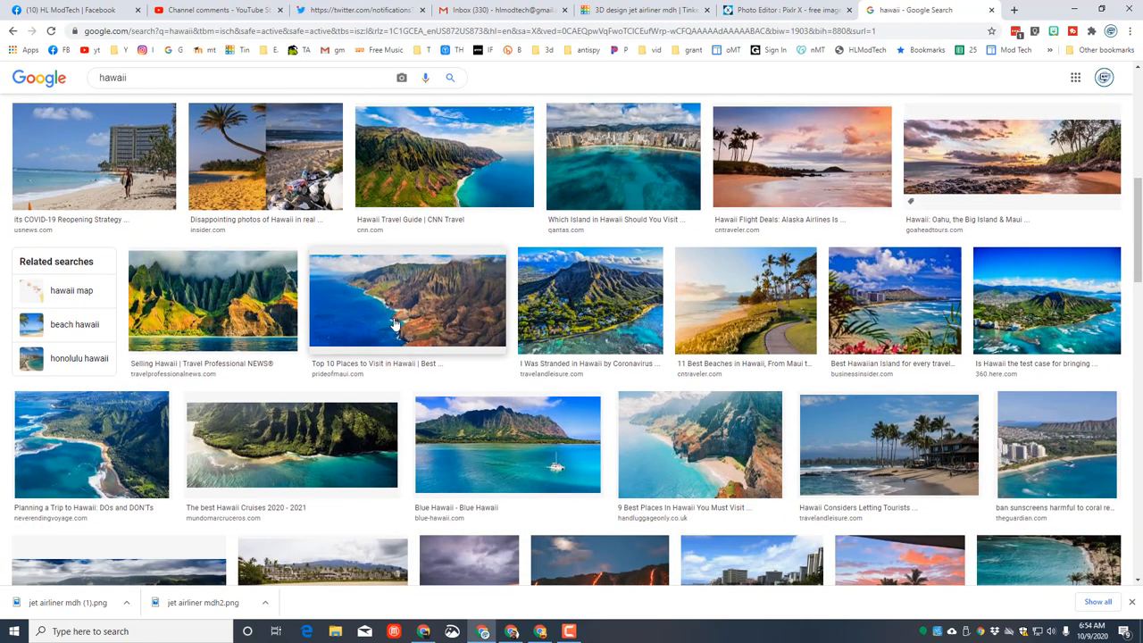
mouse_move(276, 443)
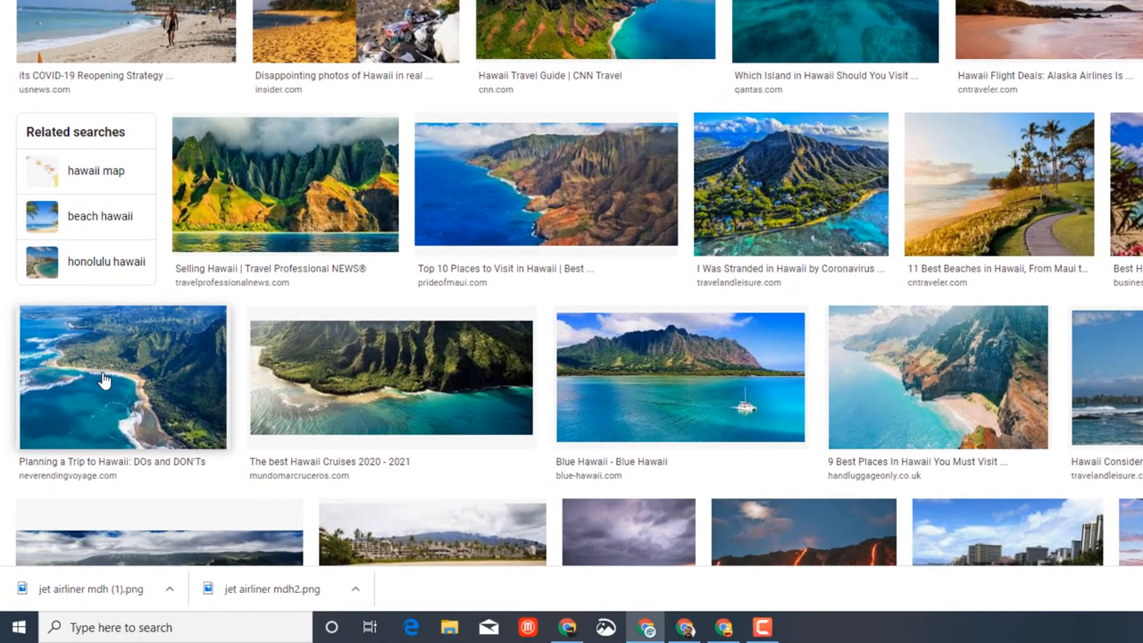
Copy the aerial Hawaiian bay photo to the clipboard.
left_click(122, 377)
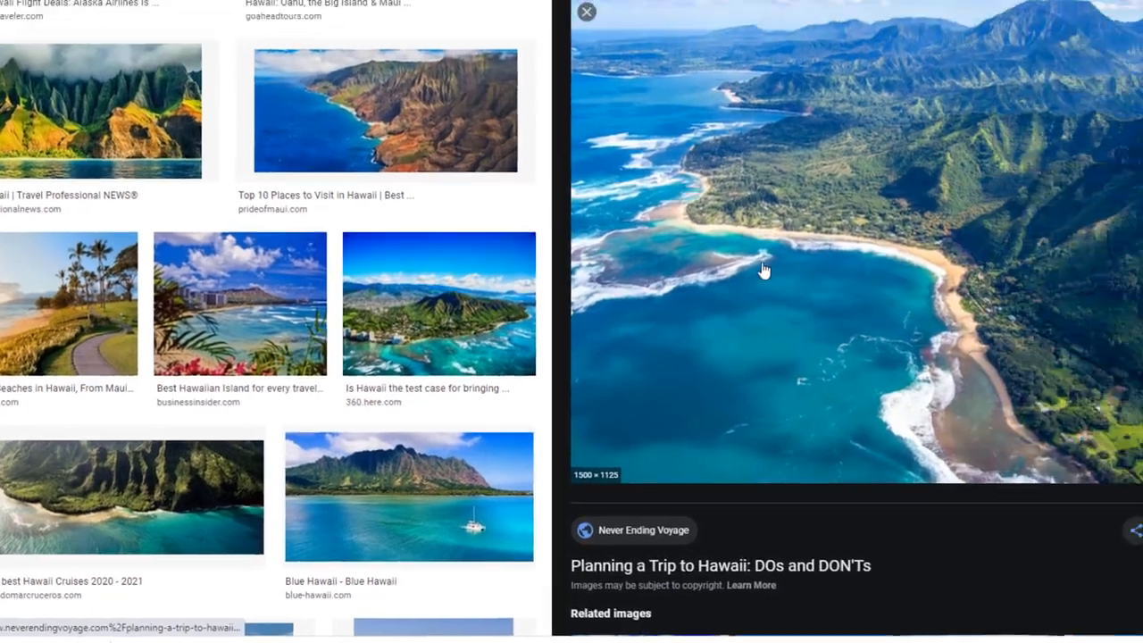
scroll("down", 3)
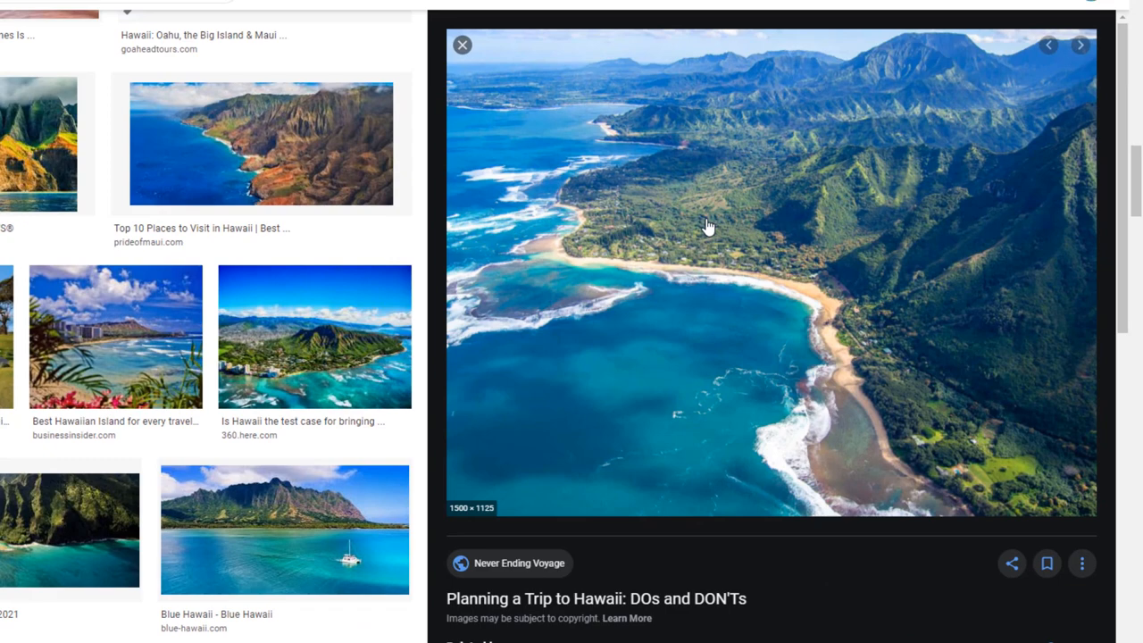
right_click(707, 225)
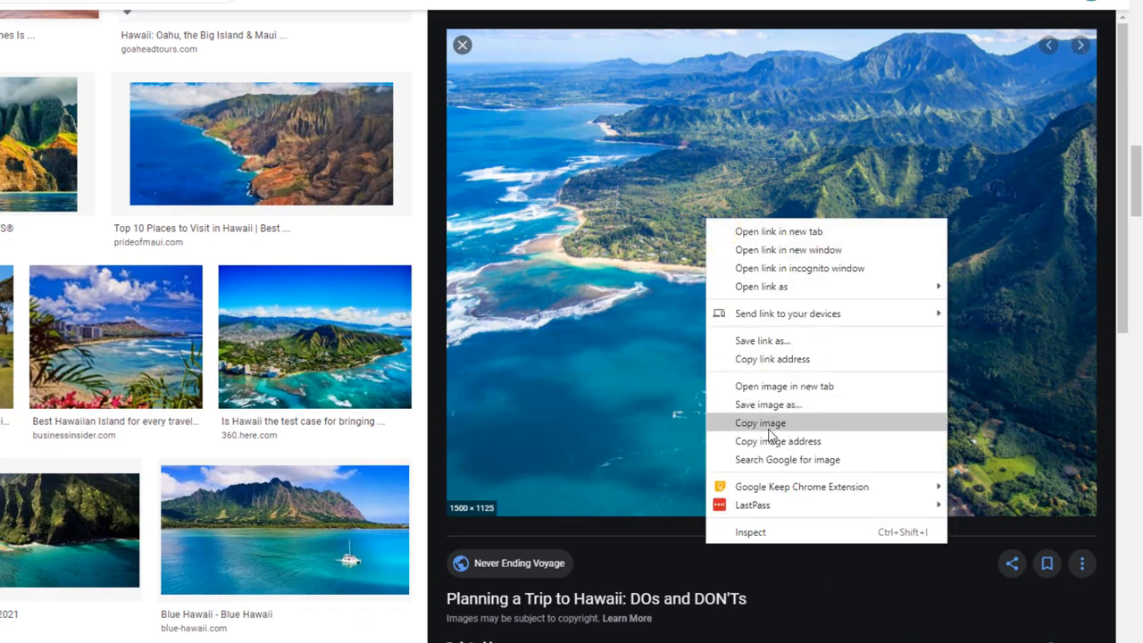
left_click(760, 422)
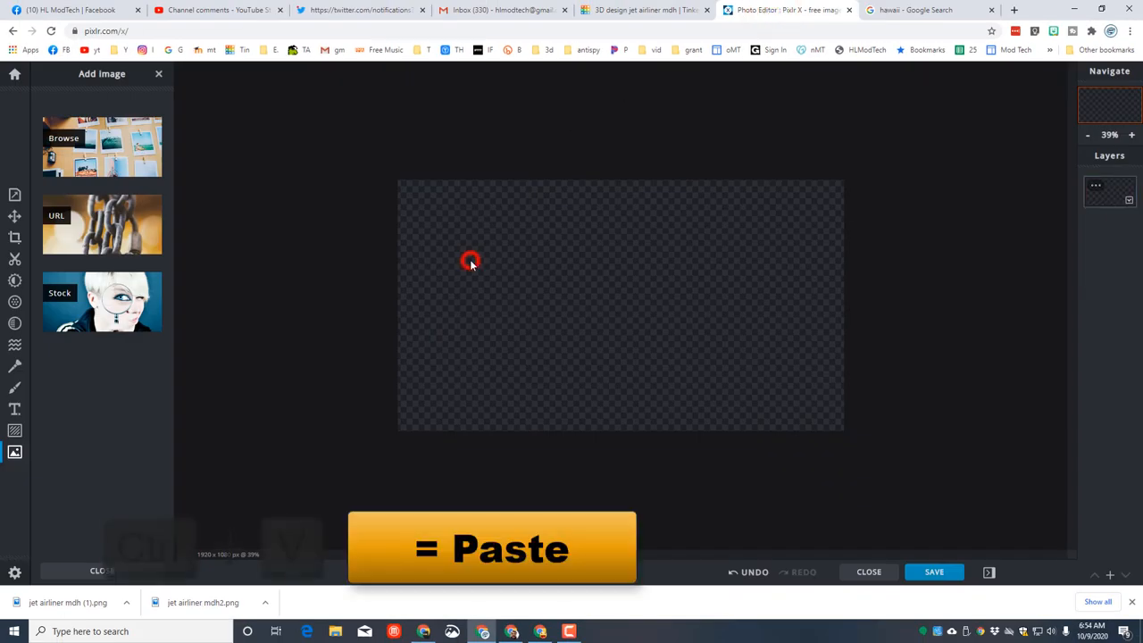
Paste the Hawaii bay photo onto the canvas as a layer with Ctrl+V.
key("ctrl+v")
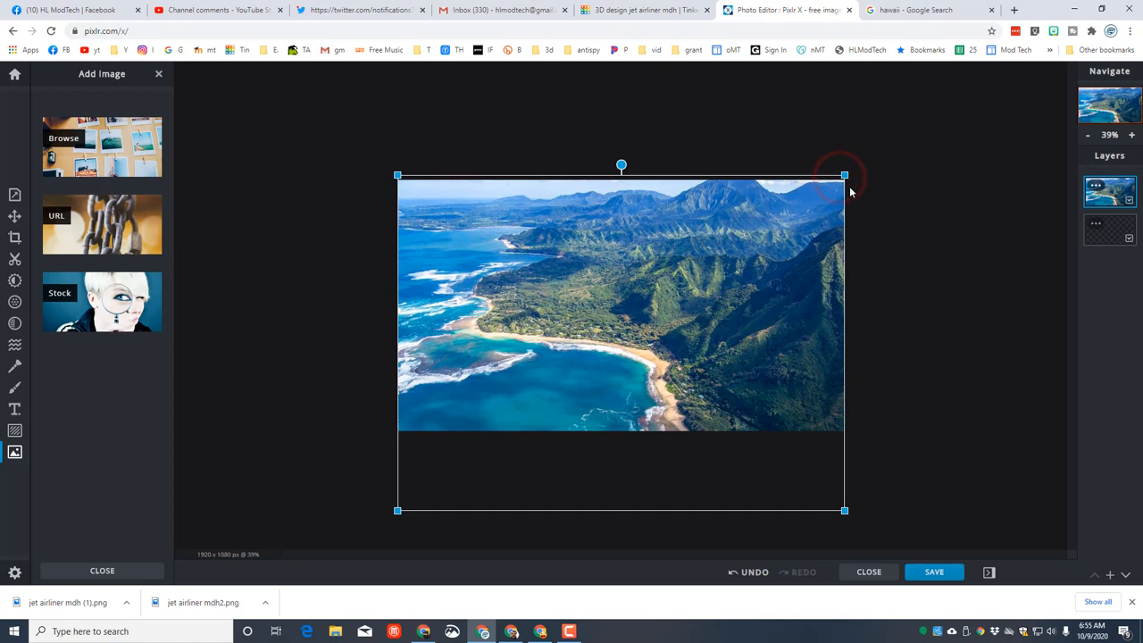
left_click(954, 275)
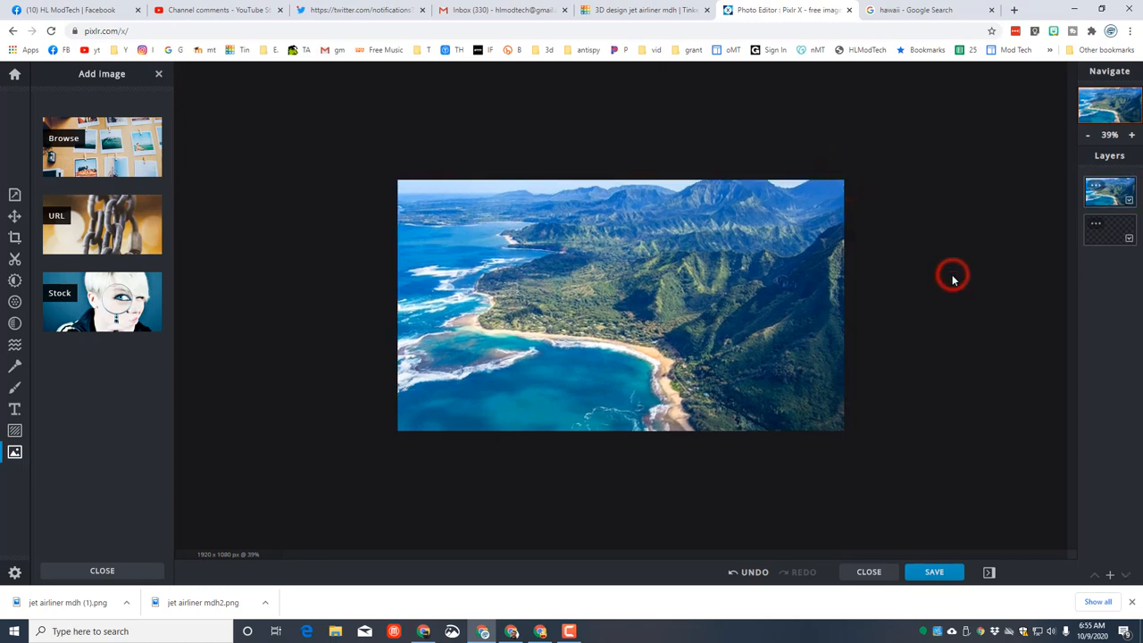
left_click(15, 454)
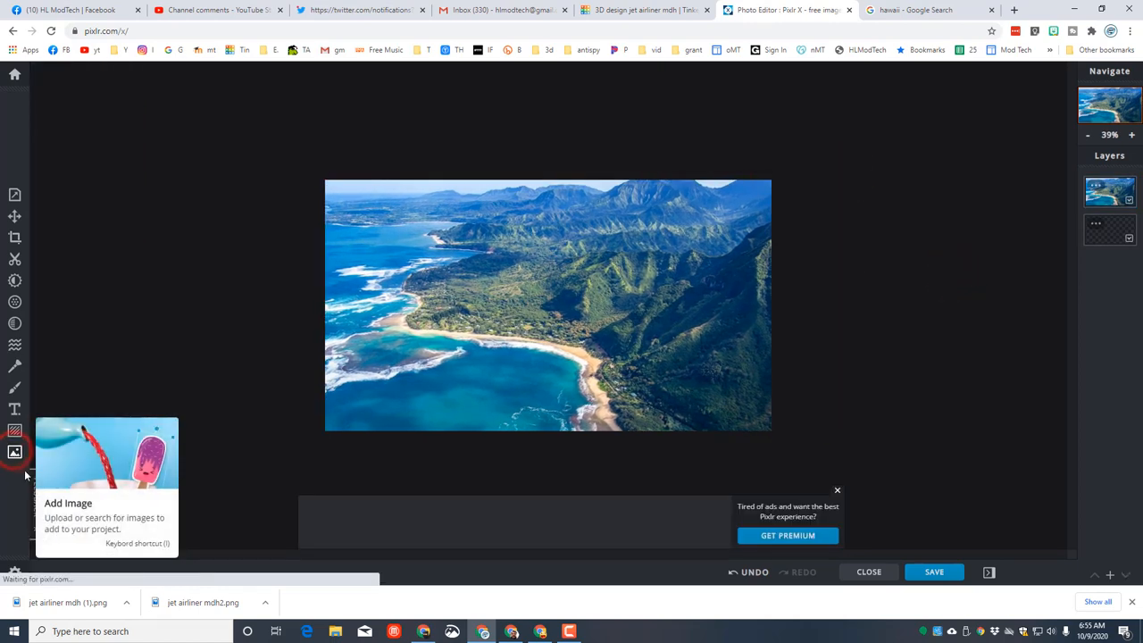
Add the jet airliner PNG from Downloads as a layer in the current document.
left_click(15, 454)
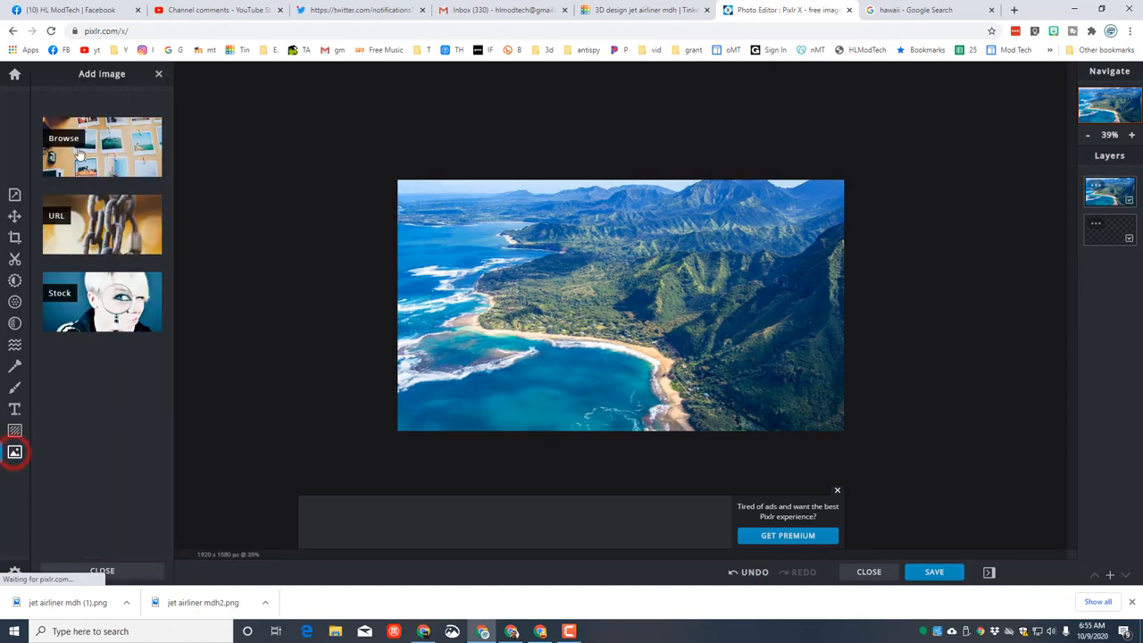
left_click(102, 146)
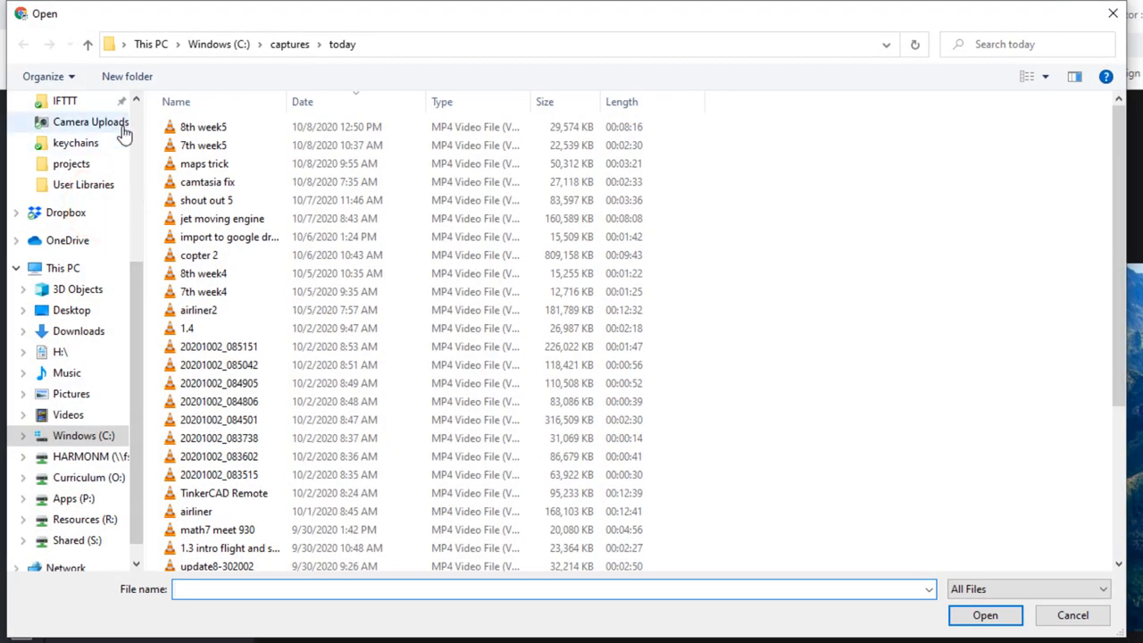
left_click(78, 157)
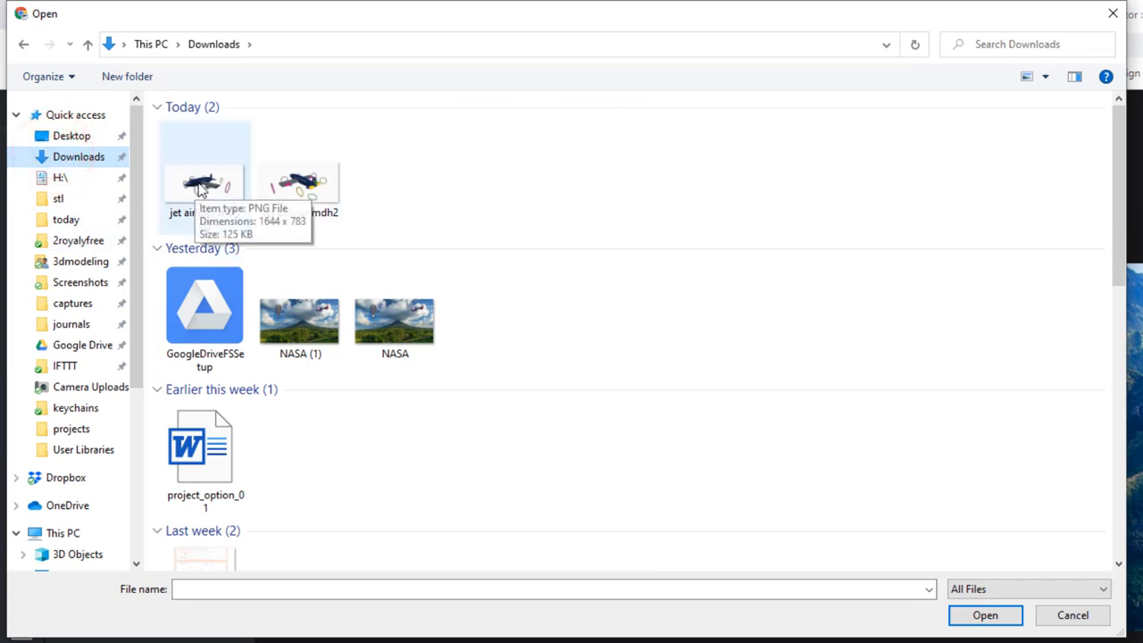
left_click(300, 182)
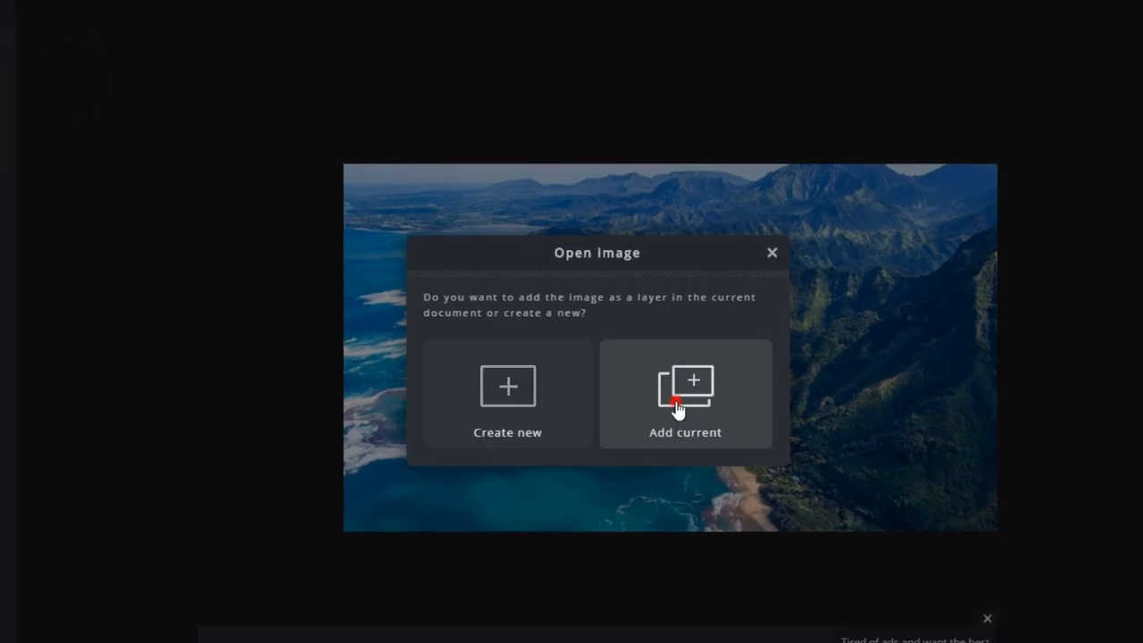
left_click(685, 393)
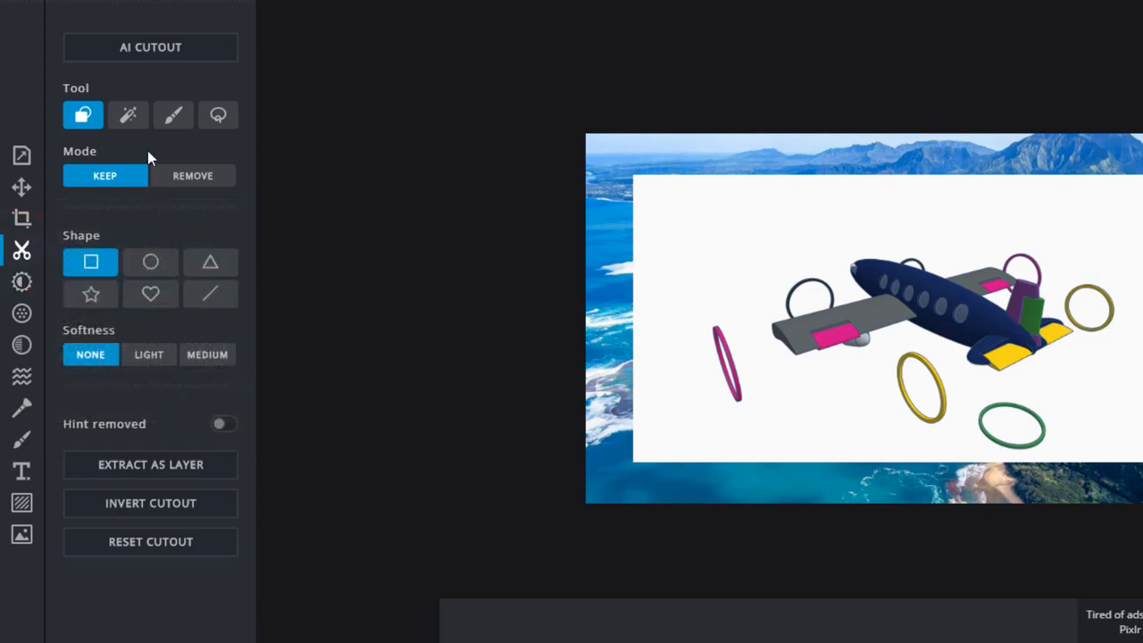
Remove the jet image's white background with the magic-wand cutout.
left_click(129, 115)
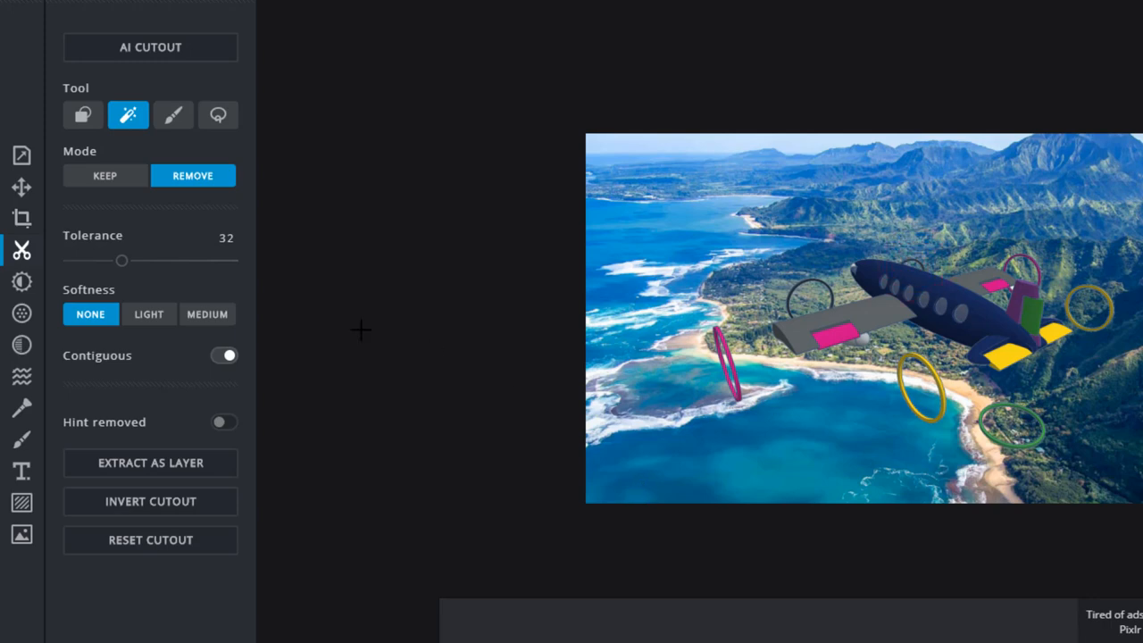
left_click(21, 199)
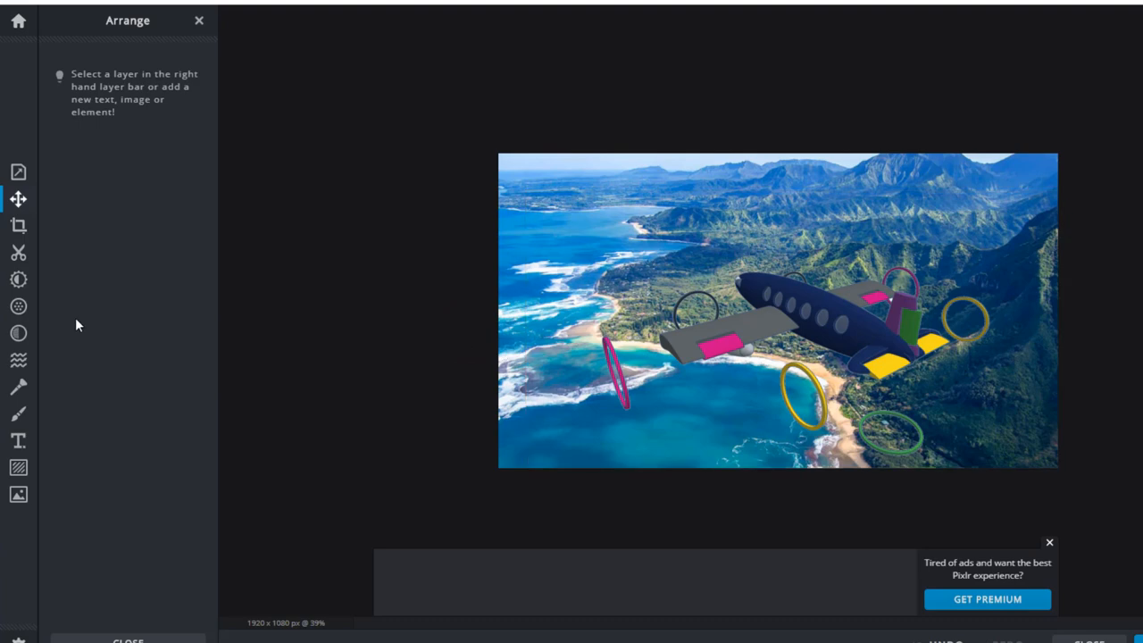
mouse_move(16, 439)
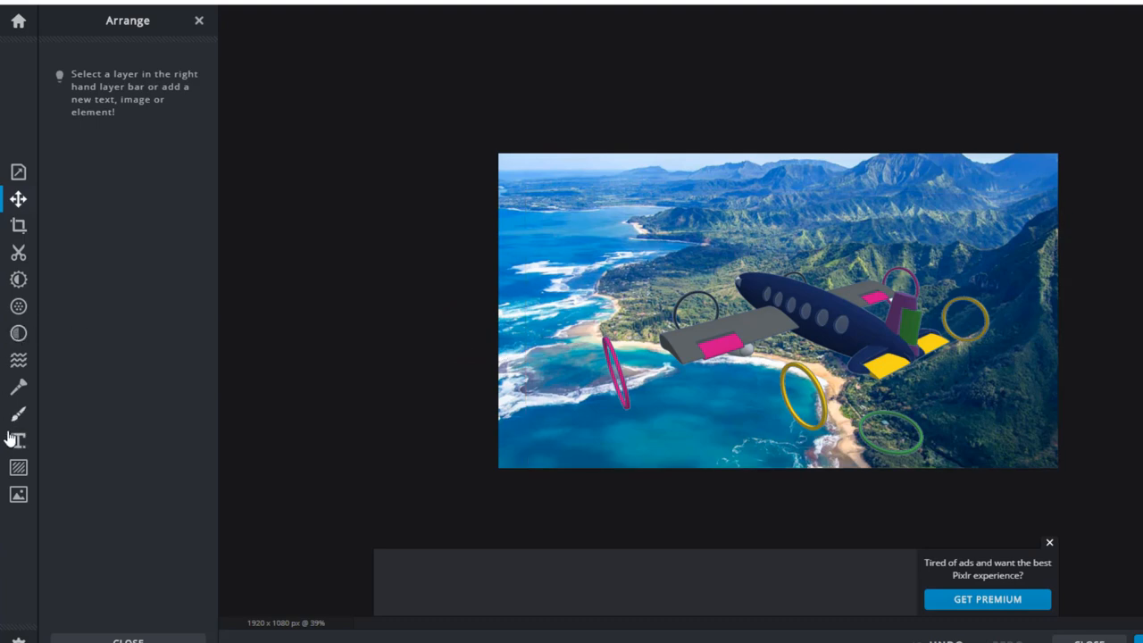
Add an 'Ailerons' text label and position it beside the wing.
left_click(18, 439)
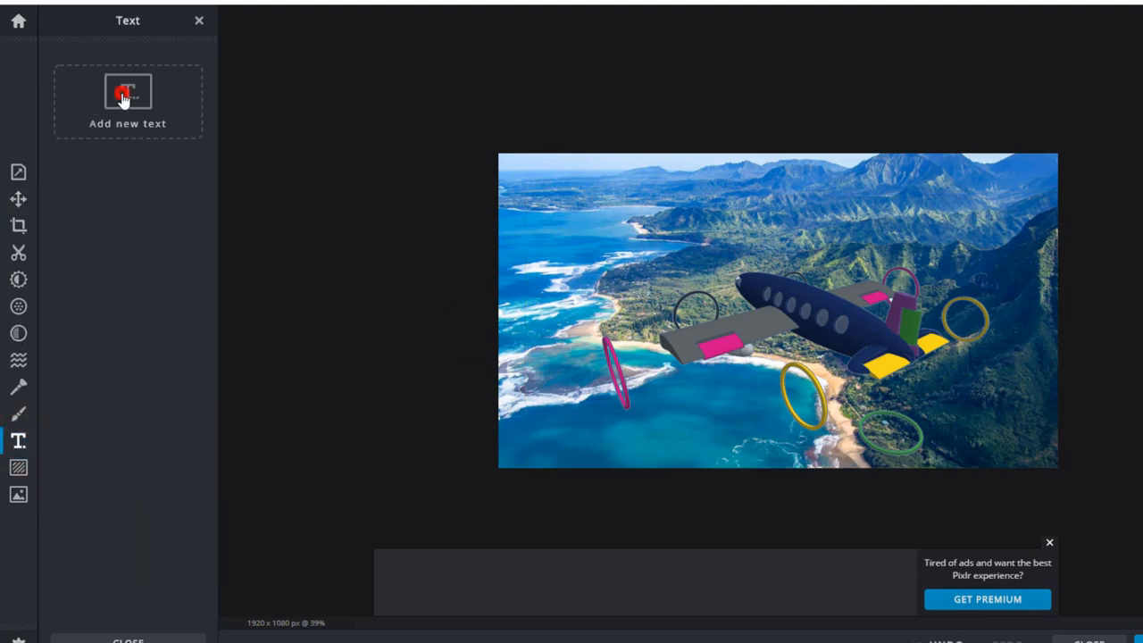
left_click(129, 100)
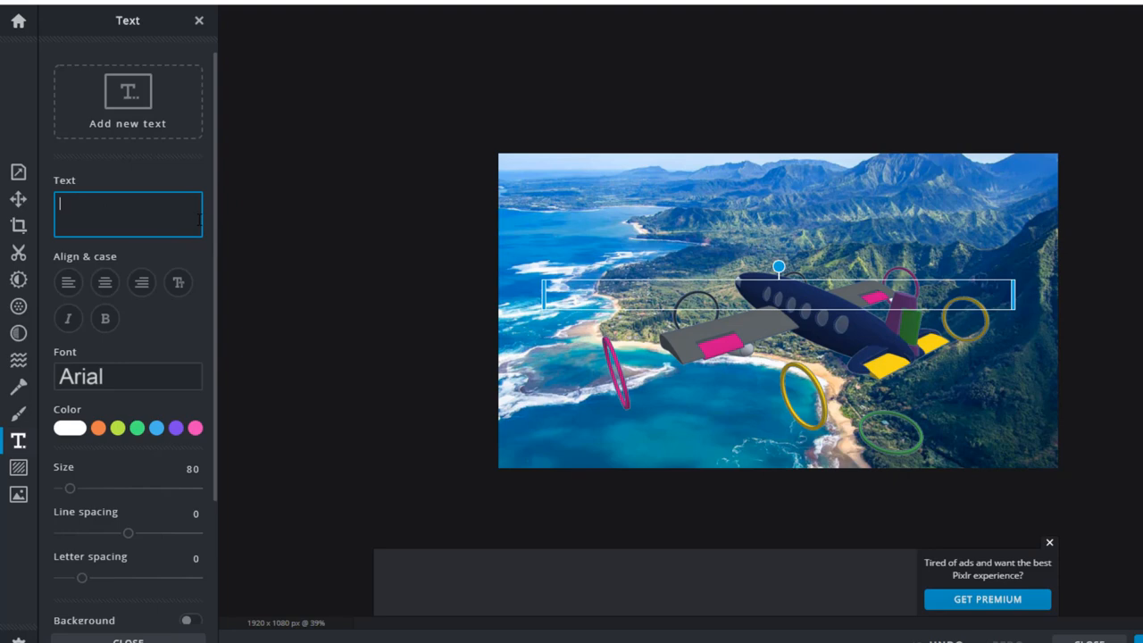
type("Ailerons")
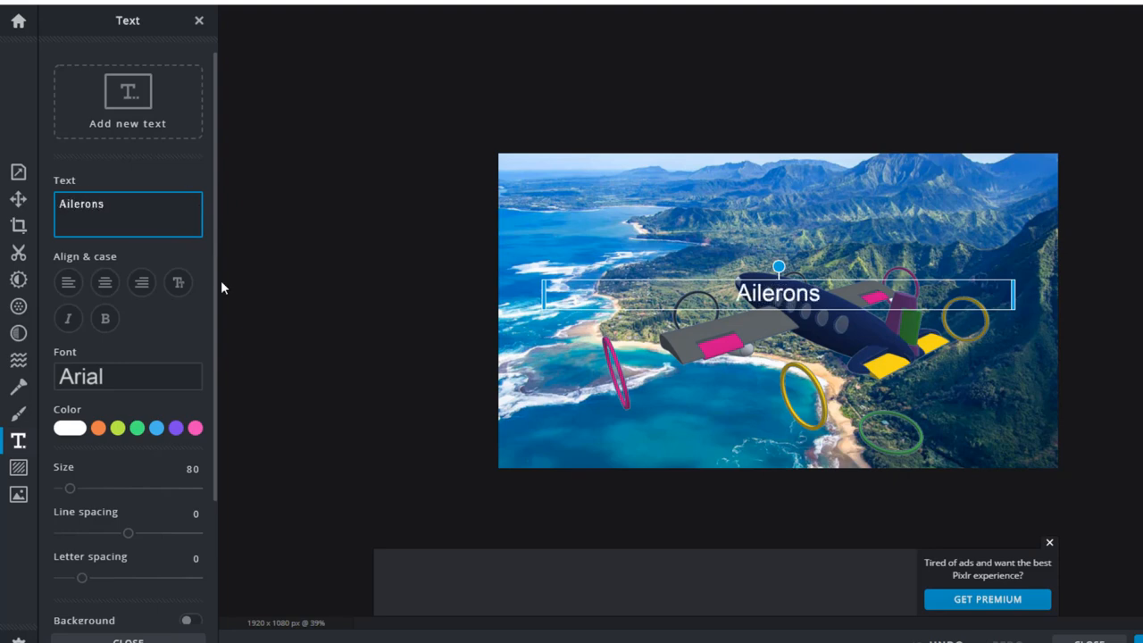
left_click_drag(777, 293, 883, 292)
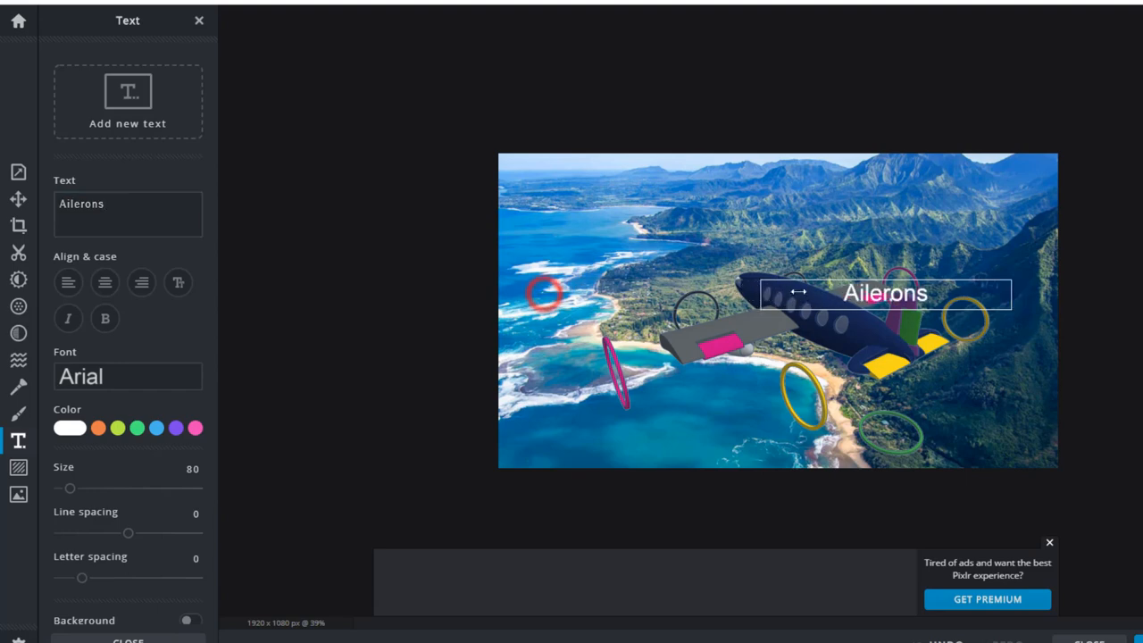
left_click_drag(884, 293, 702, 371)
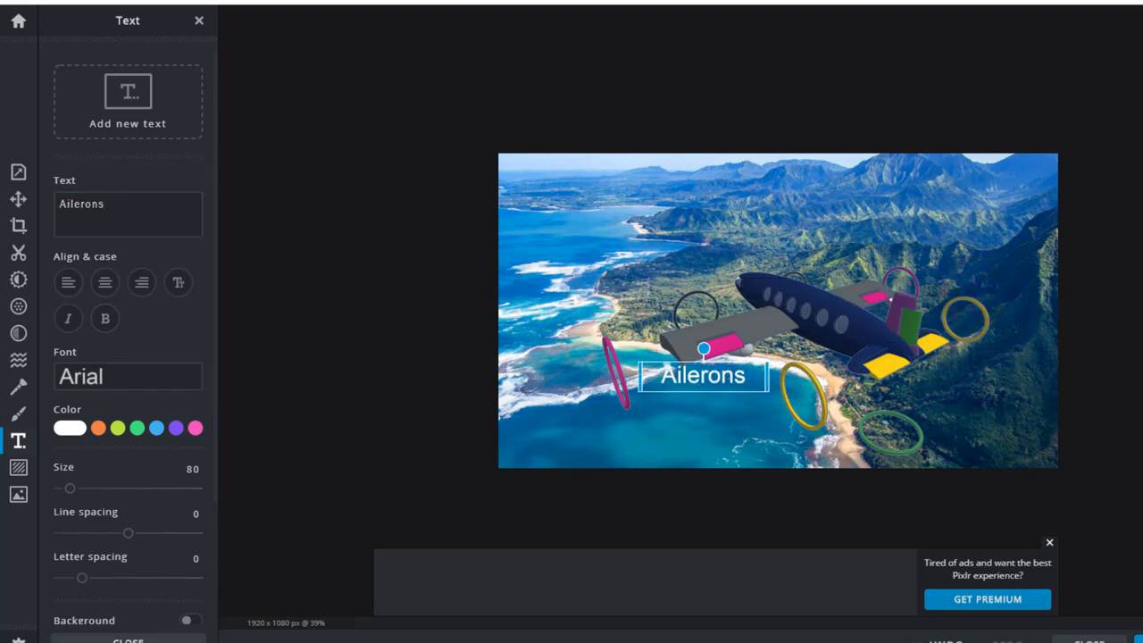
Add a second text box and start the 'Rudder' label over the default quote.
type("Have enough courage to start and enough heart to finish")
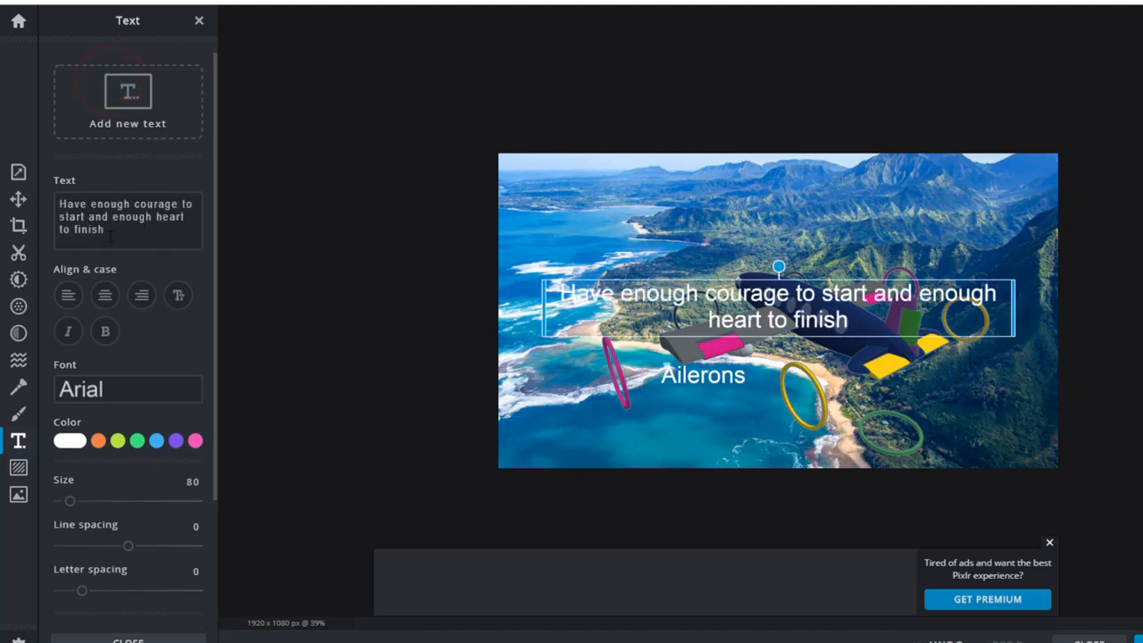
type("Rudder")
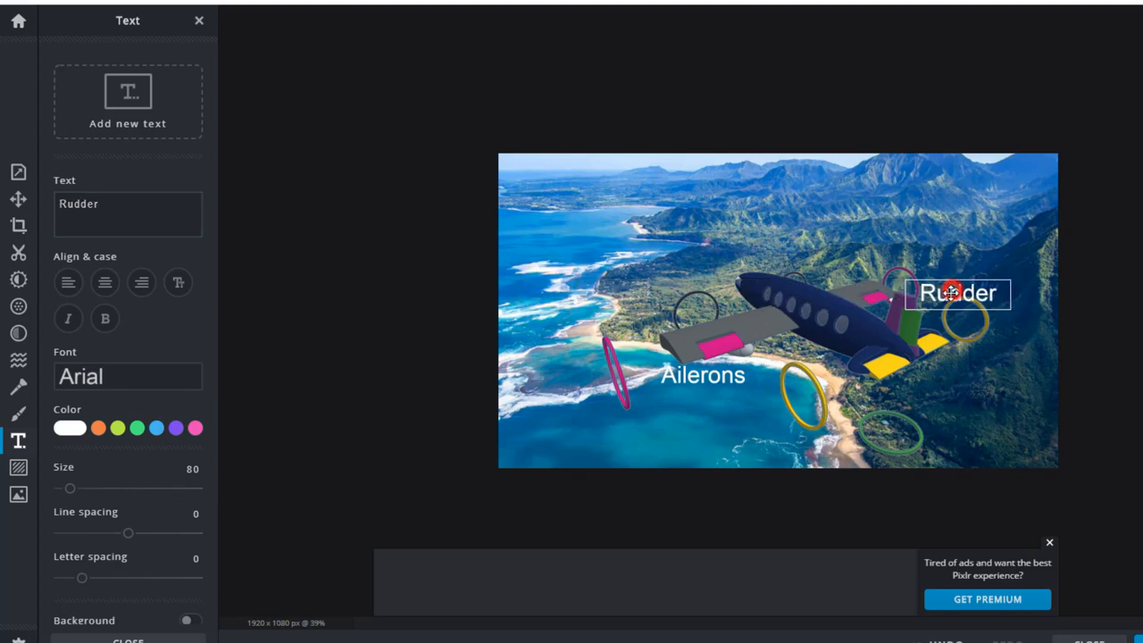
Place the Rudder label beside the jet's tail and start another text label.
left_click_drag(955, 292, 982, 266)
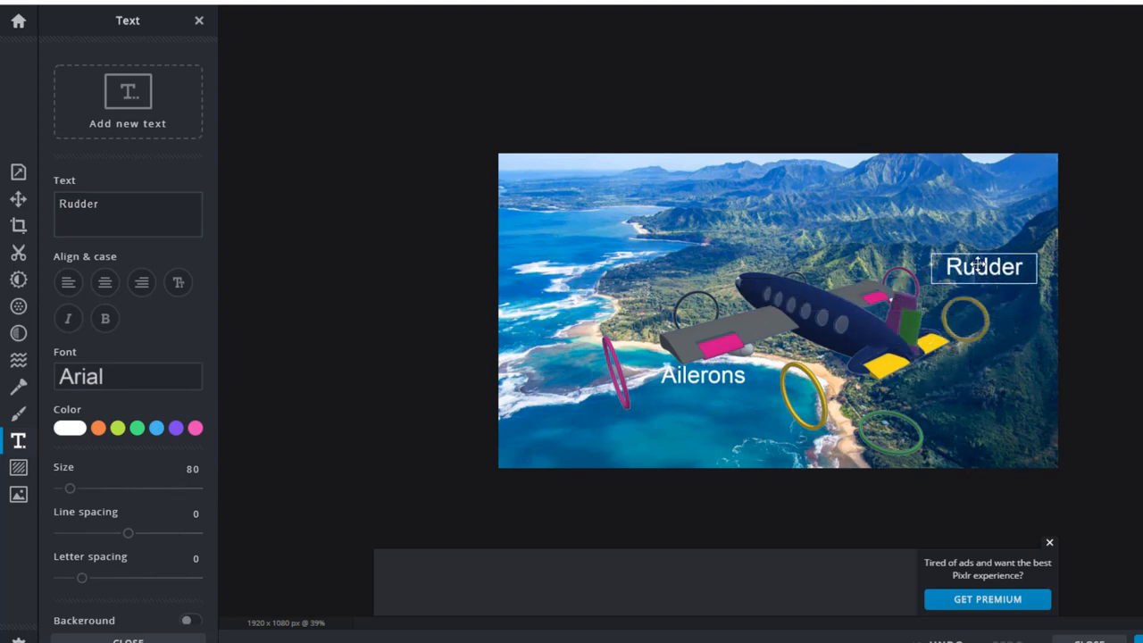
left_click(982, 266)
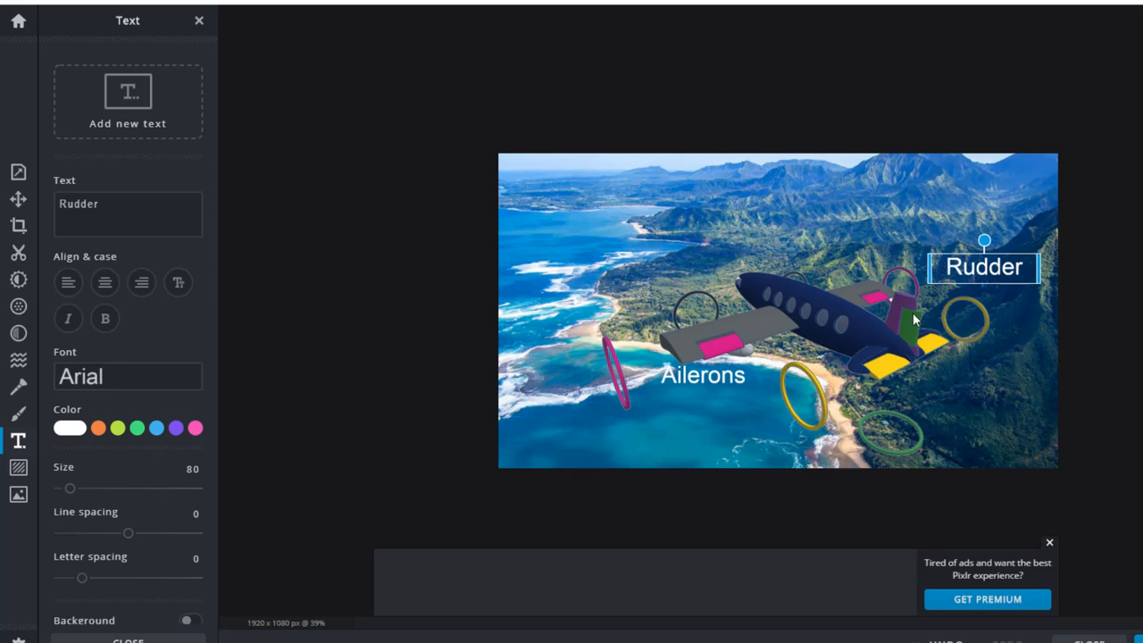
left_click(128, 214)
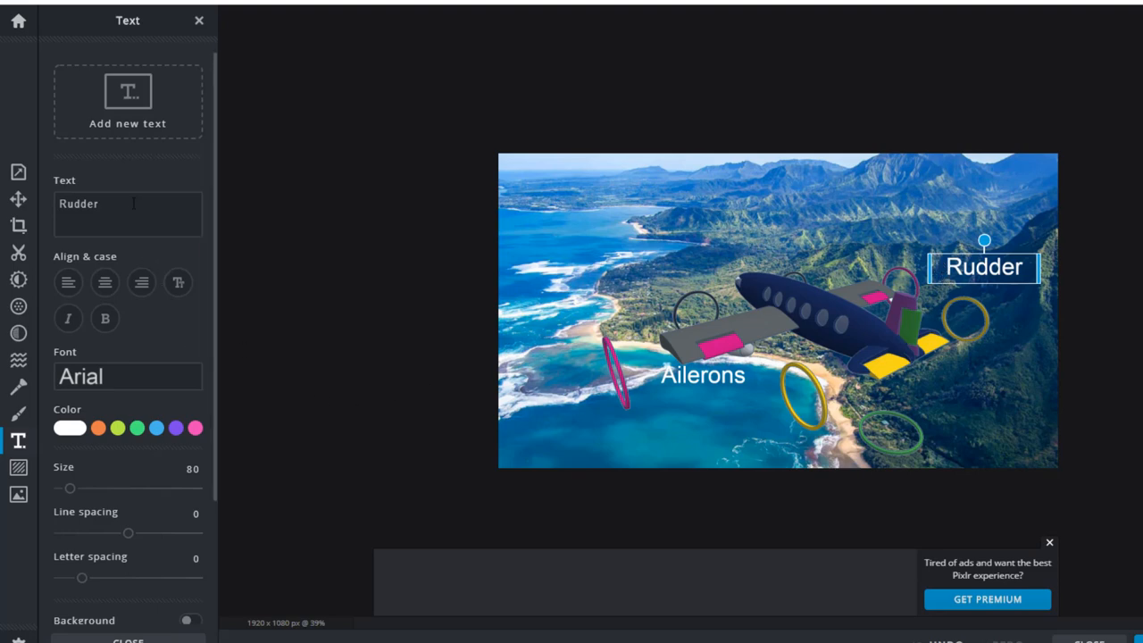
Label the new text box Elevator, place it below the tail, and add another text box.
type("Have enough courage to start and enough heart to finish")
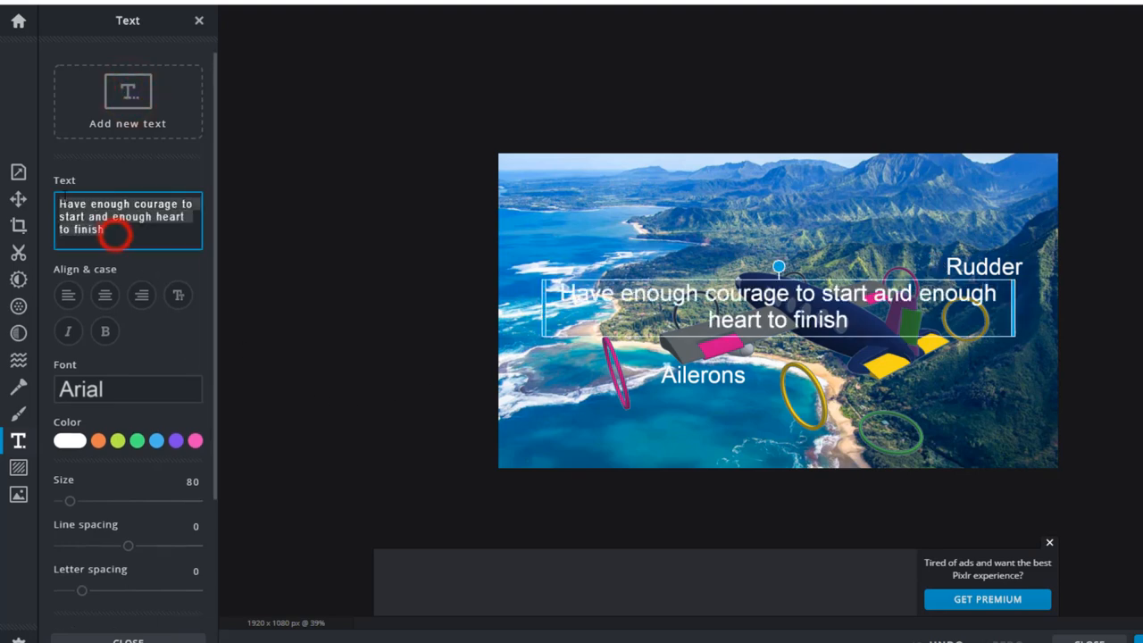
type("Elev")
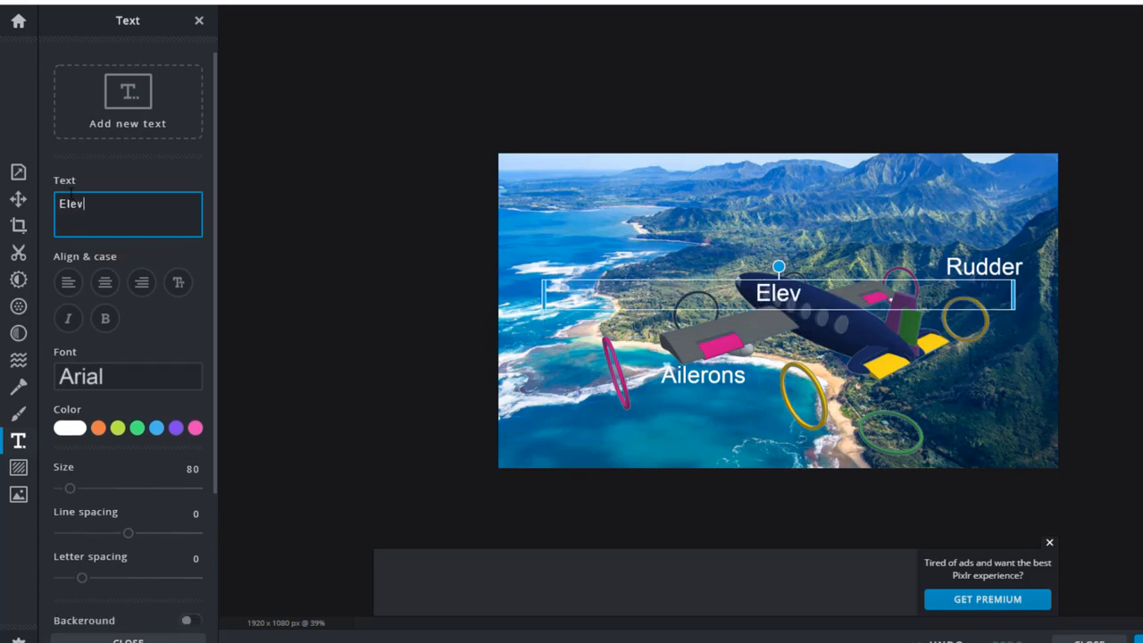
type("ator")
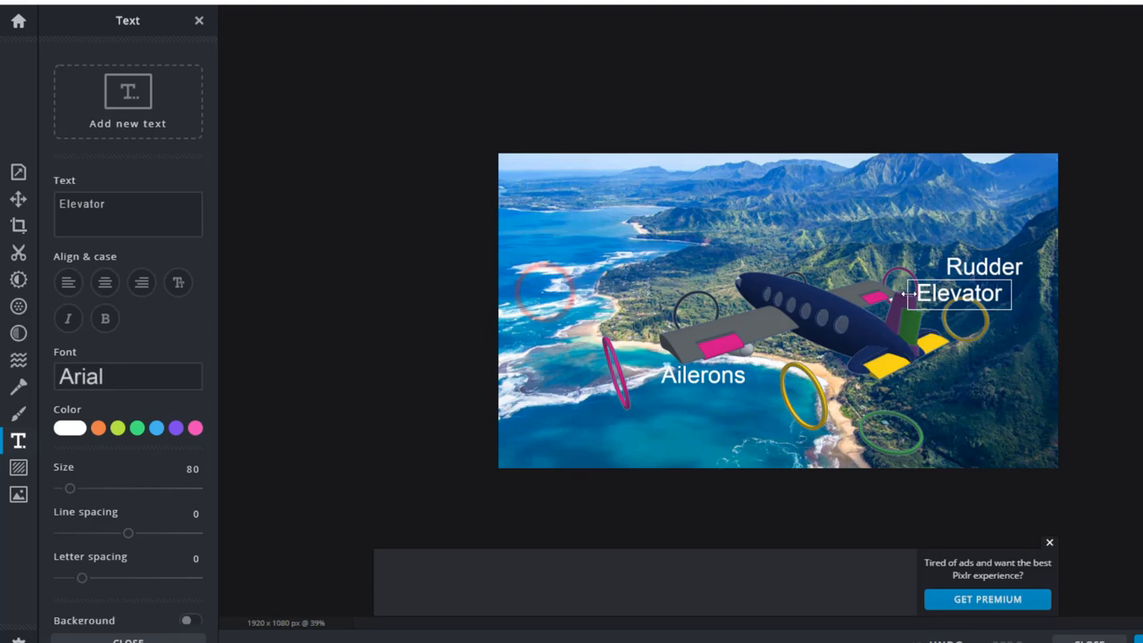
left_click_drag(959, 292, 950, 393)
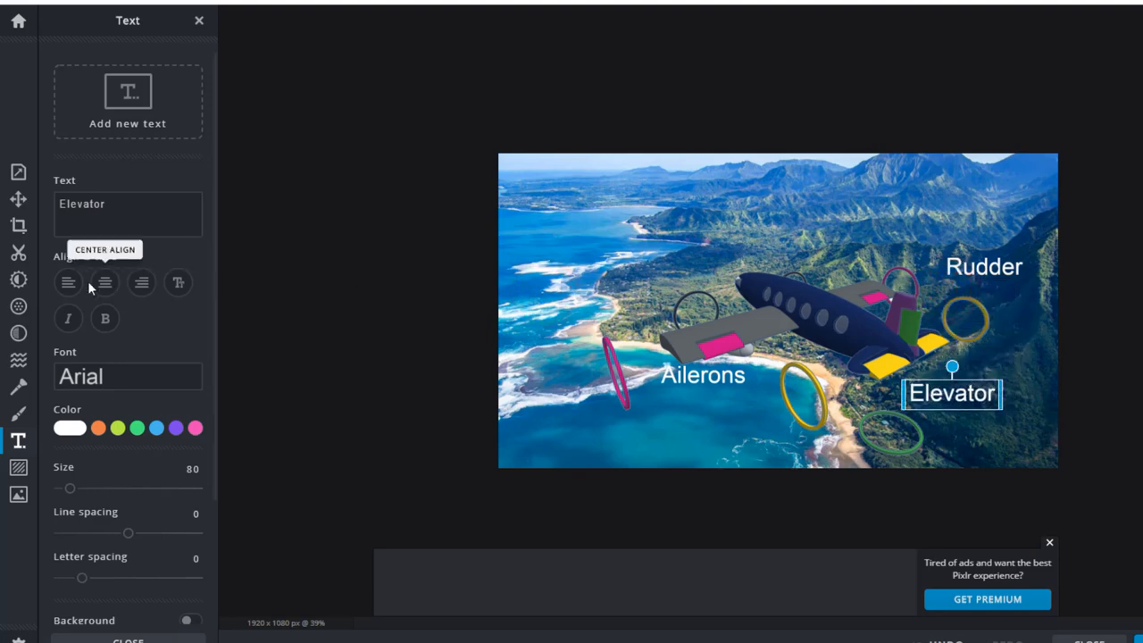
left_click(129, 100)
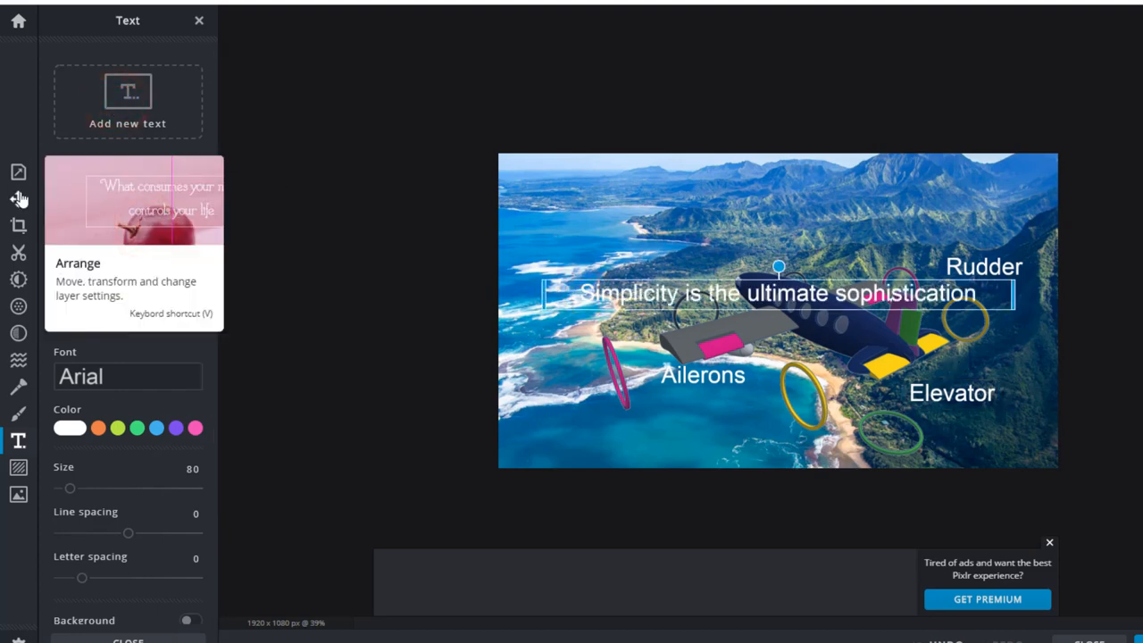
Label the new box Fuselage, place it above the jet body, and leave text editing.
type("Fuselage")
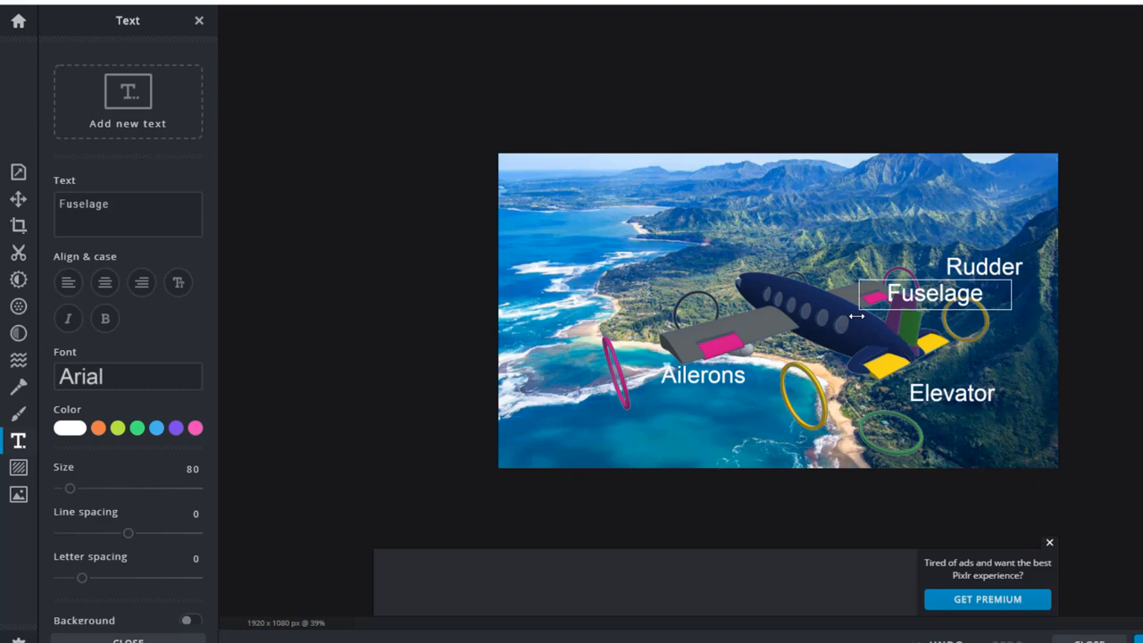
left_click_drag(935, 293, 800, 231)
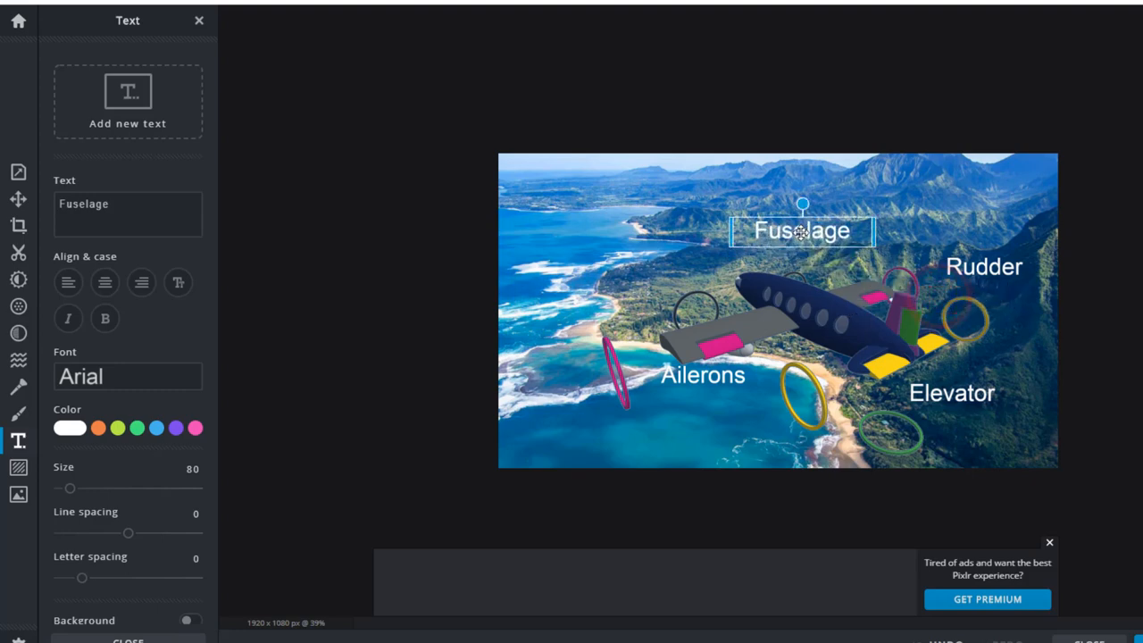
mouse_move(641, 461)
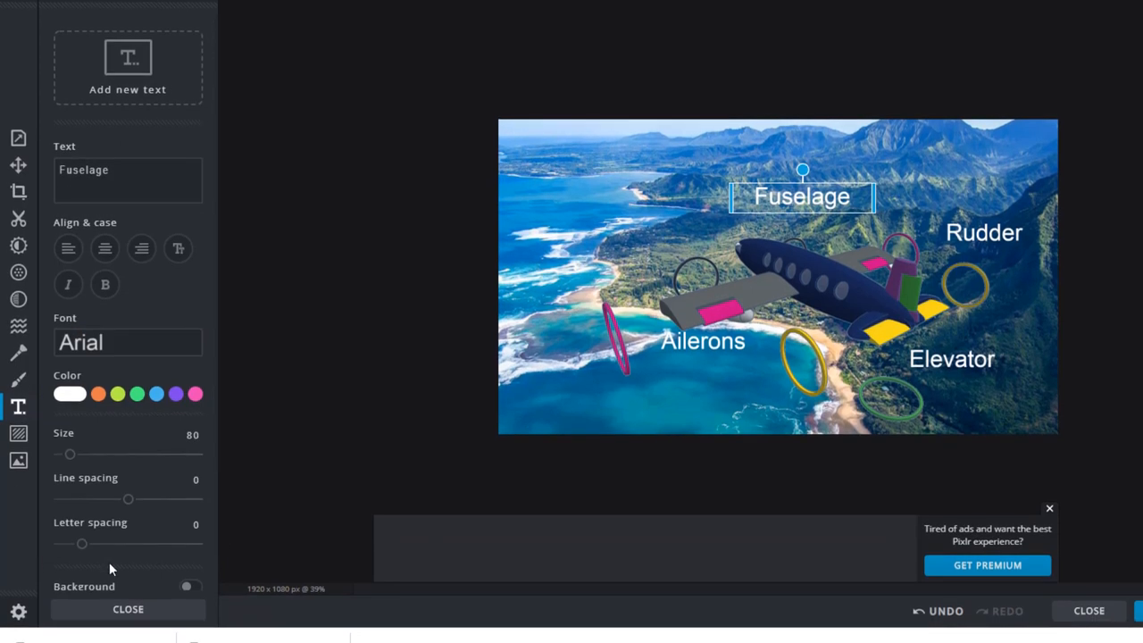
left_click(18, 378)
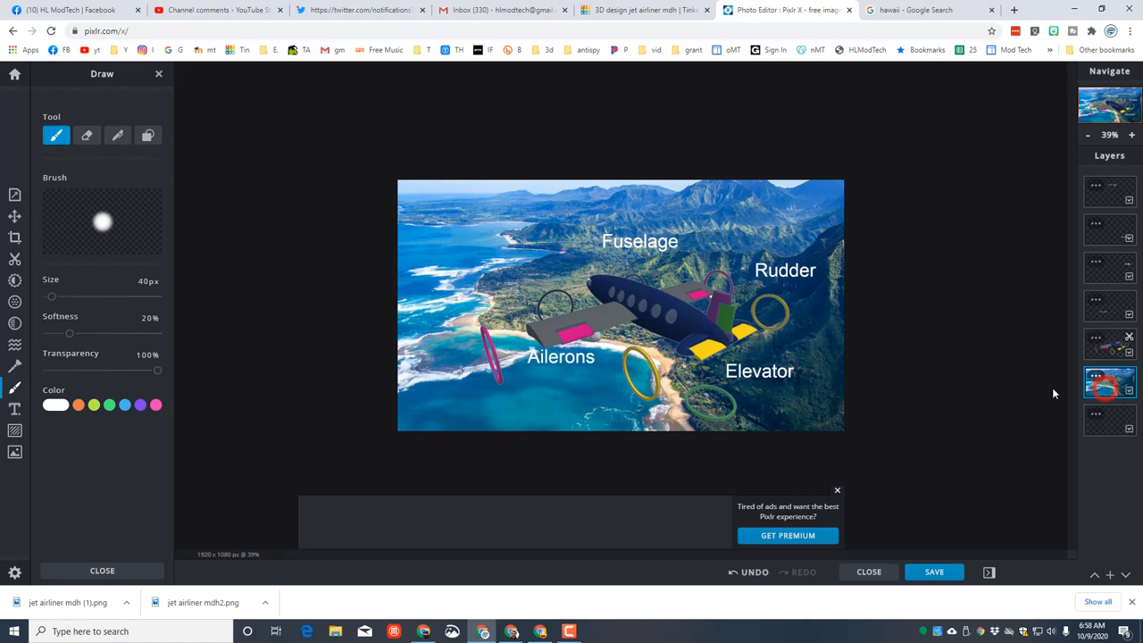
Switch to the Shape tool with thin lines and draw a pointer line from a label.
left_click(147, 136)
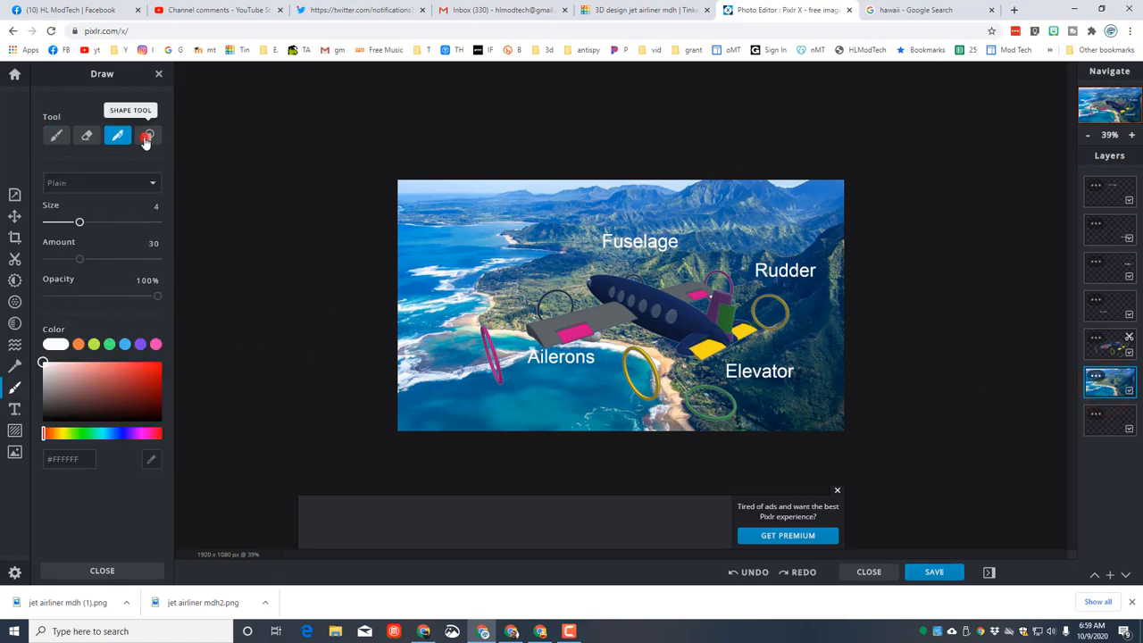
left_click(147, 135)
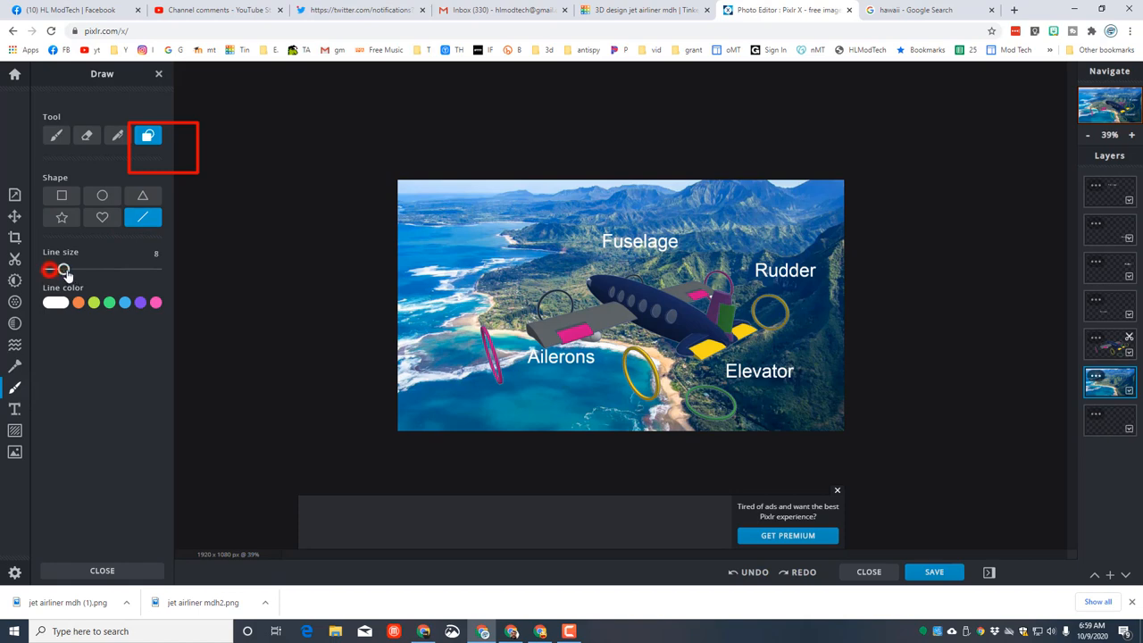
left_click_drag(68, 269, 52, 269)
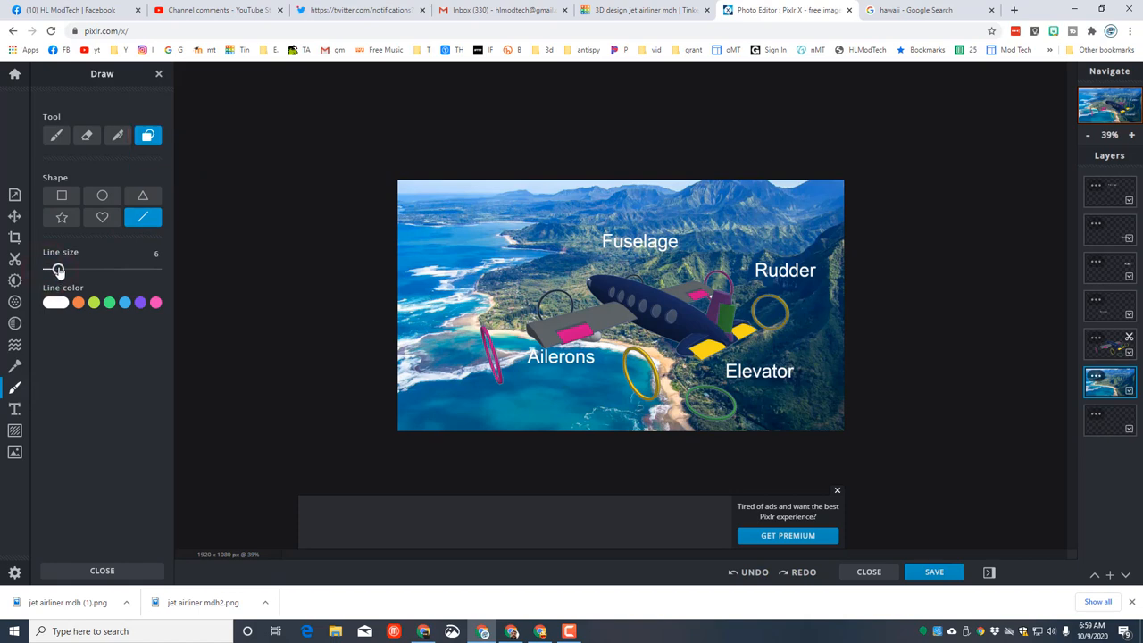
left_click_drag(58, 268, 54, 267)
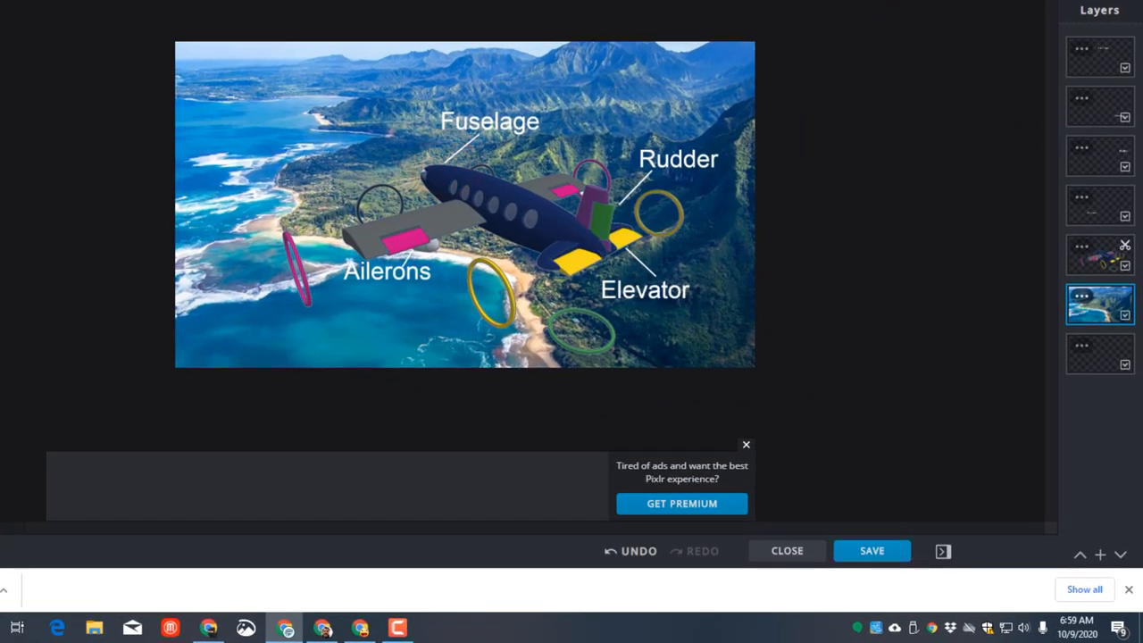
mouse_move(536, 286)
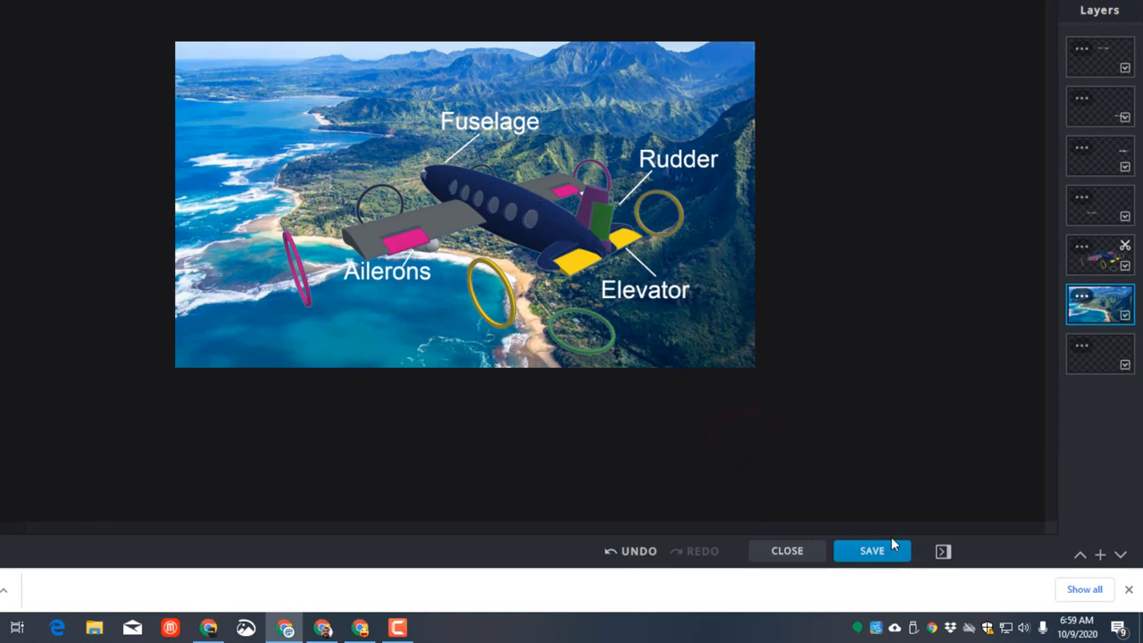
Export the labeled jet image as a JPG download.
left_click(872, 550)
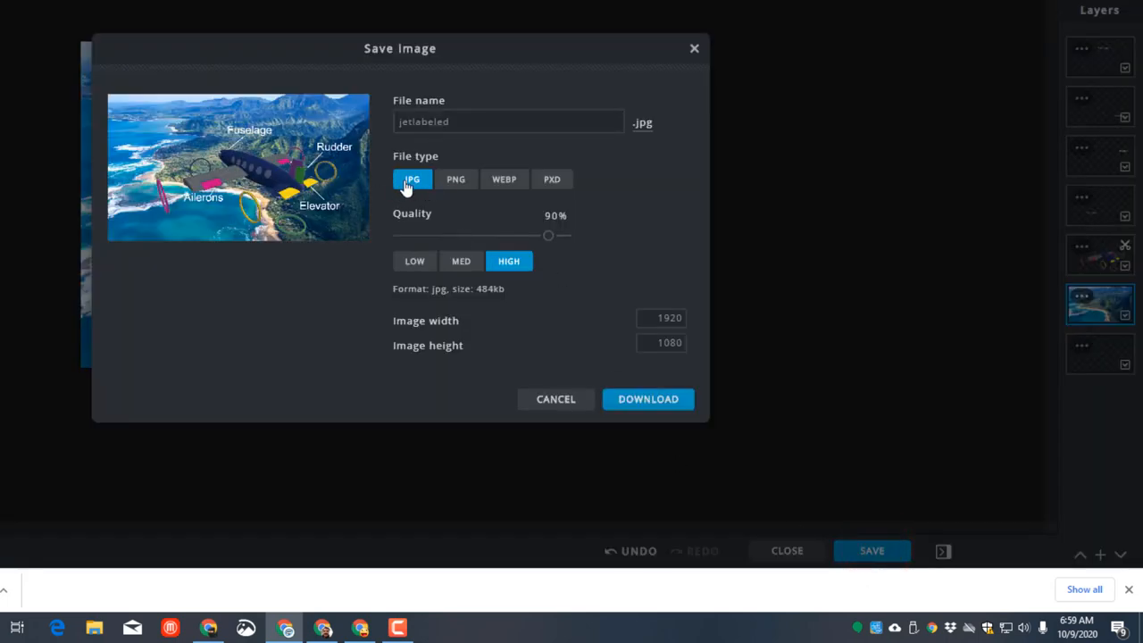
left_click(509, 122)
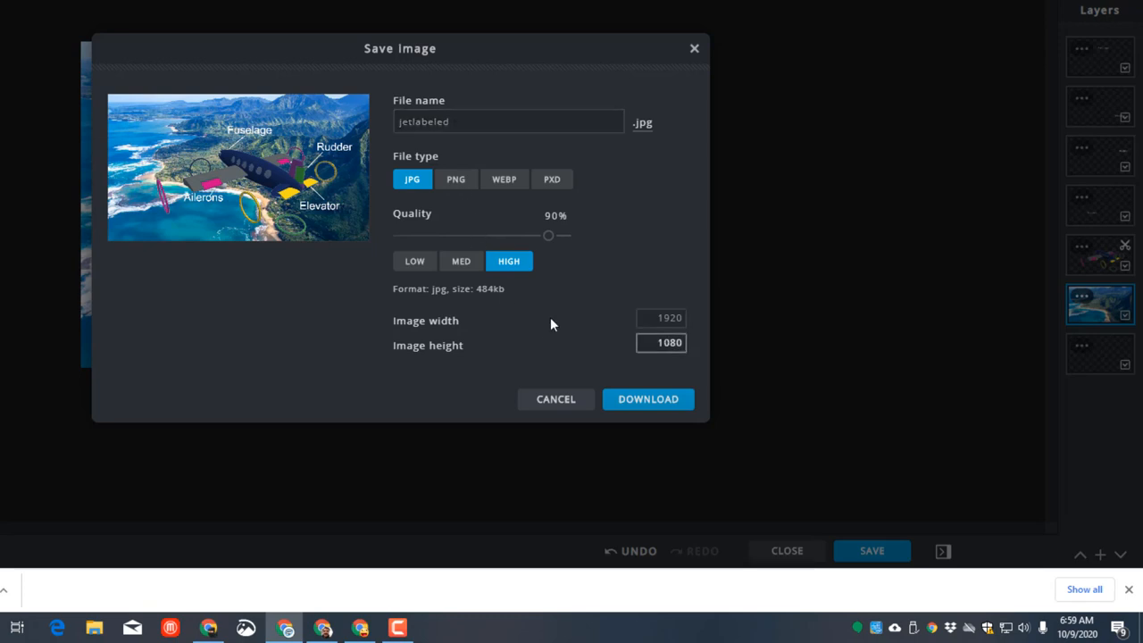
left_click(647, 400)
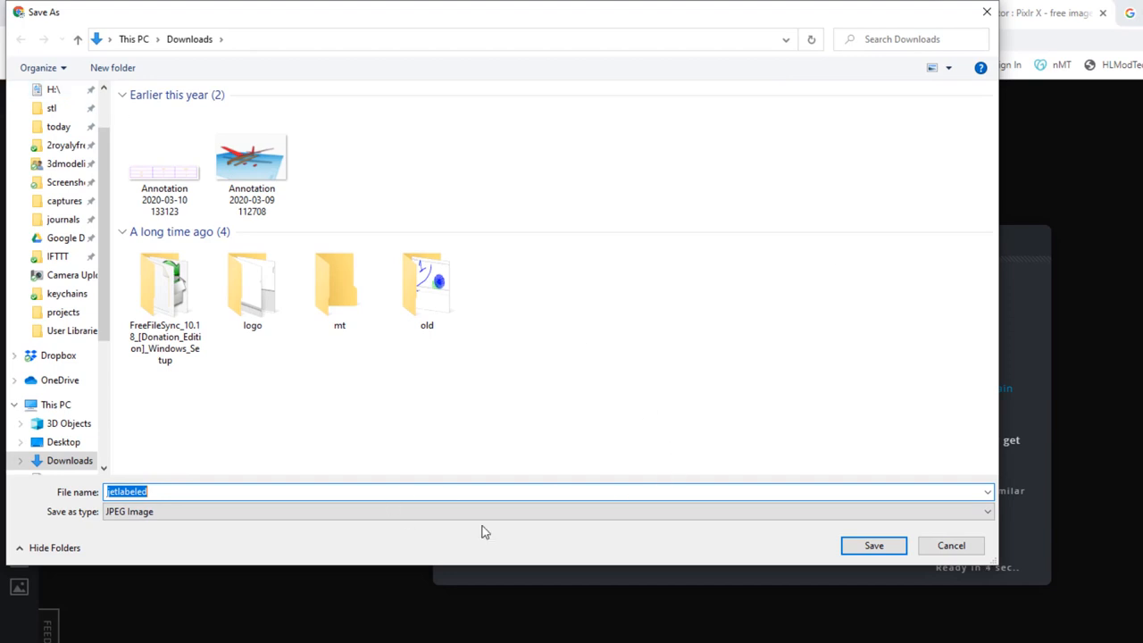
Name the file 'jetlabeled mdh', save it to Downloads and dismiss the notice.
left_click(303, 479)
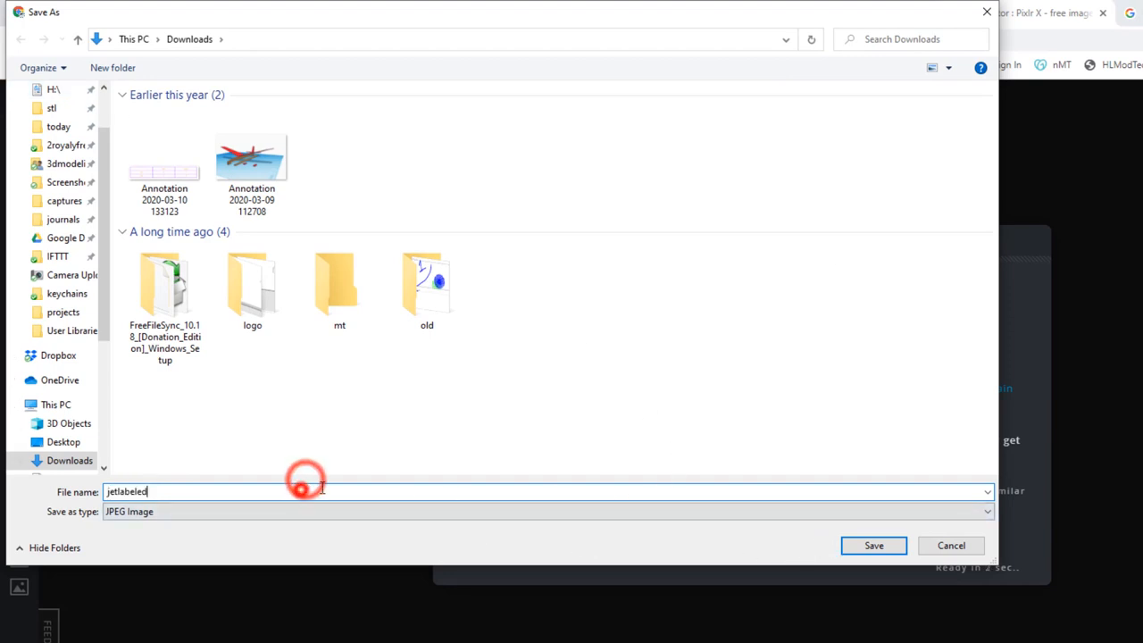
type("mdh")
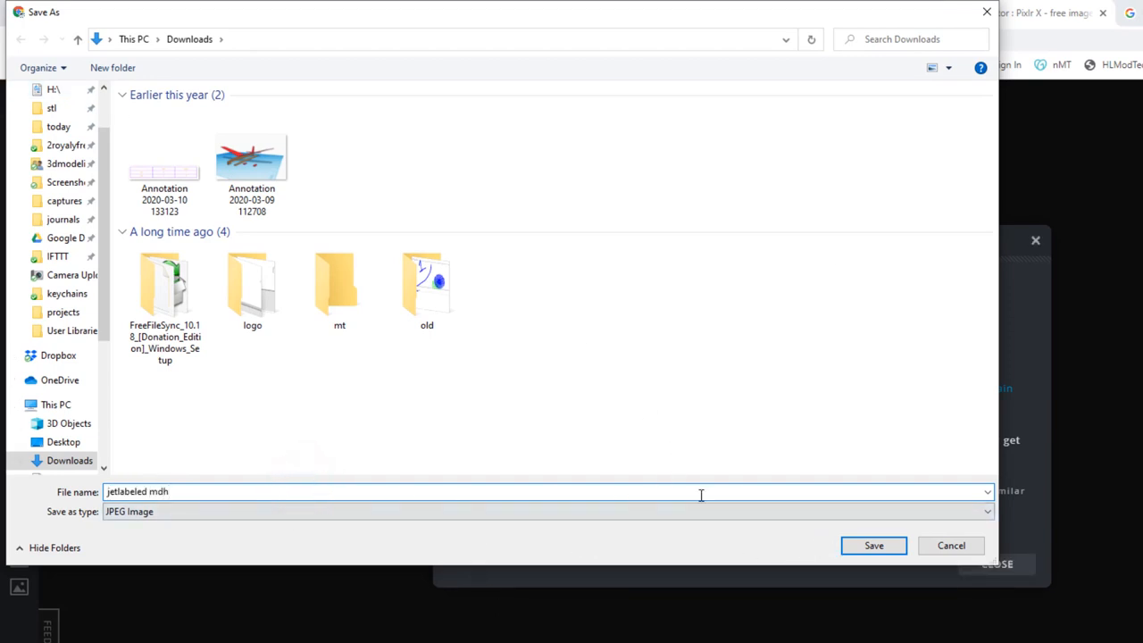
left_click(873, 547)
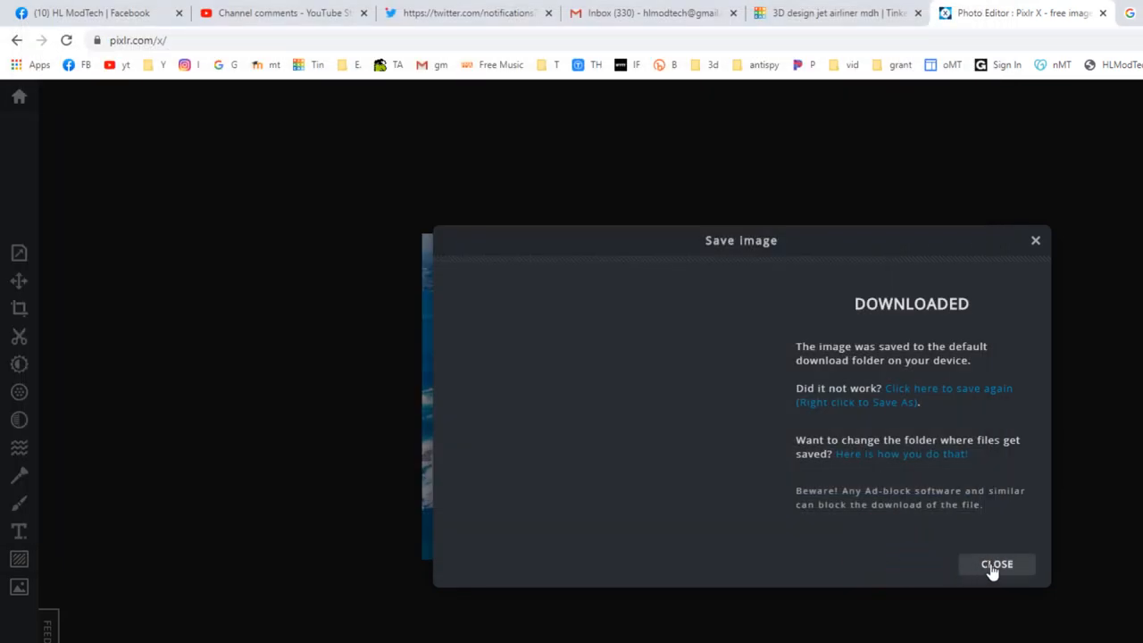
left_click(997, 564)
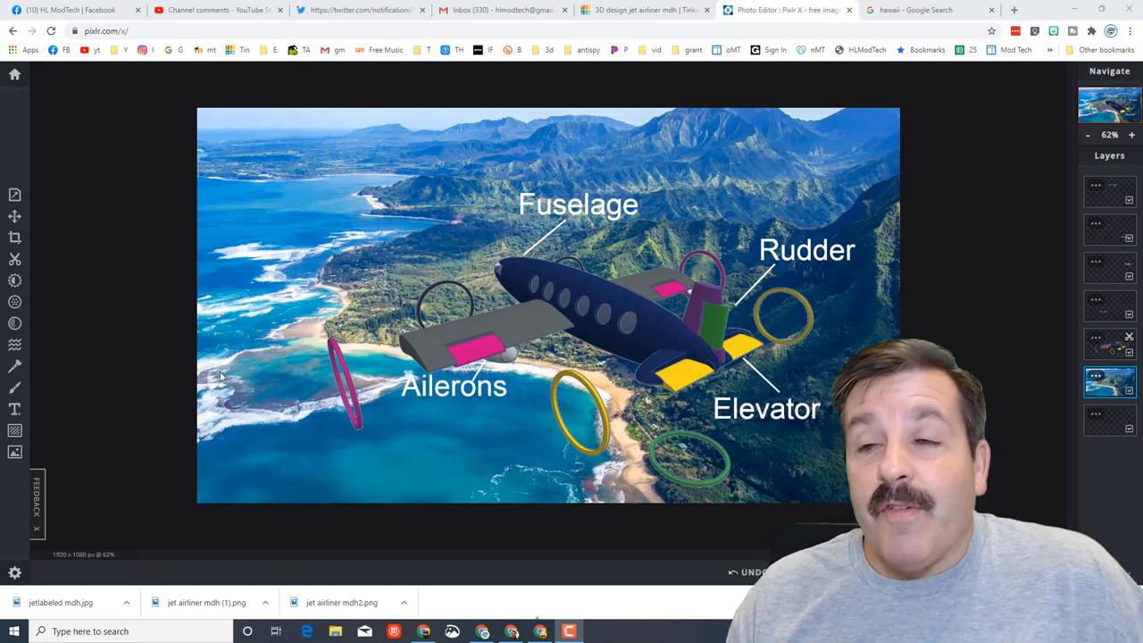
mouse_move(443, 307)
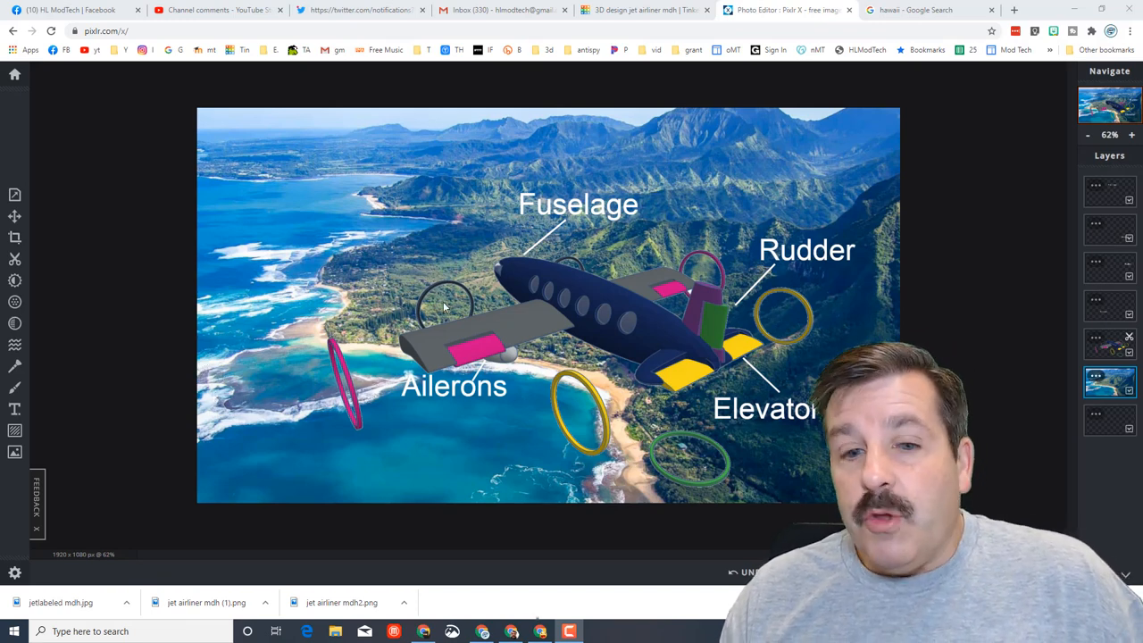
mouse_move(337, 205)
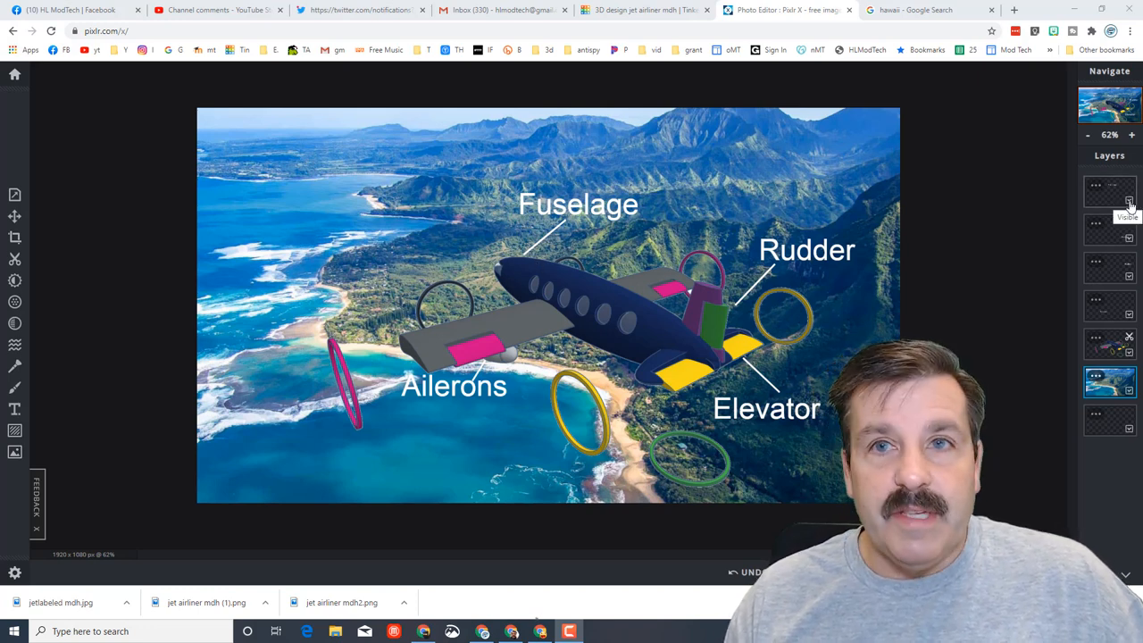
Hide the text label layers and the Hawaii background photo layer.
left_click(1129, 204)
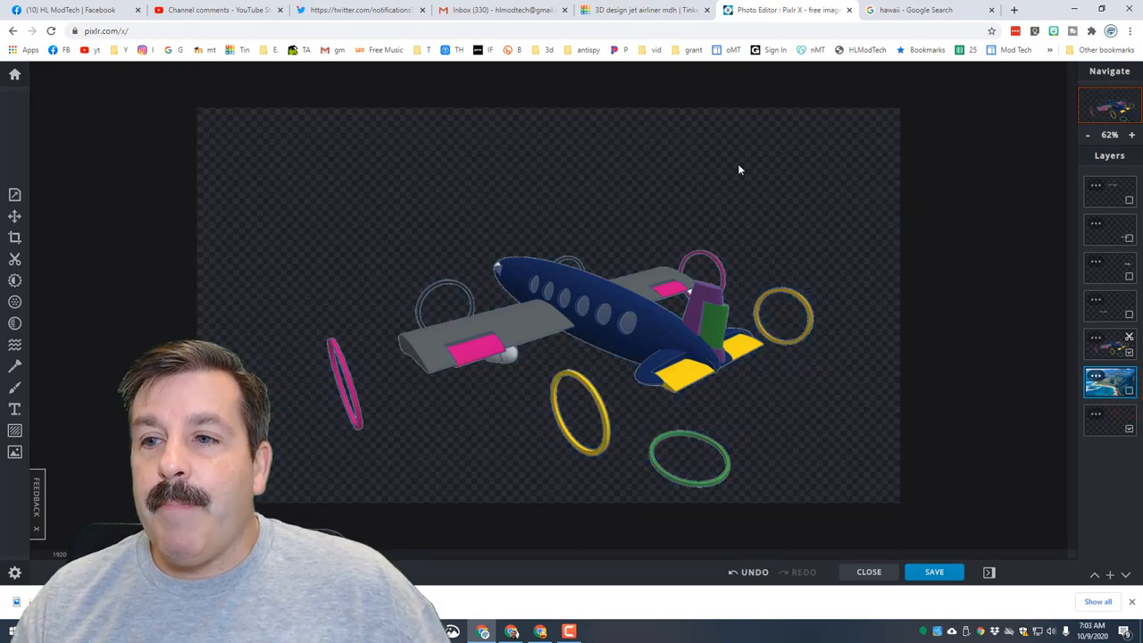
Copy the large Hawaii coastline photo from the Google Images results.
left_click(929, 11)
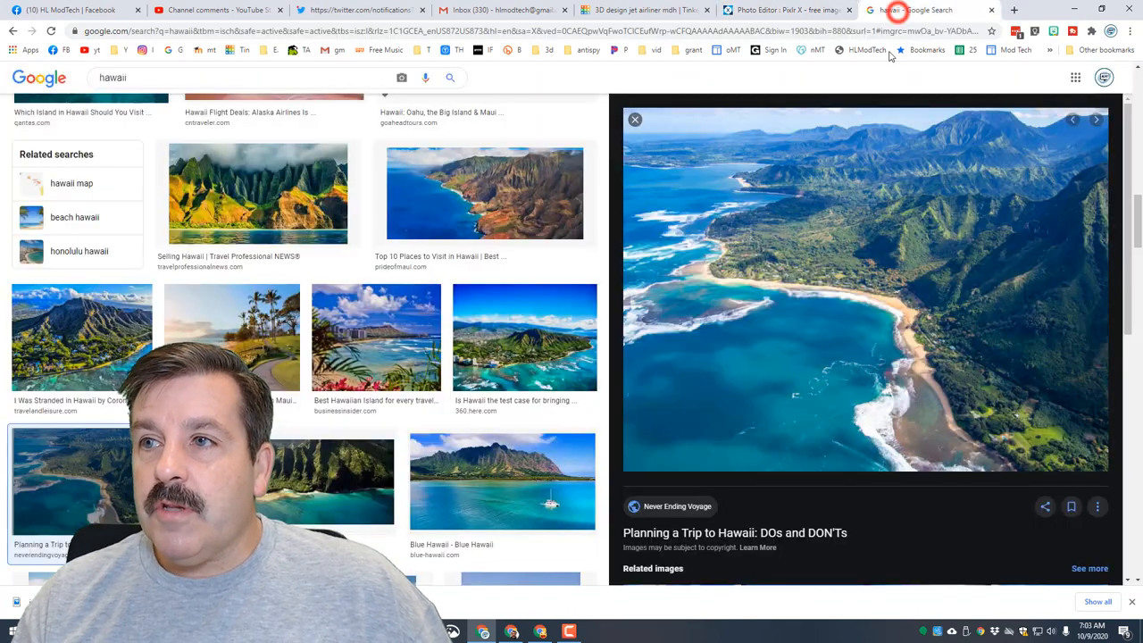
right_click(848, 286)
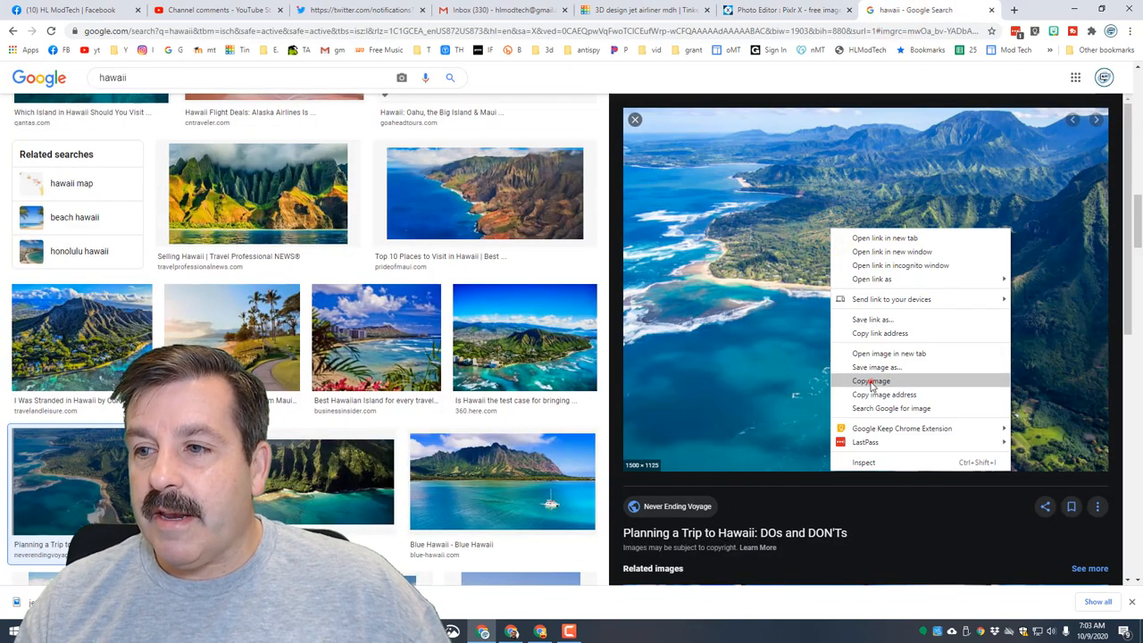
left_click(784, 11)
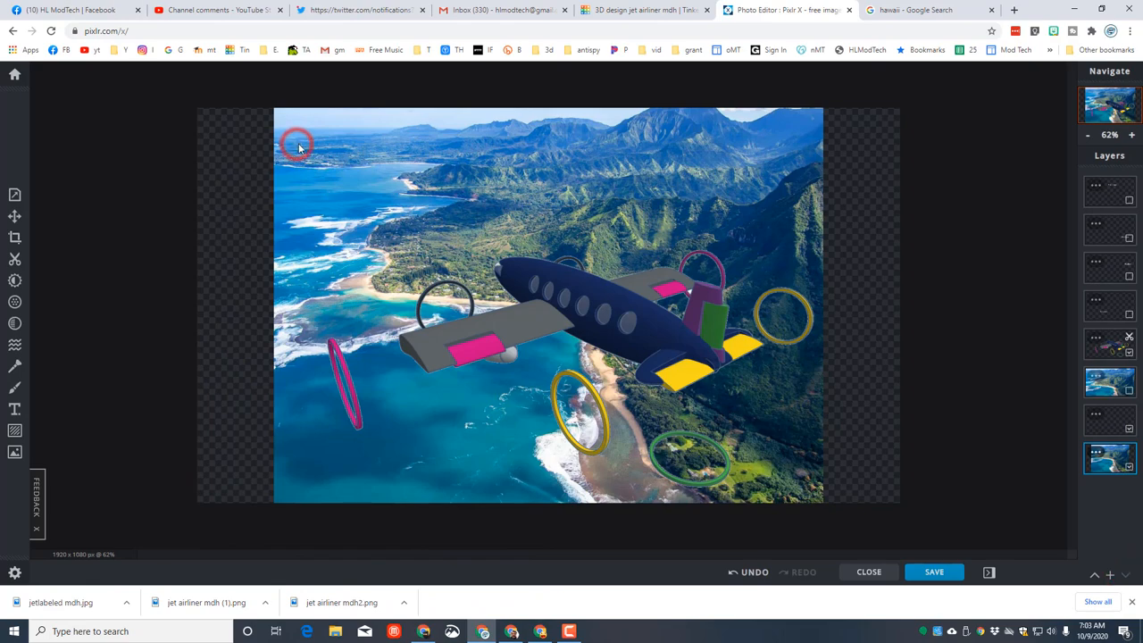
Enlarge the pasted Hawaii photo with Arrange until it covers the whole canvas.
left_click(14, 216)
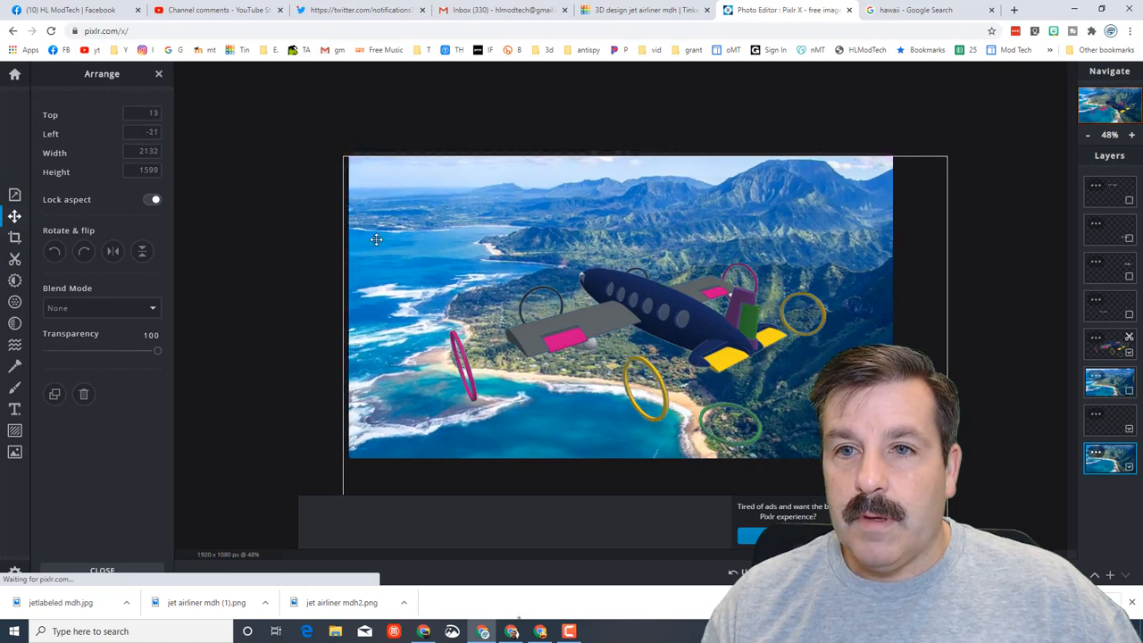
left_click_drag(375, 239, 521, 286)
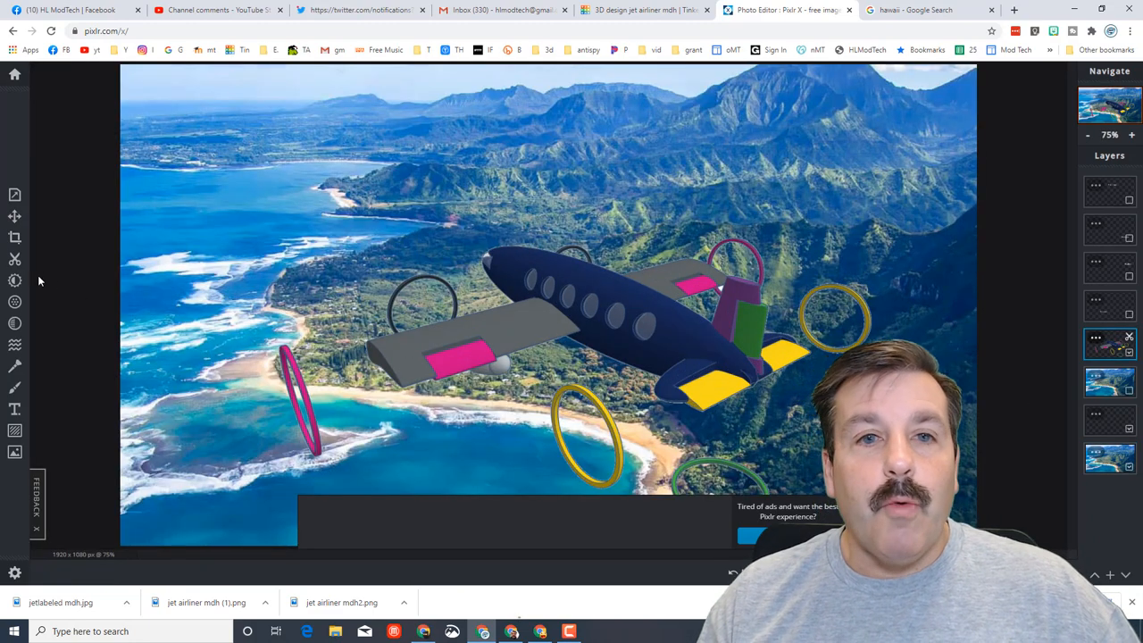
Set Cutout to Draw mode with Remove and a larger brush, then erase the left rings.
left_click(14, 257)
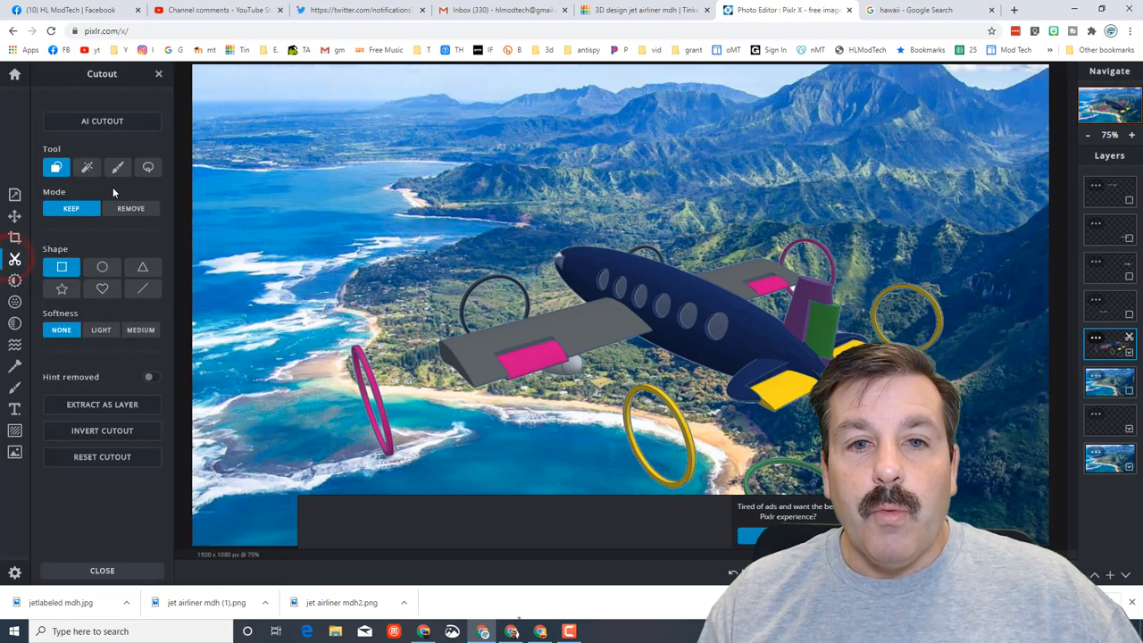
mouse_move(118, 168)
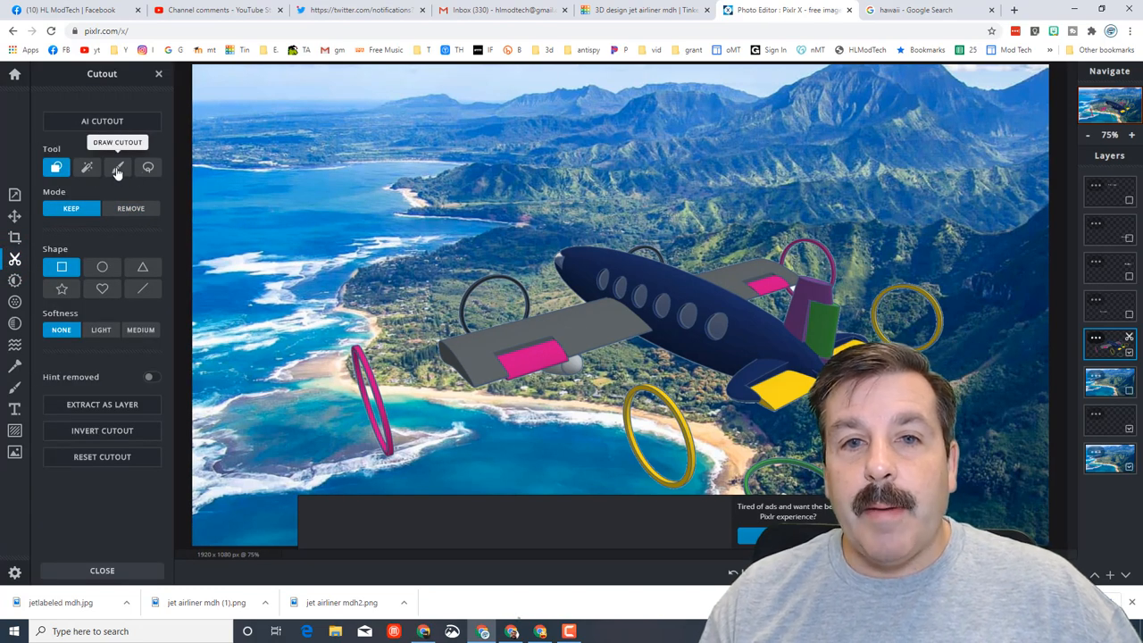
left_click(118, 168)
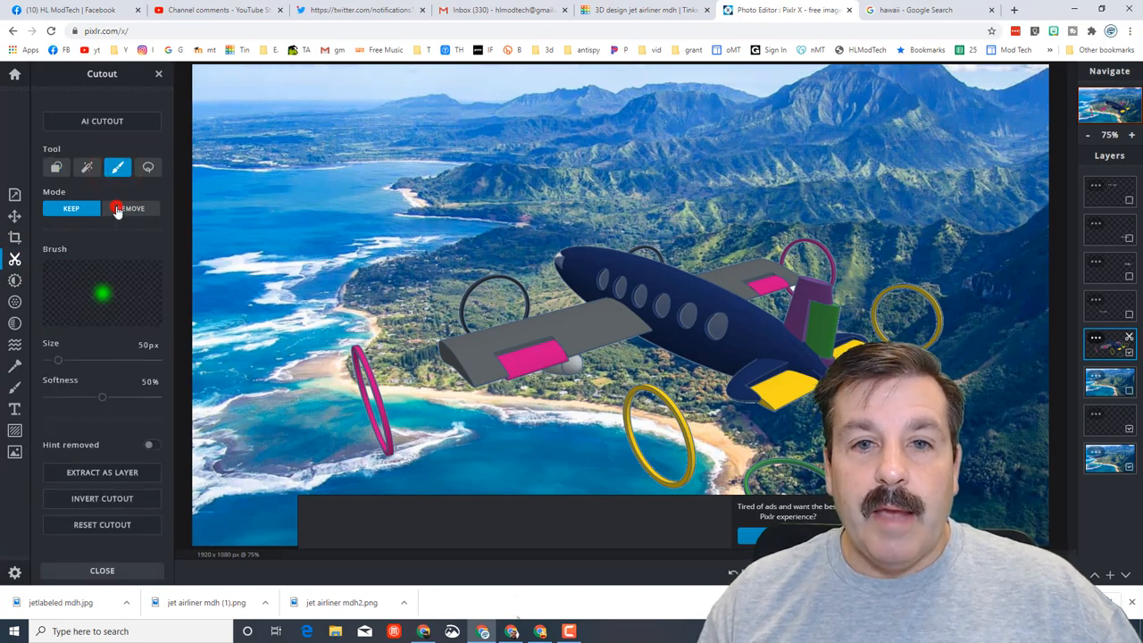
left_click(131, 207)
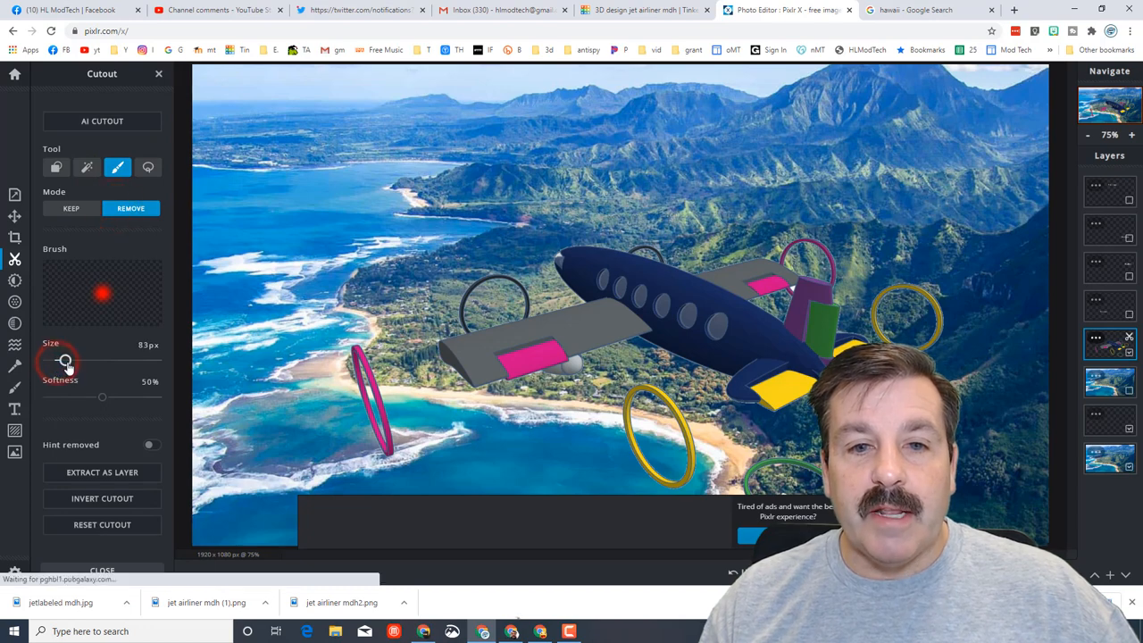
left_click_drag(53, 360, 72, 360)
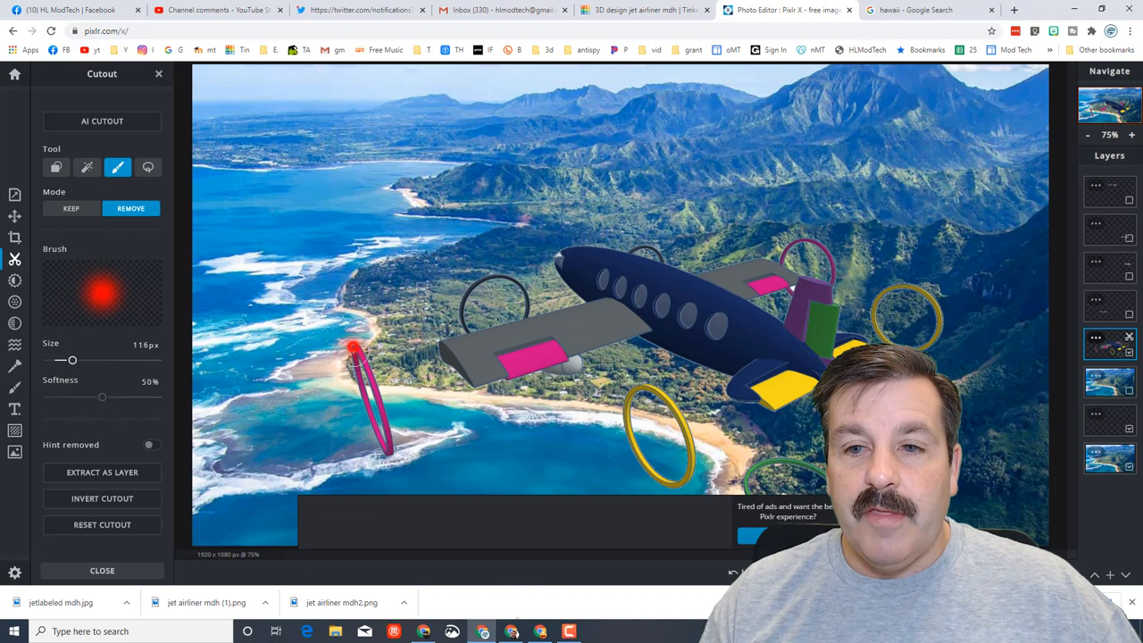
left_click_drag(353, 349, 373, 438)
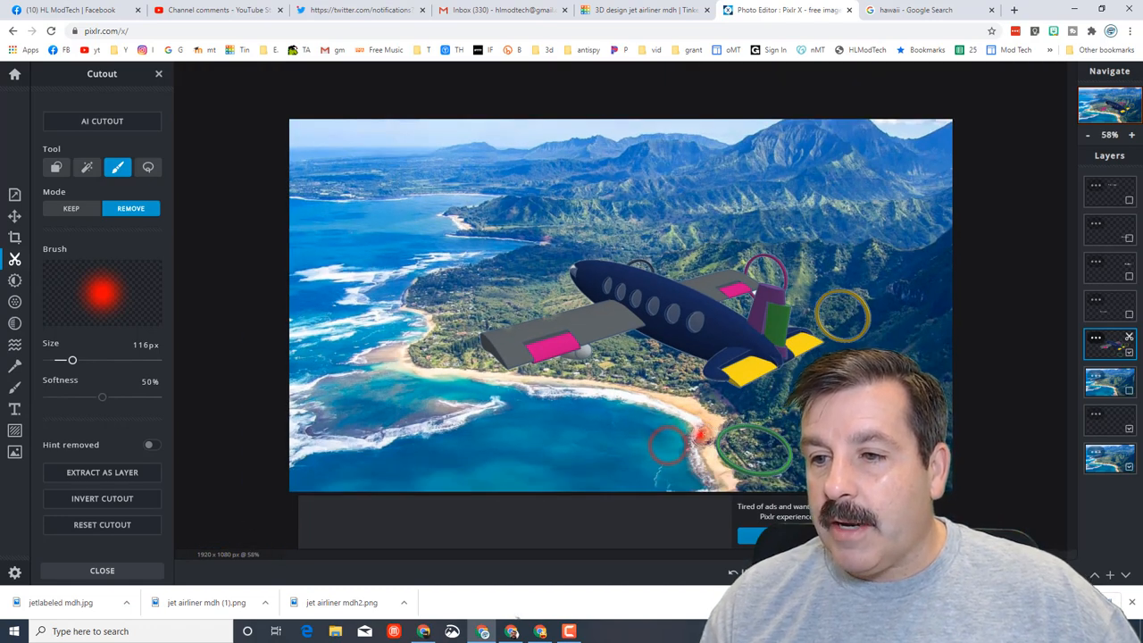
Erase the remaining green, yellow and grey rings with a hard-edged, smaller Remove brush.
left_click(754, 437)
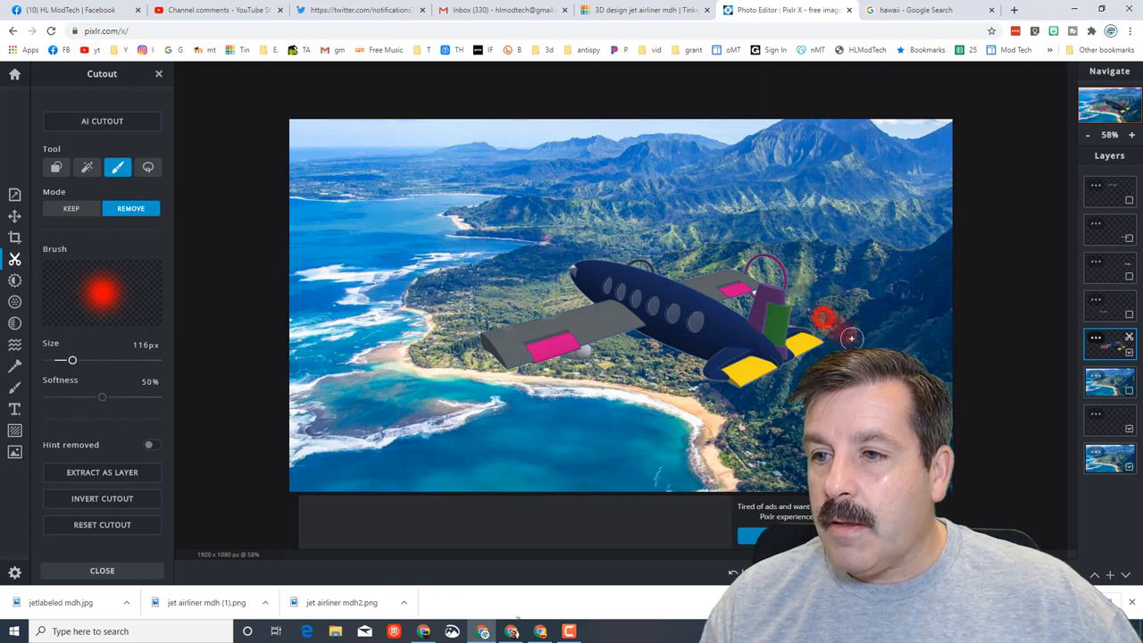
left_click(1132, 135)
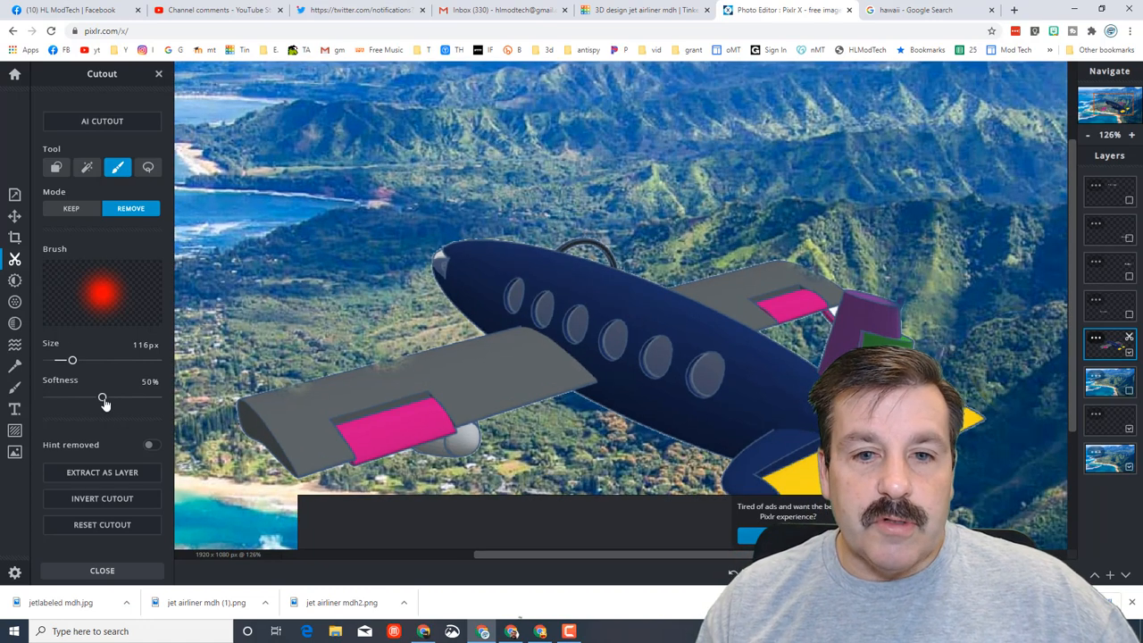
left_click_drag(104, 396, 47, 396)
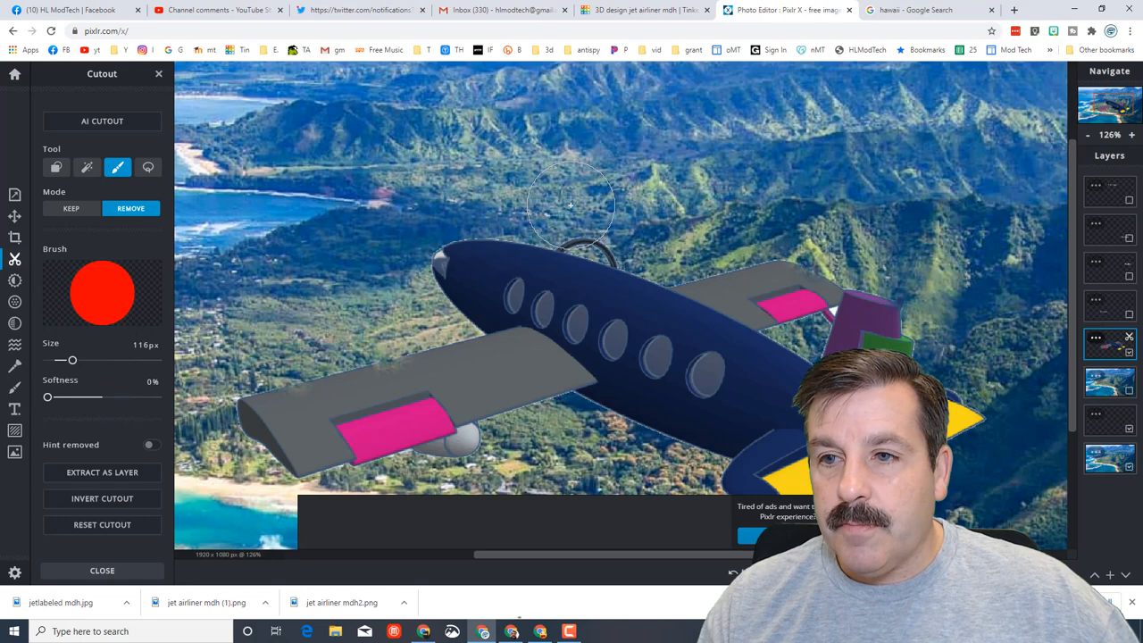
left_click(571, 210)
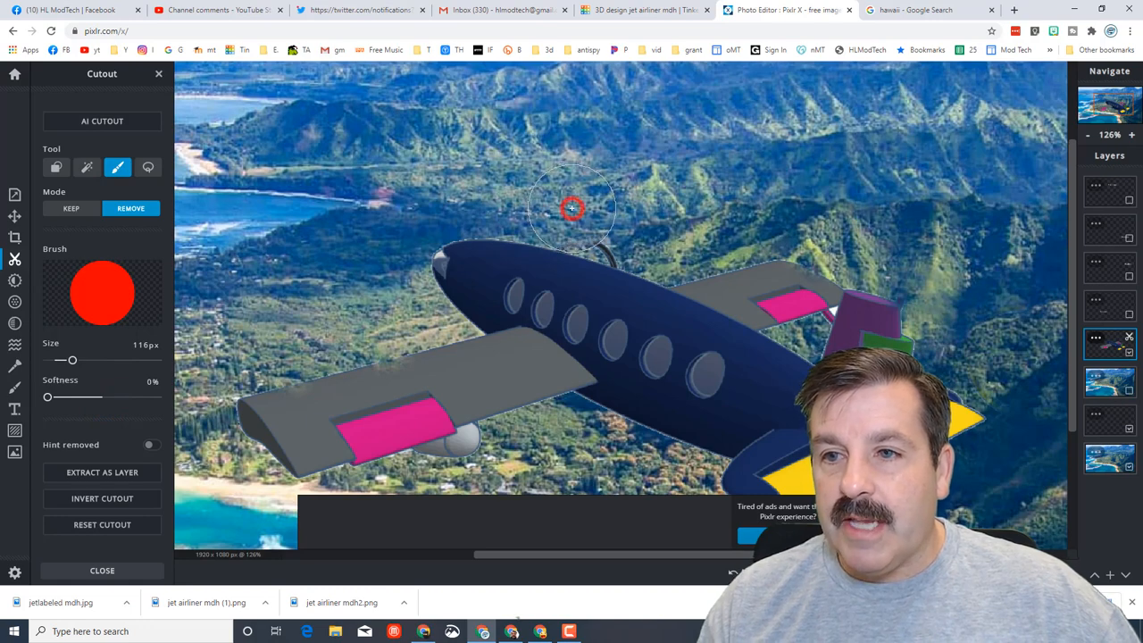
mouse_move(628, 222)
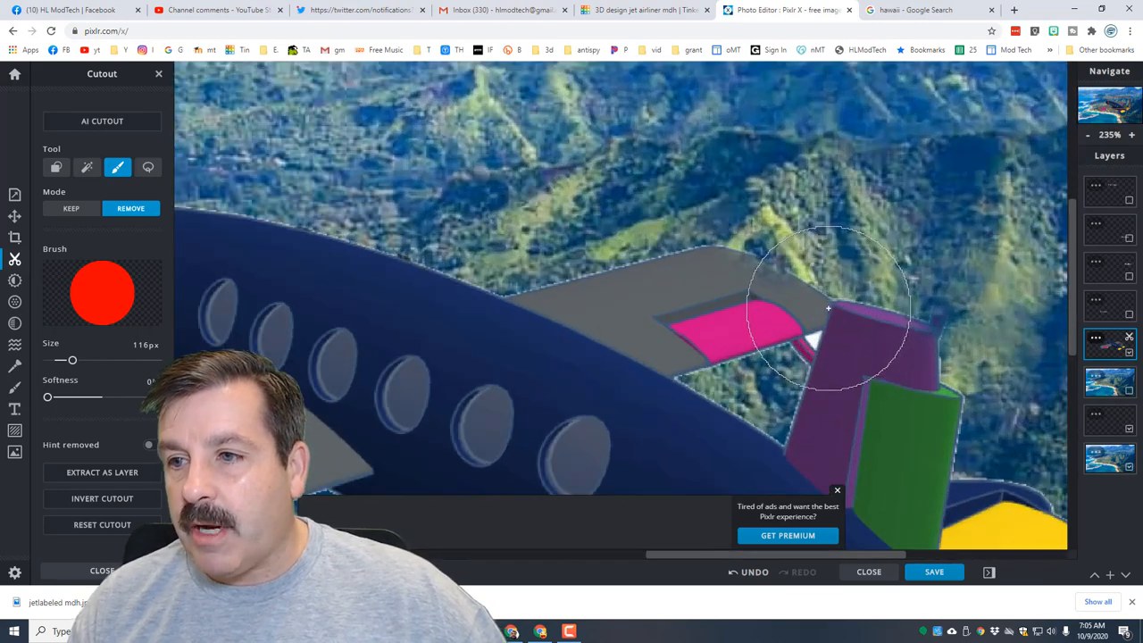
left_click(1132, 134)
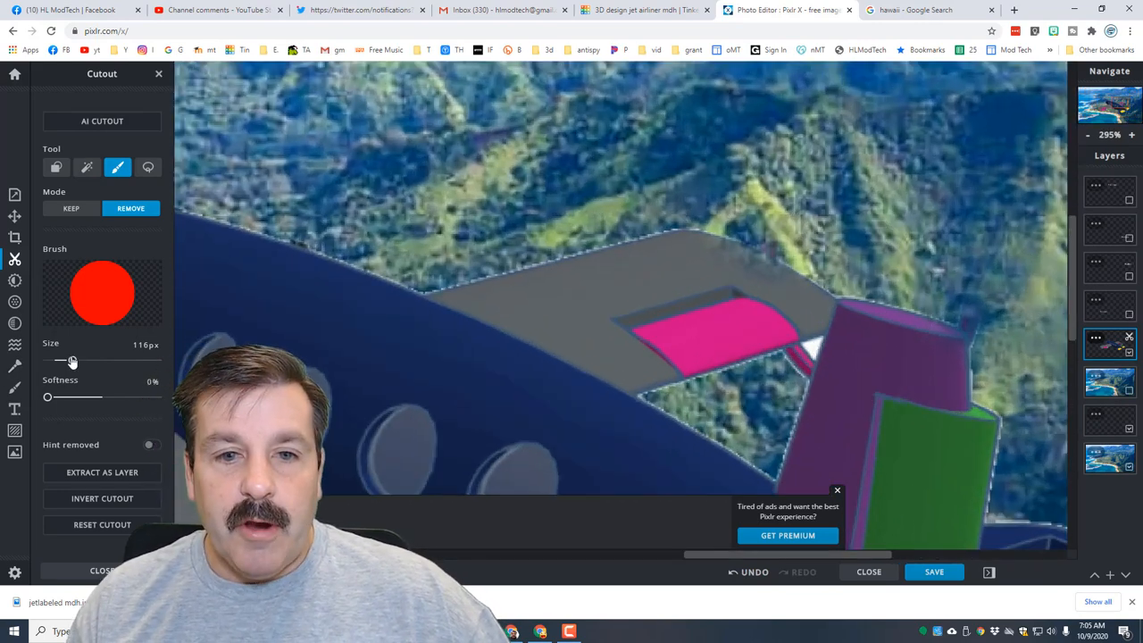
left_click_drag(71, 359, 50, 359)
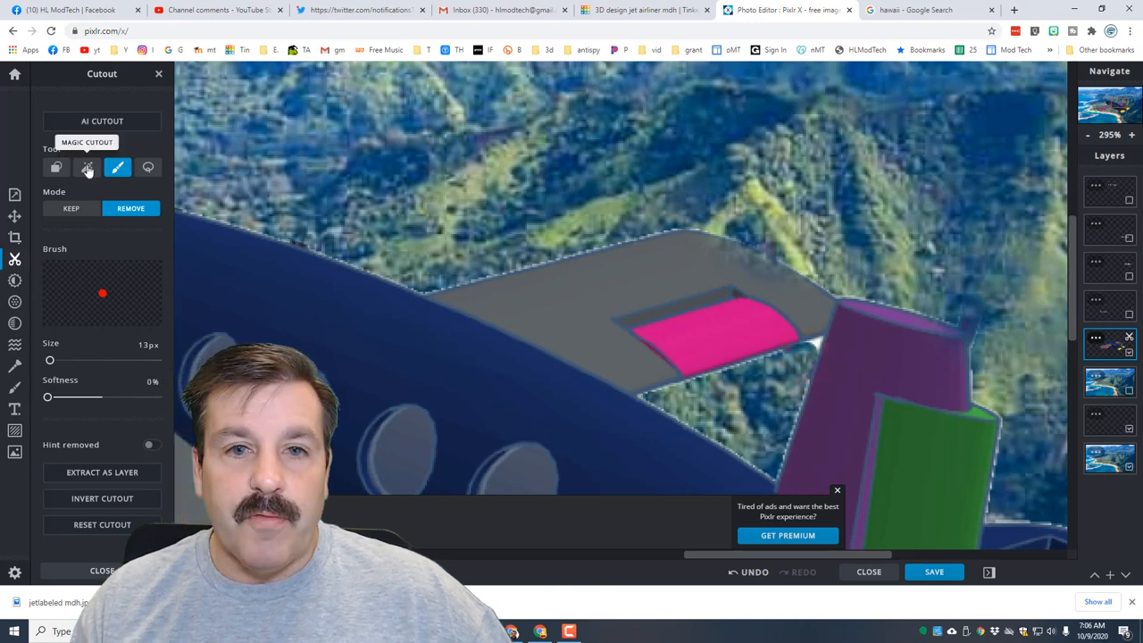
left_click(86, 168)
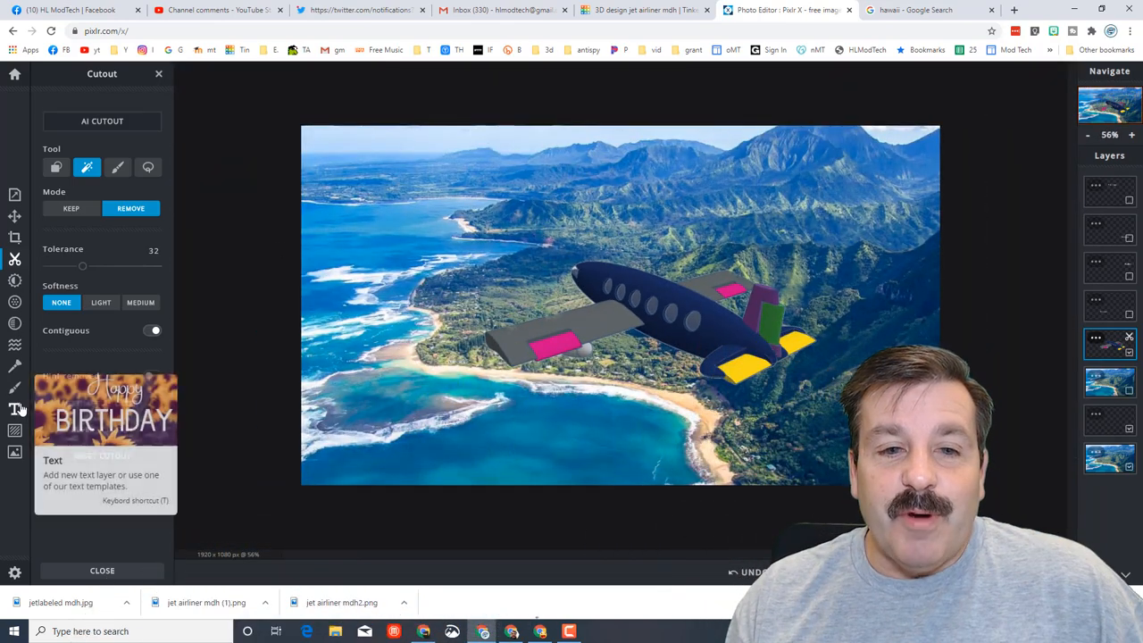
Add the quote 'Have enough courage to start and enough heart to finish' across the photo's top.
left_click(14, 408)
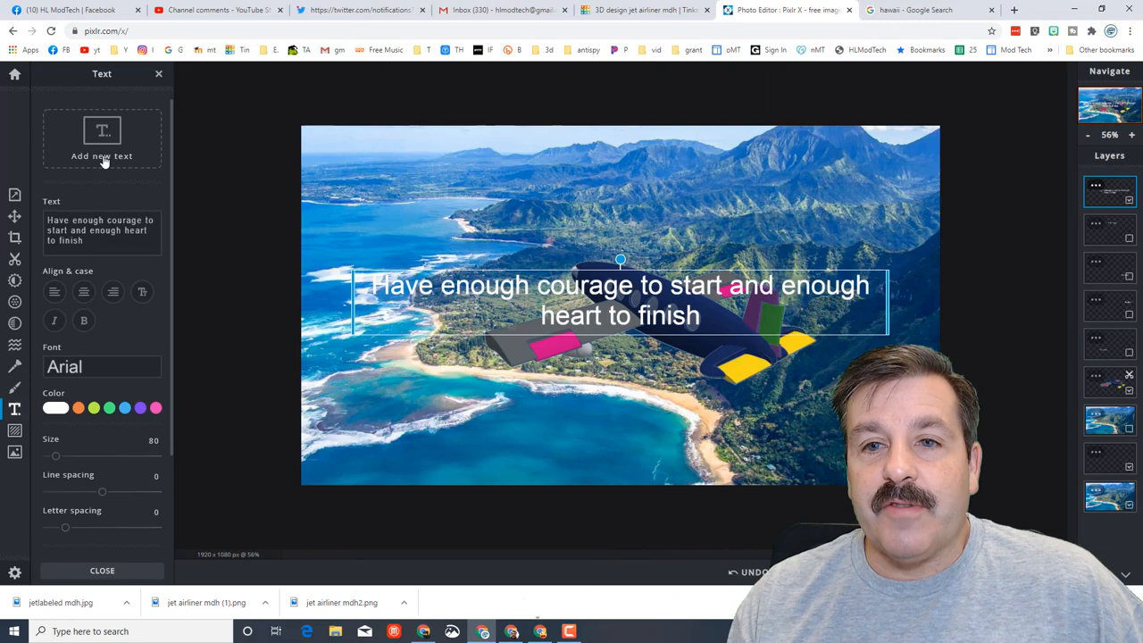
left_click_drag(620, 302, 602, 207)
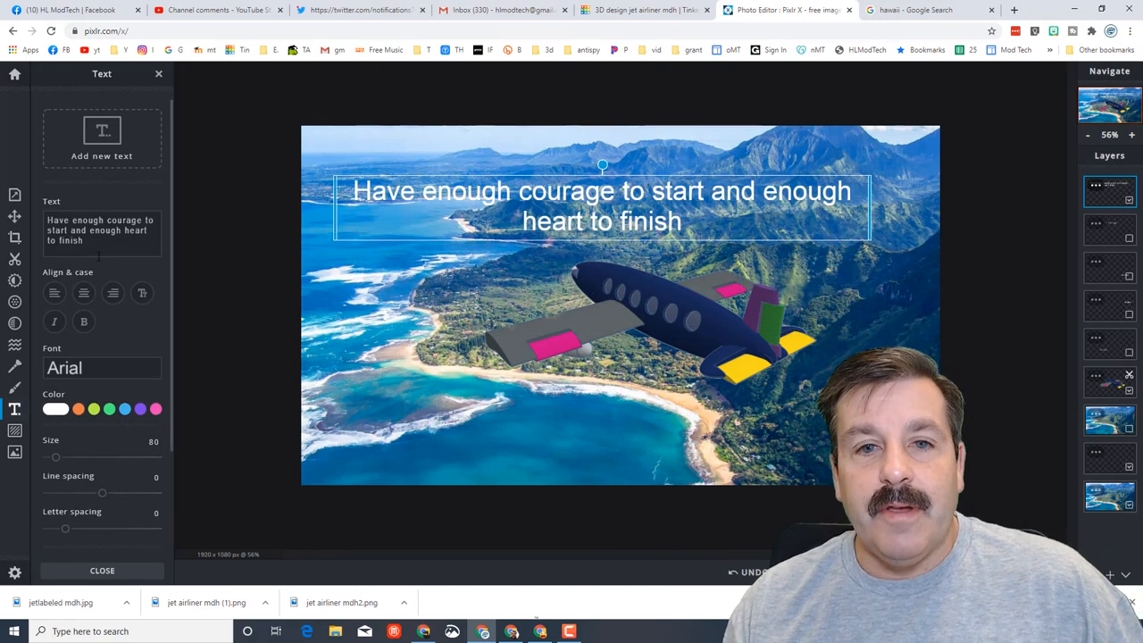